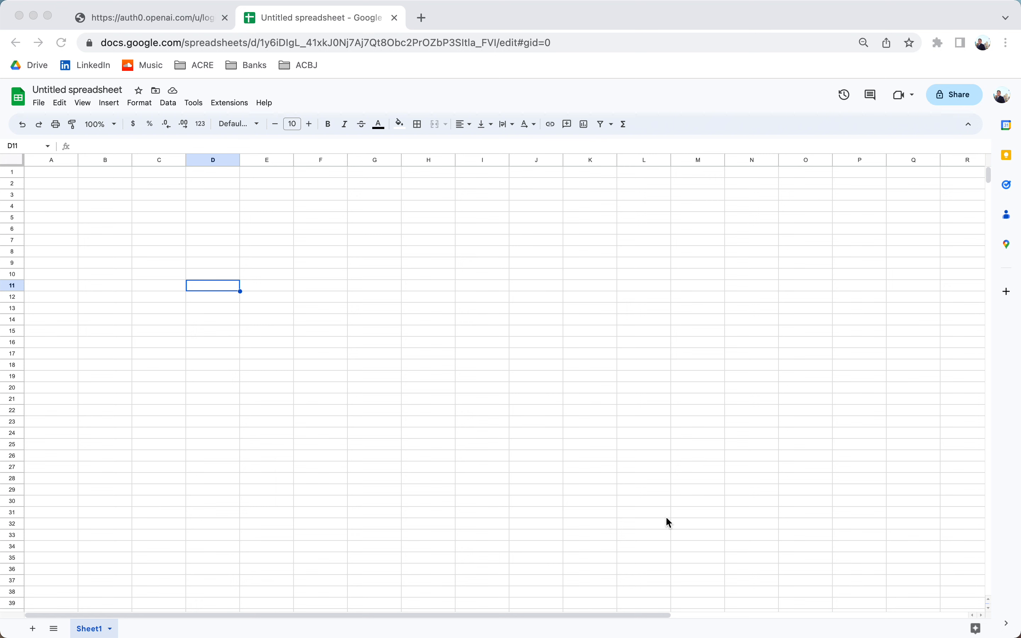
mouse_move(632, 500)
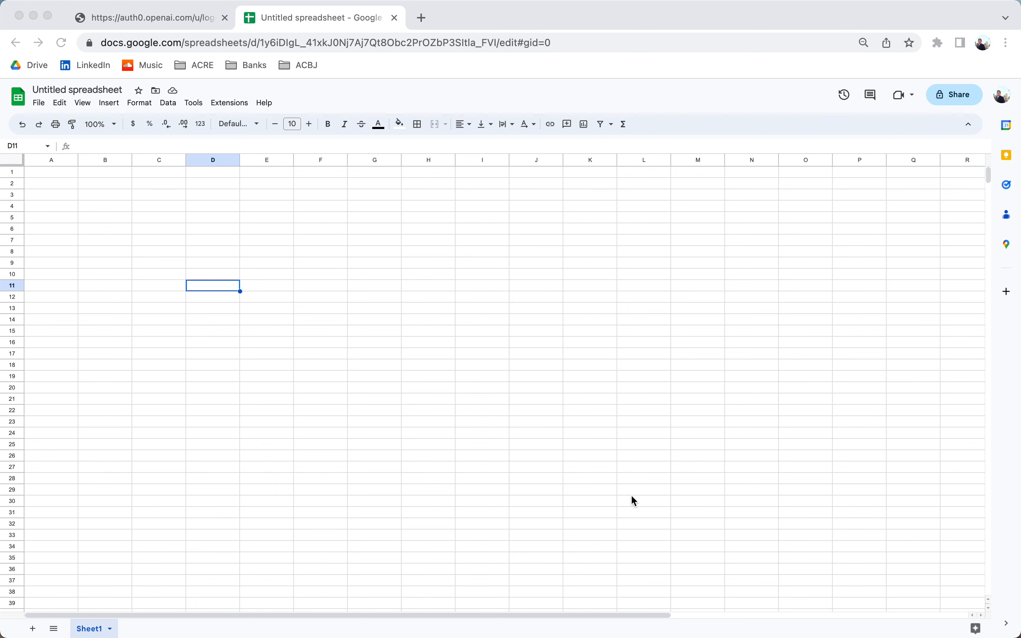
mouse_move(109, 186)
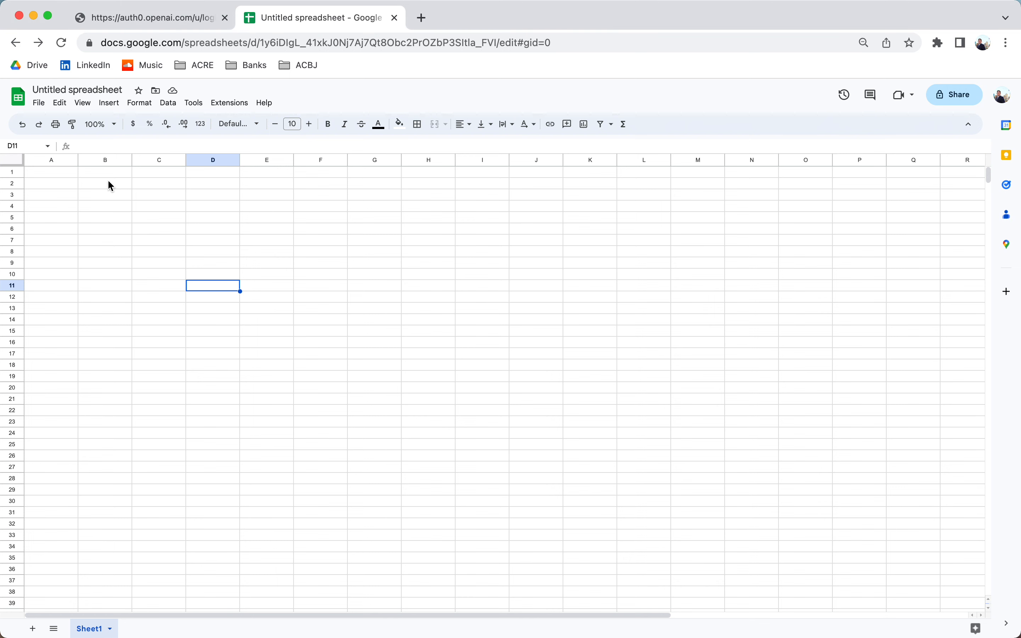
- Select cell B2, then switch to the OpenAI platform overview page
click(105, 183)
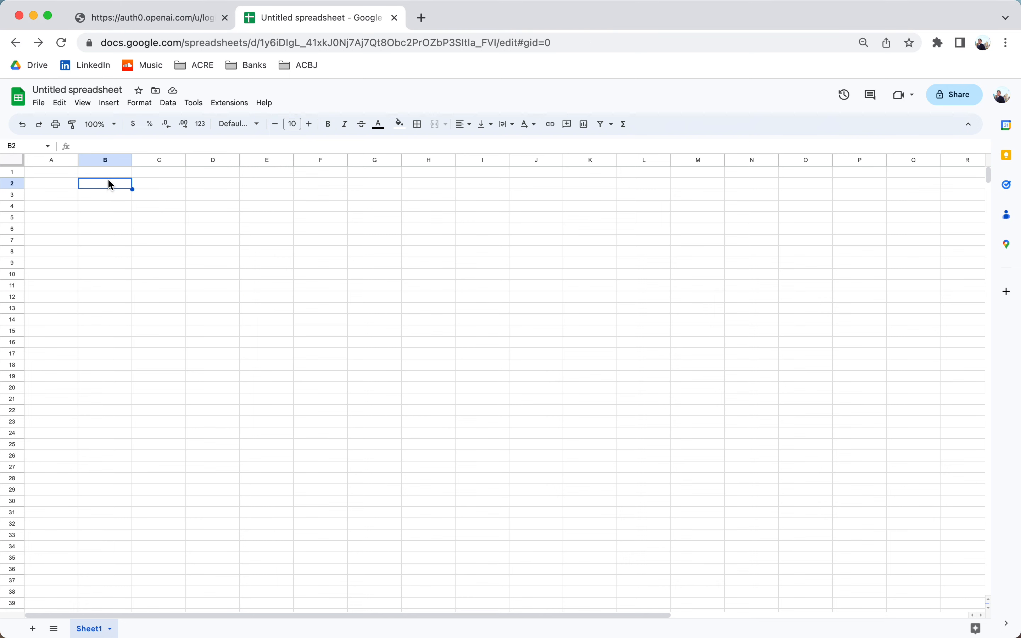
click(151, 18)
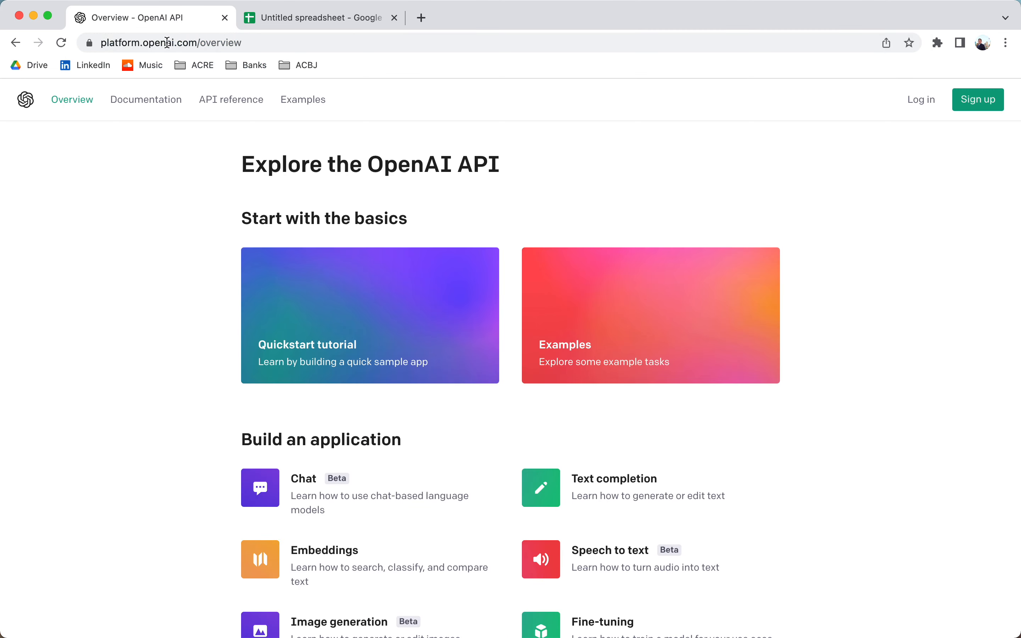
mouse_move(930, 110)
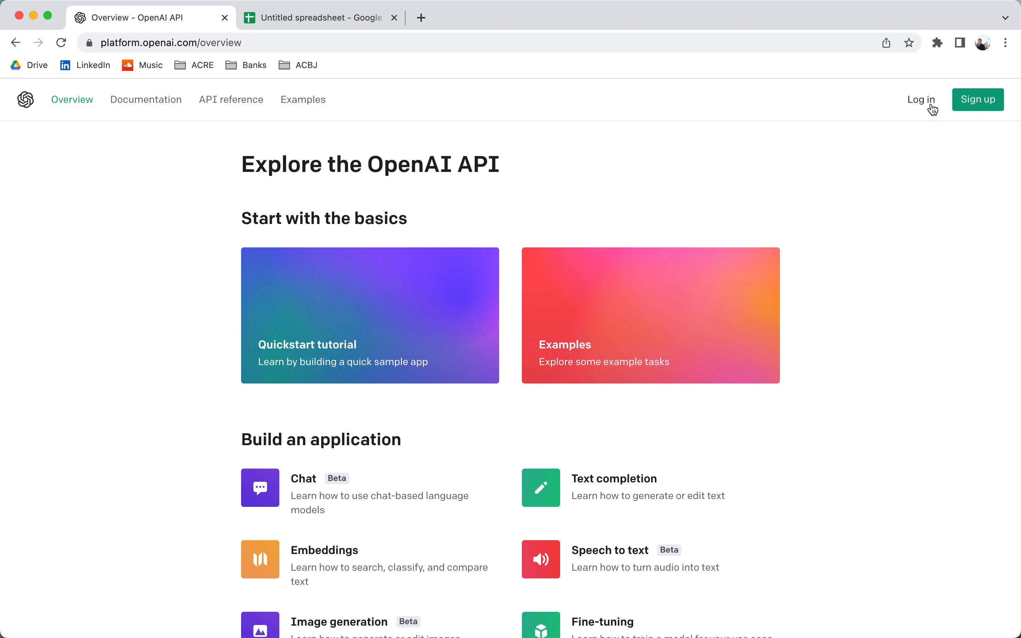
- Log in to the OpenAI platform with the Google account and open the Personal account menu
click(920, 100)
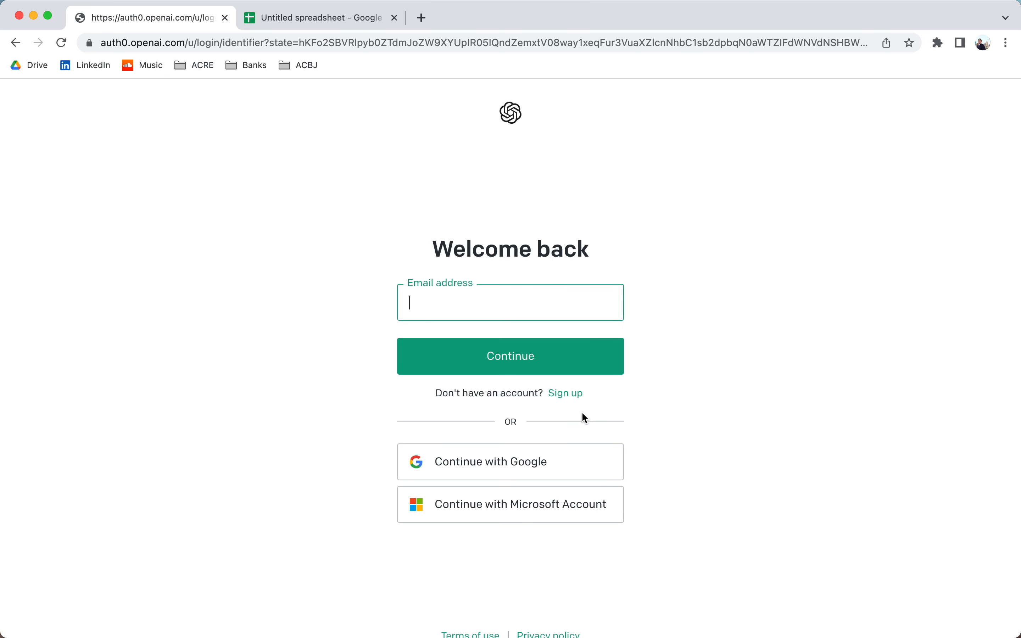
click(510, 462)
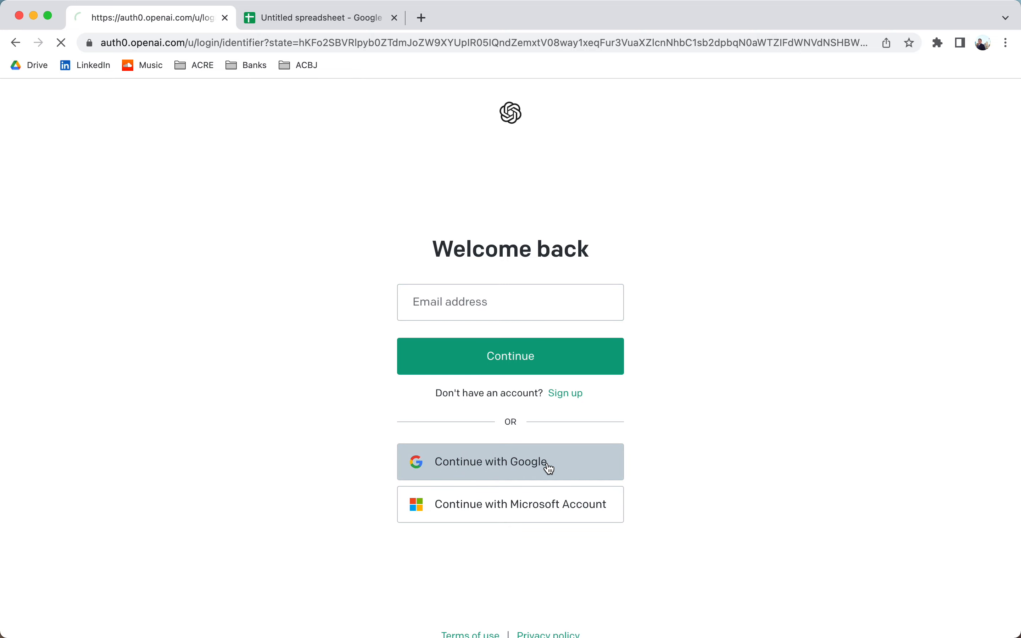
click(510, 462)
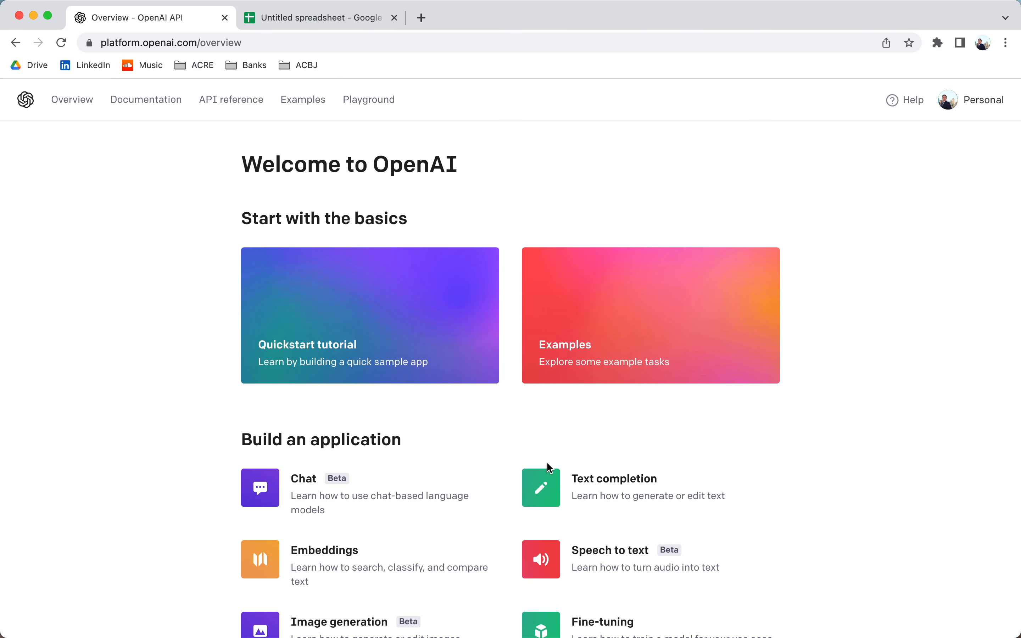
mouse_move(151, 137)
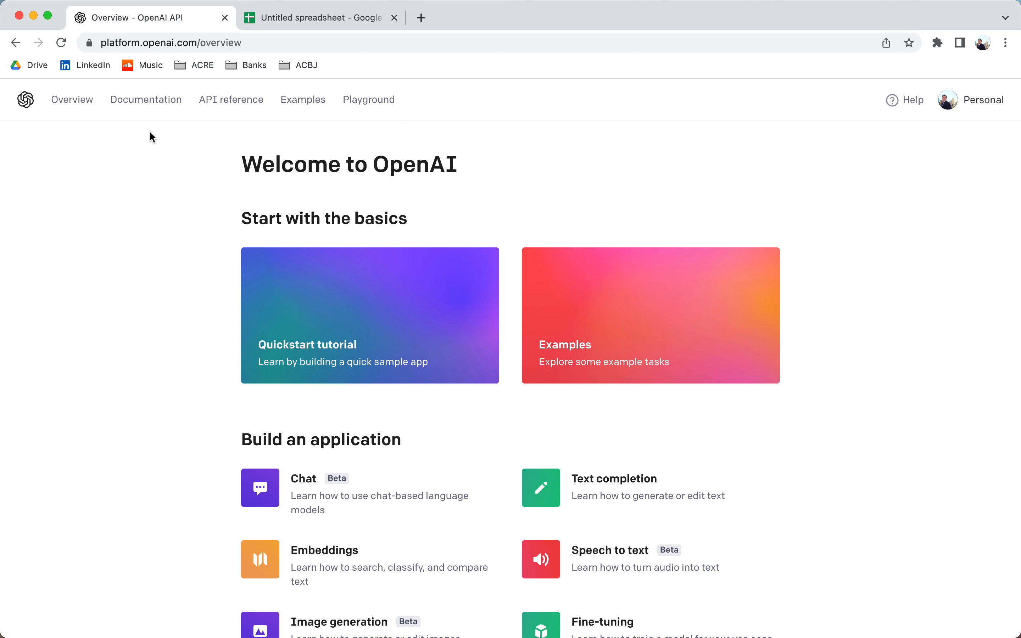
mouse_move(961, 112)
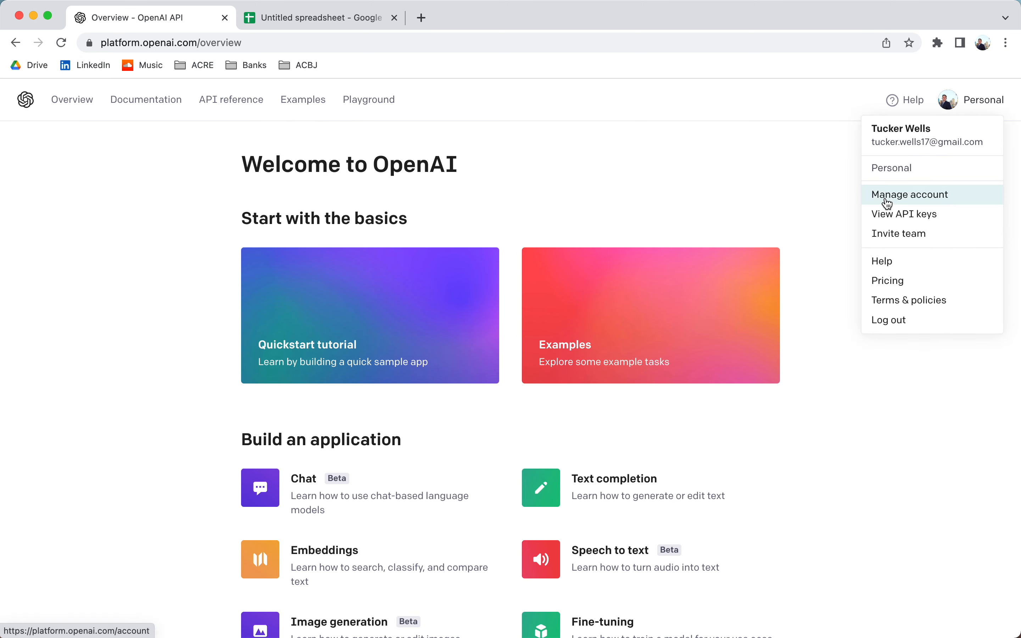
- Review the account usage summary, organization settings and the billing payment methods with two saved cards
click(910, 194)
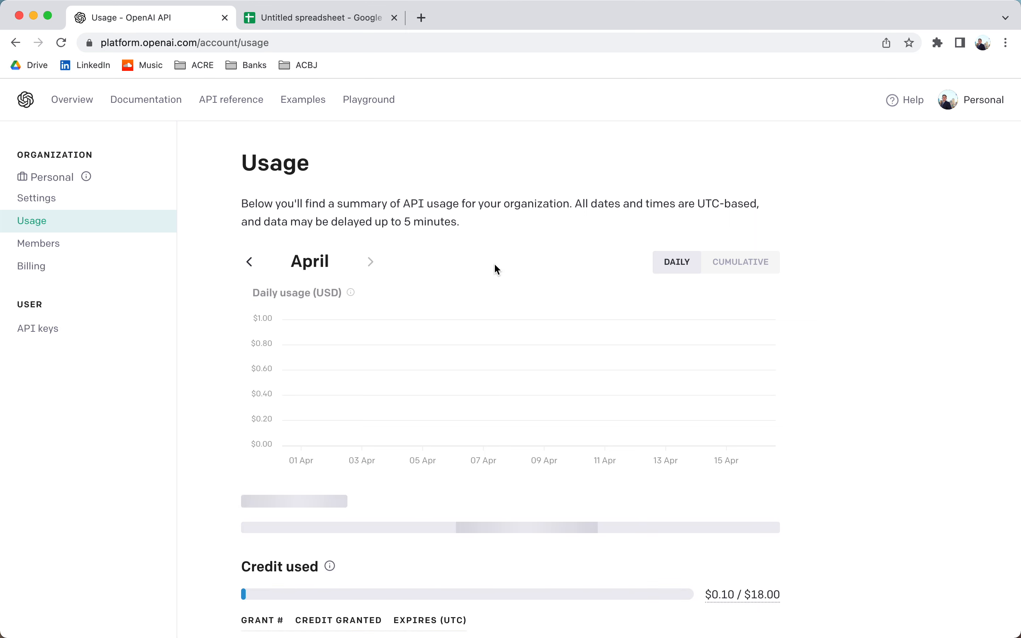
scroll(down, 3)
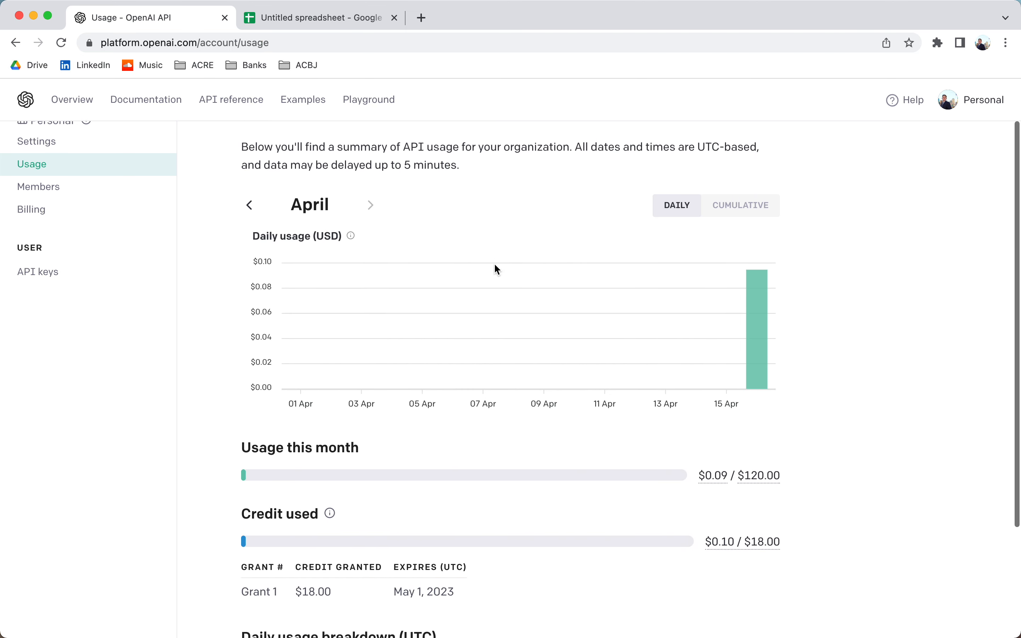
scroll(down, 3)
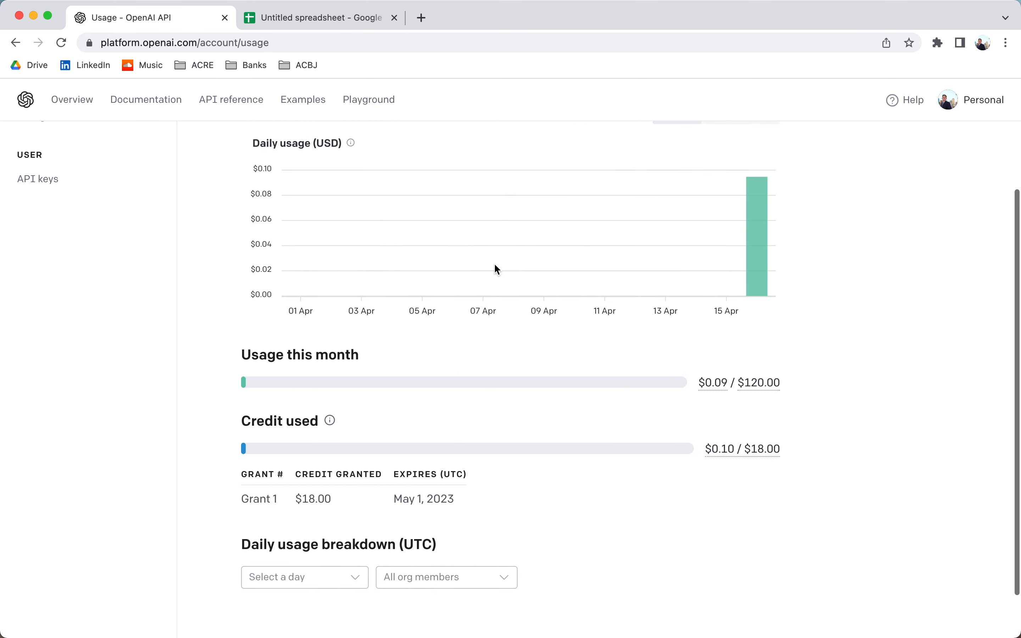
scroll(up, 3)
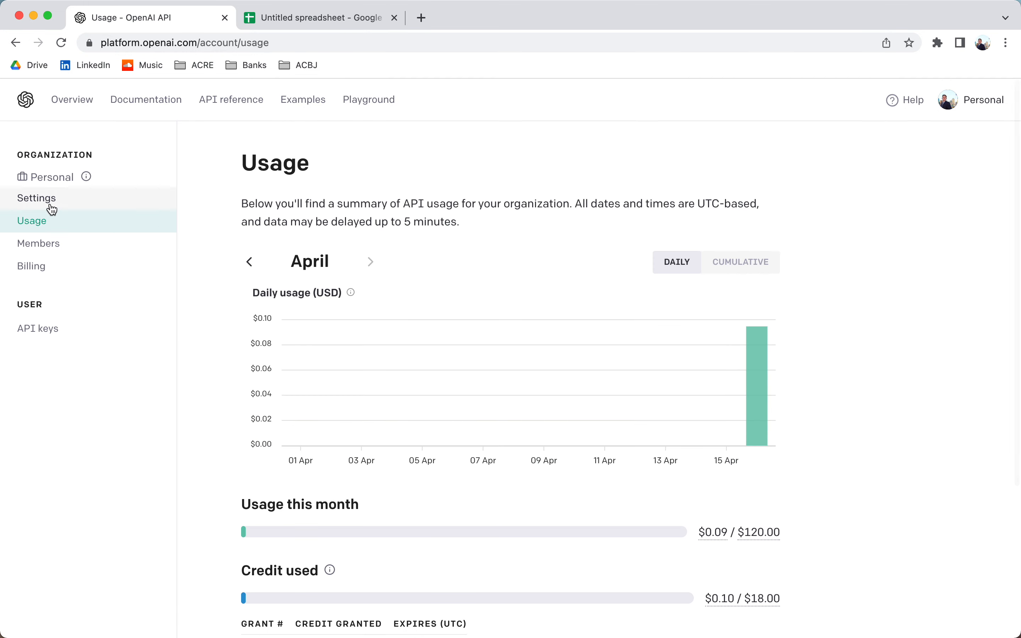
click(37, 198)
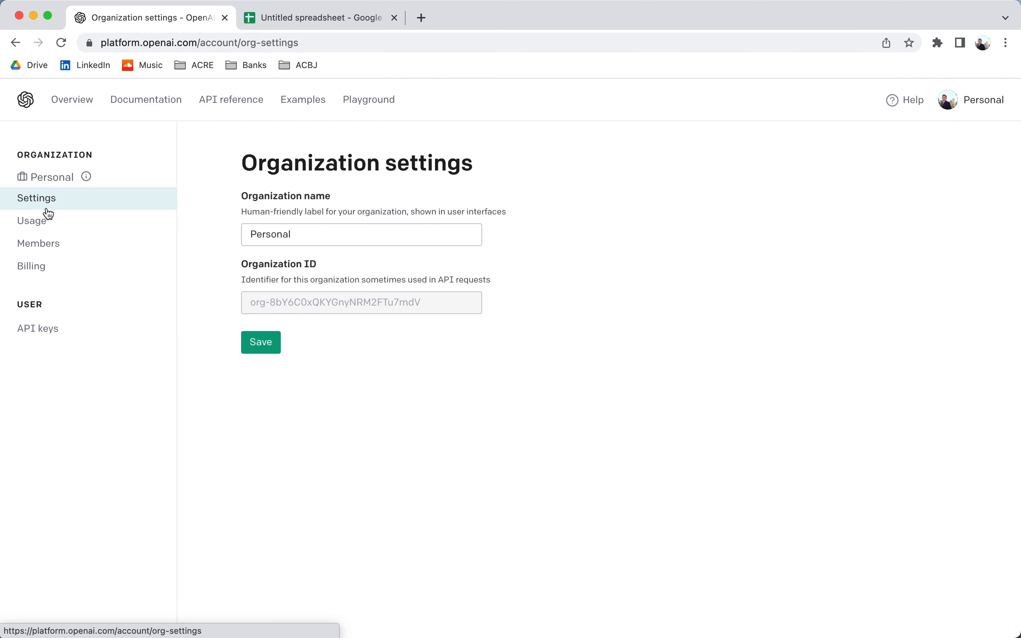
click(31, 266)
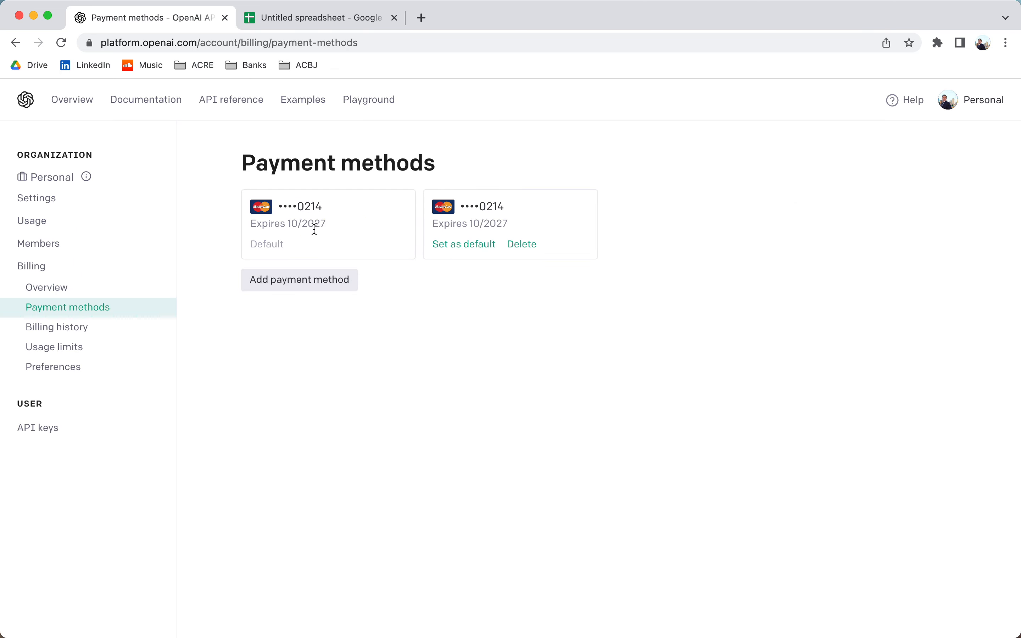
mouse_move(369, 100)
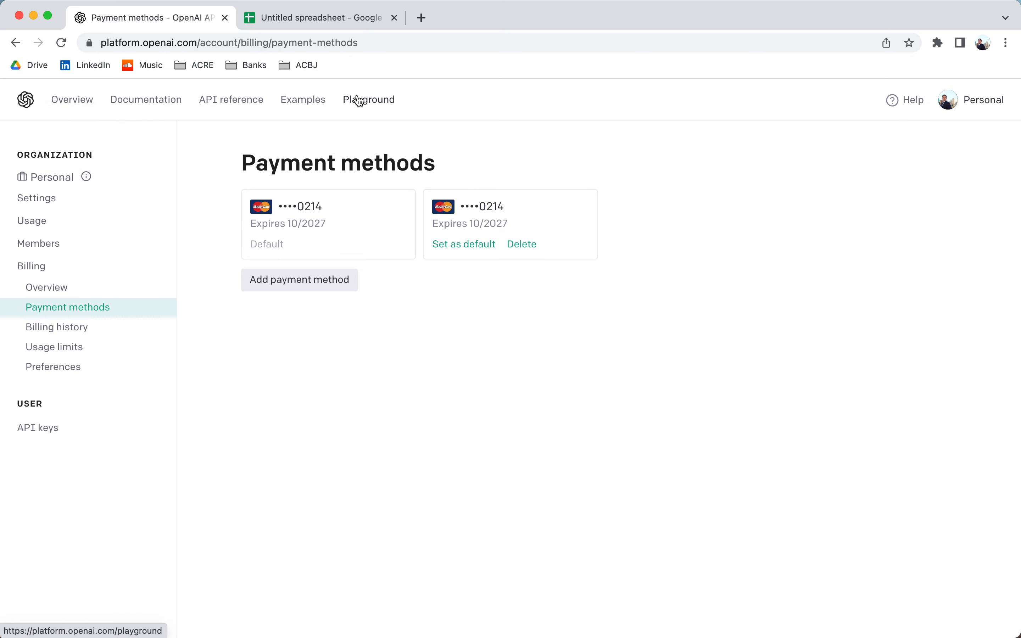
- Run a 'say hello' test prompt in the Playground, then leave it unsaved for the account usage page
click(369, 100)
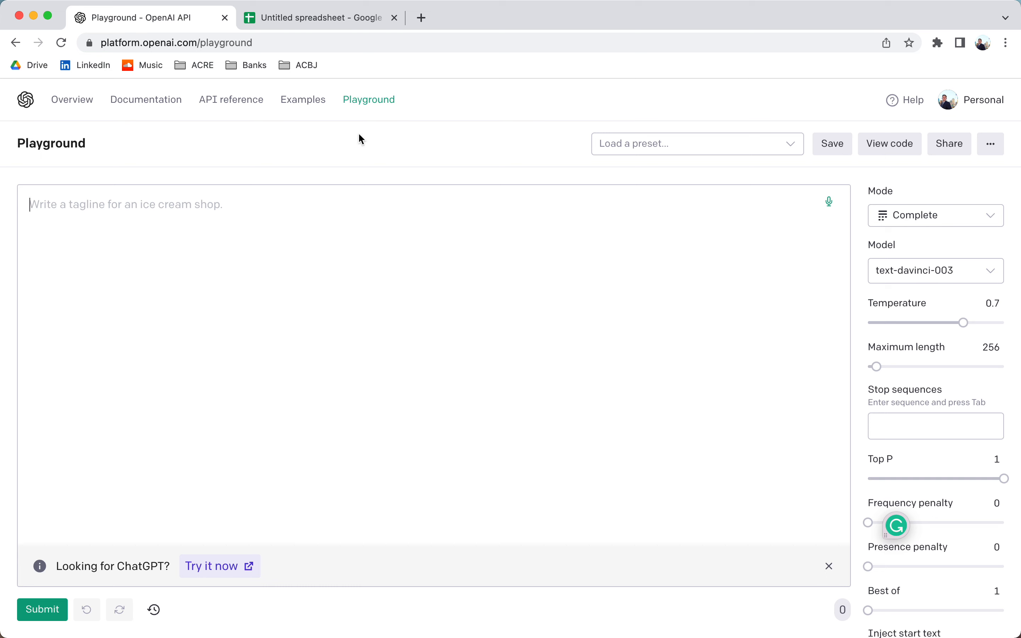
mouse_move(292, 214)
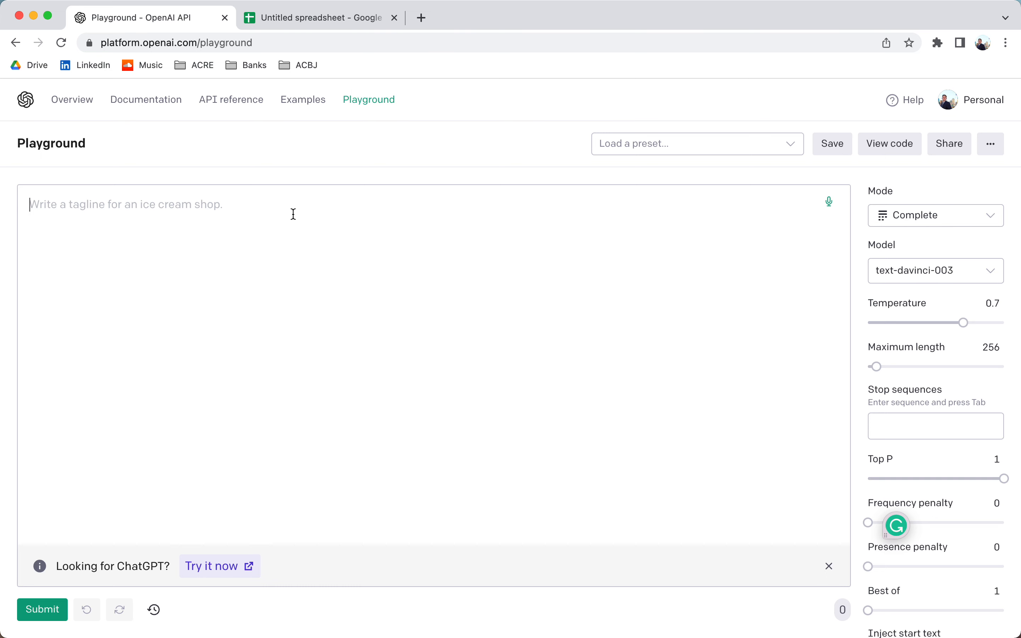
text(say hello)
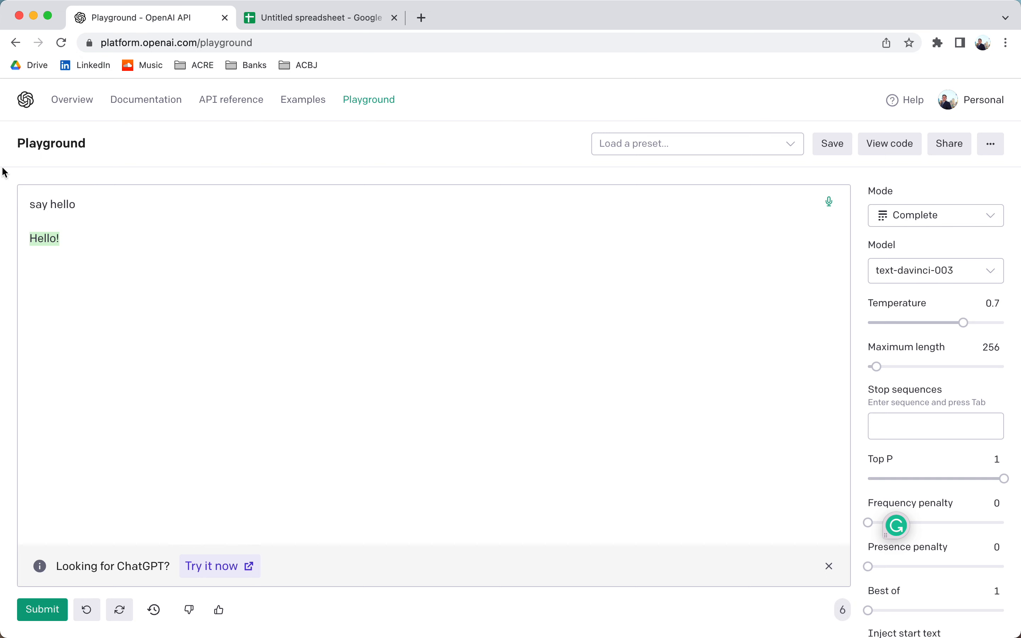
mouse_move(8, 291)
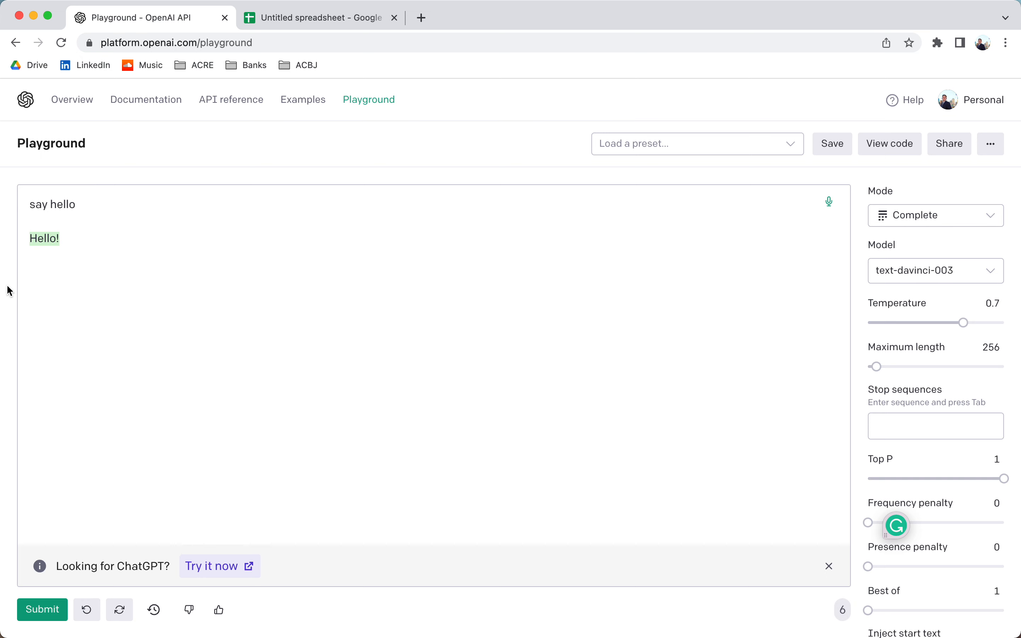
mouse_move(964, 106)
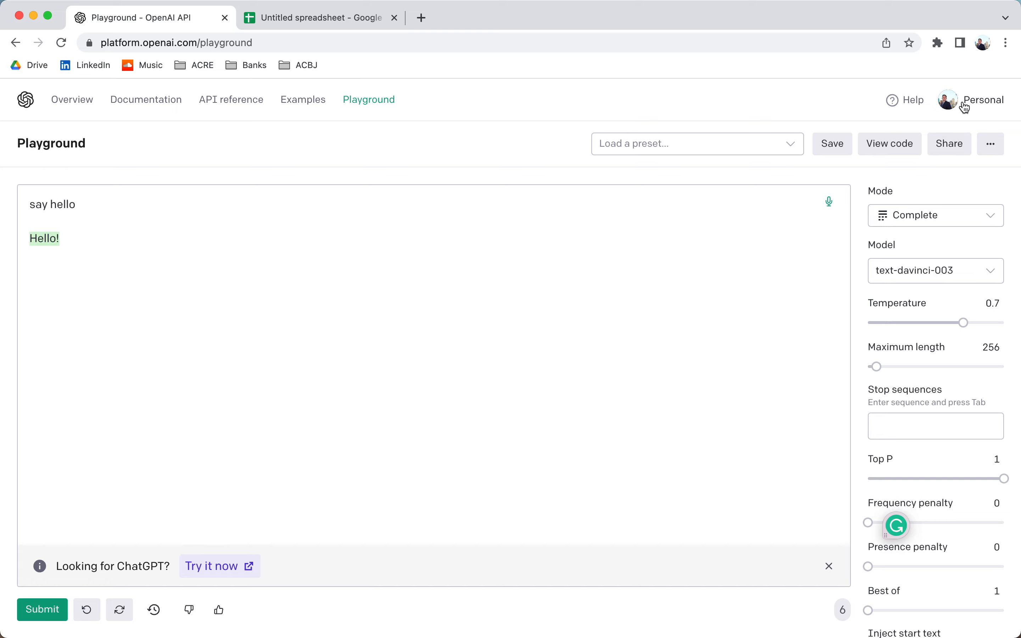
click(910, 194)
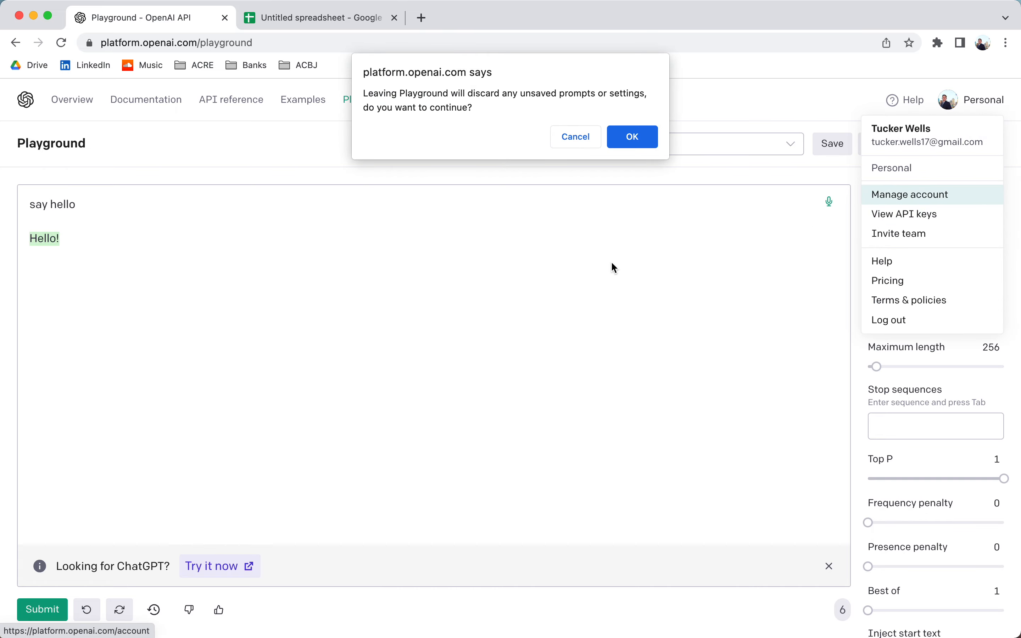
click(630, 137)
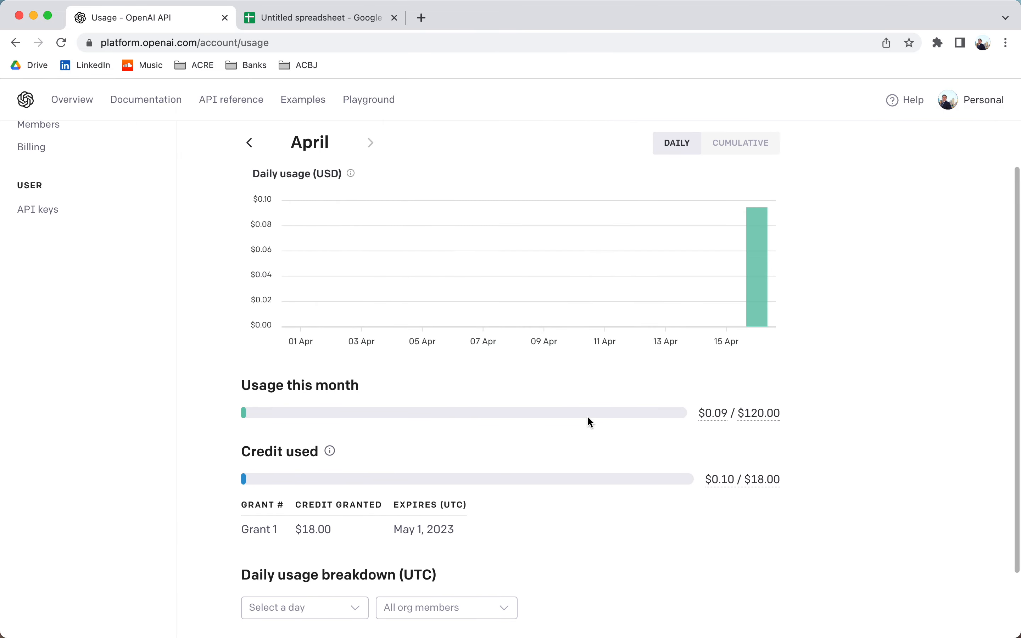
scroll(up, 3)
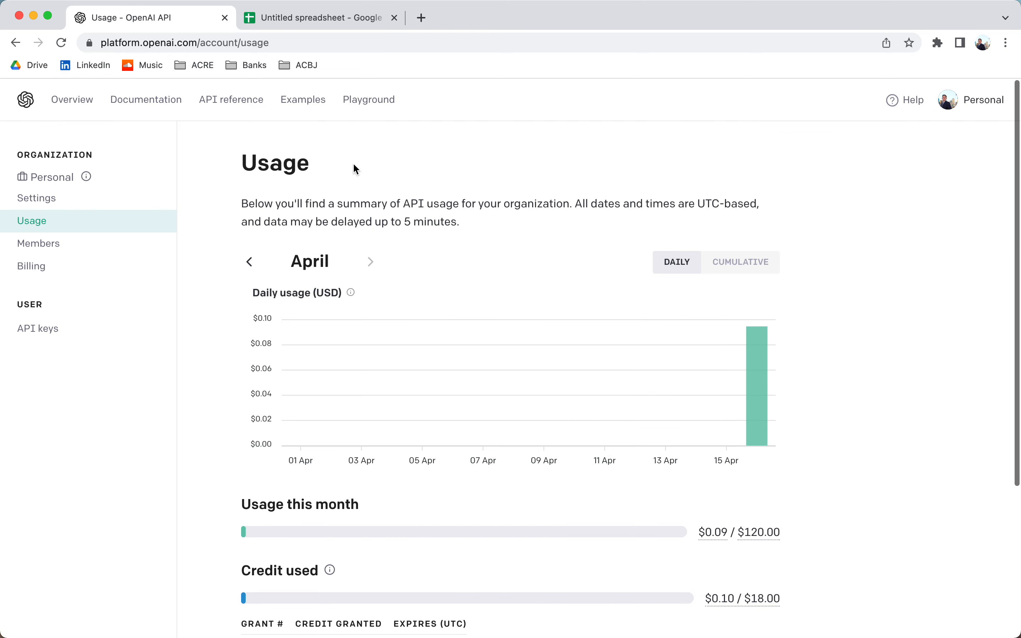
mouse_move(26, 100)
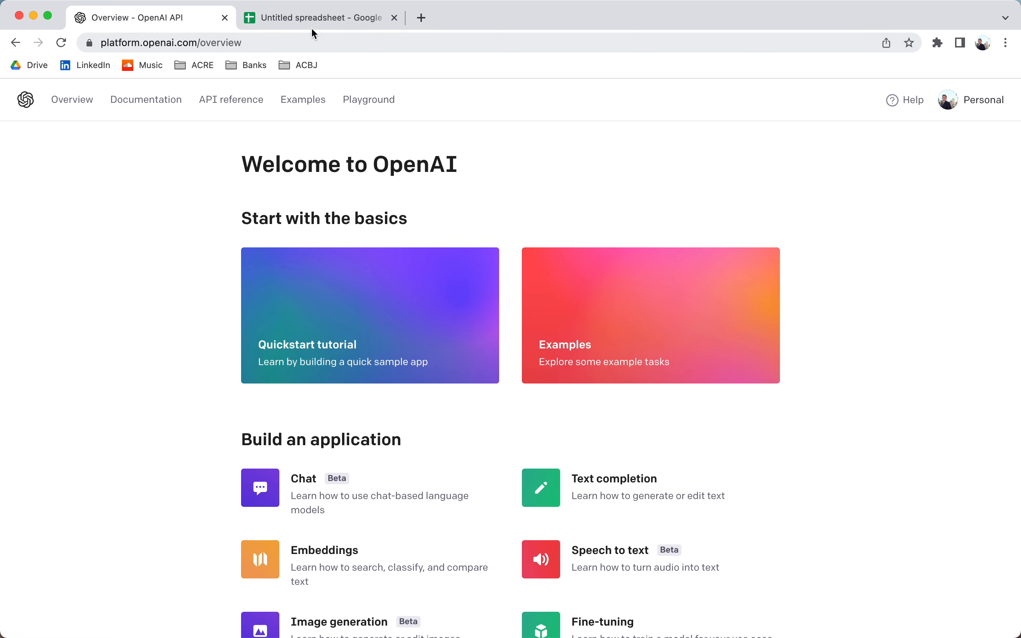
- From the spreadsheet, find 'GPT for Sheets™ and Docs™' in the Workspace Marketplace
click(320, 18)
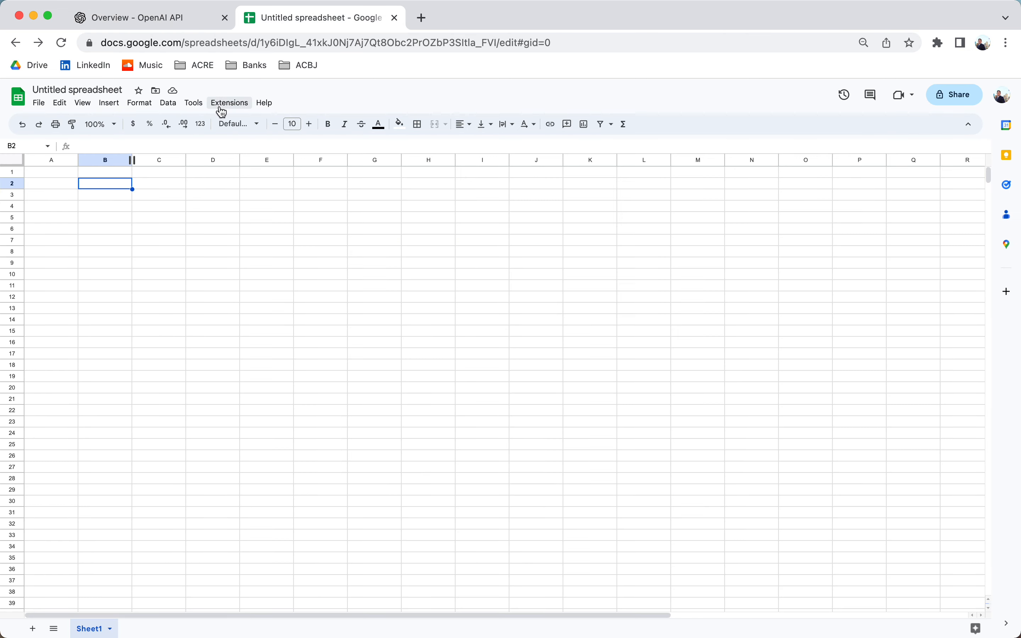
click(228, 103)
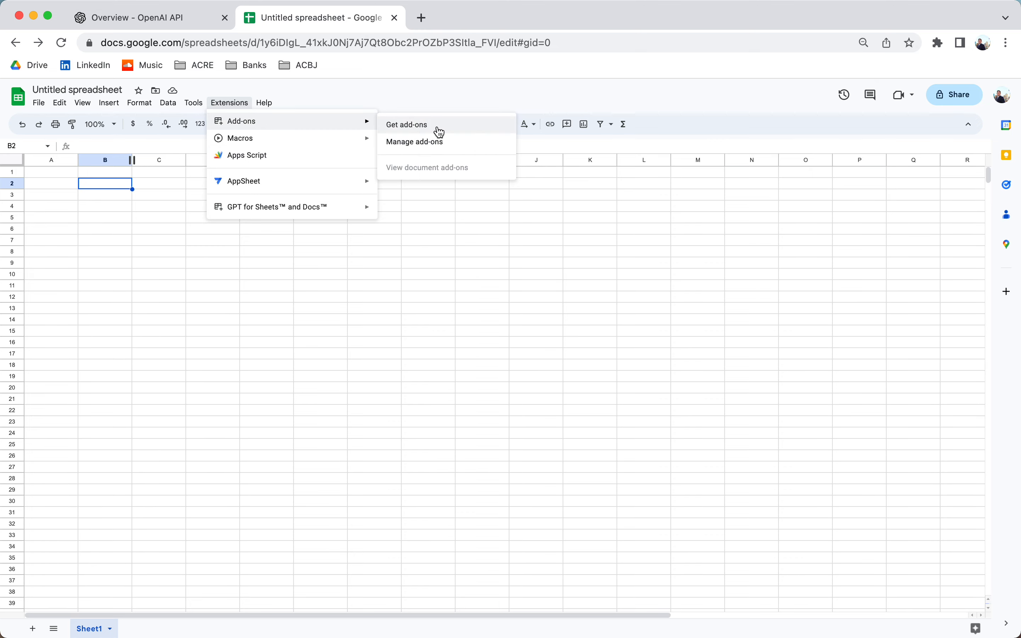
click(405, 124)
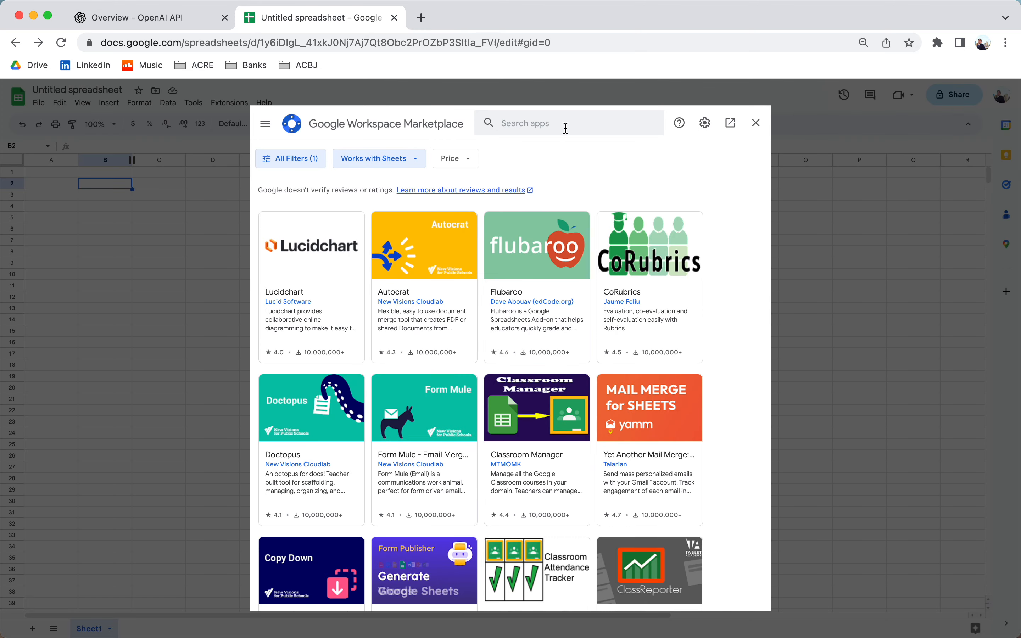
text(GPT for Sheets™ and Docs™)
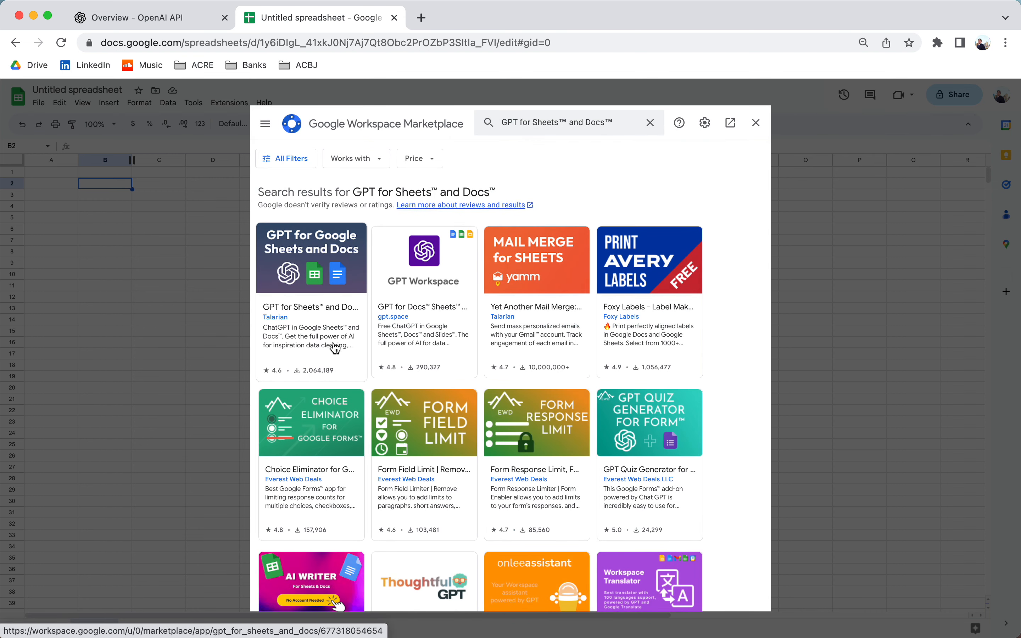
click(311, 307)
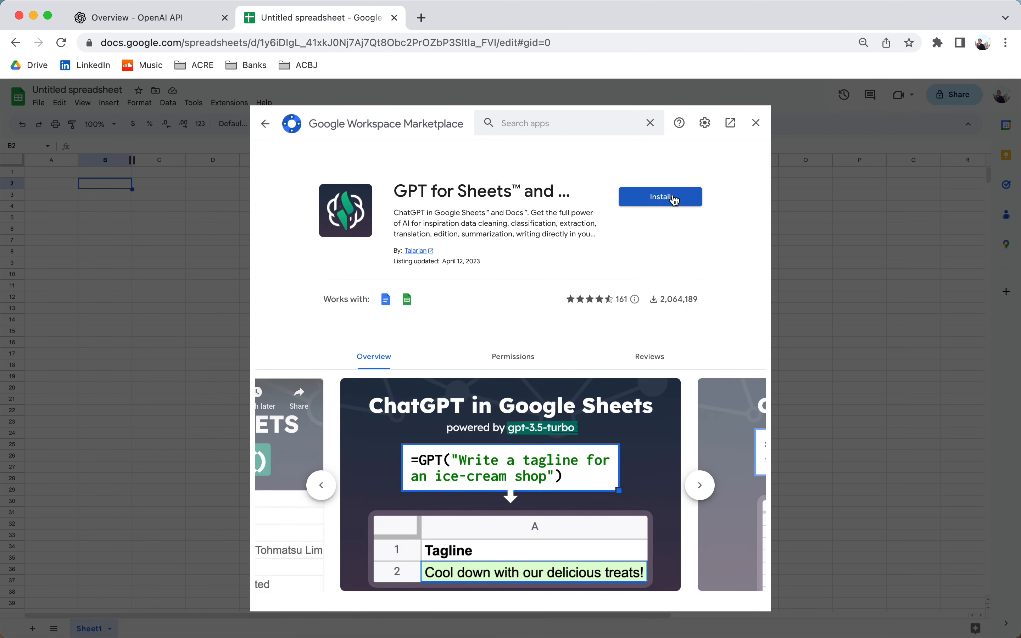
- Install the GPT for Sheets and Docs add-on under the Google account and close the confirmation
click(659, 197)
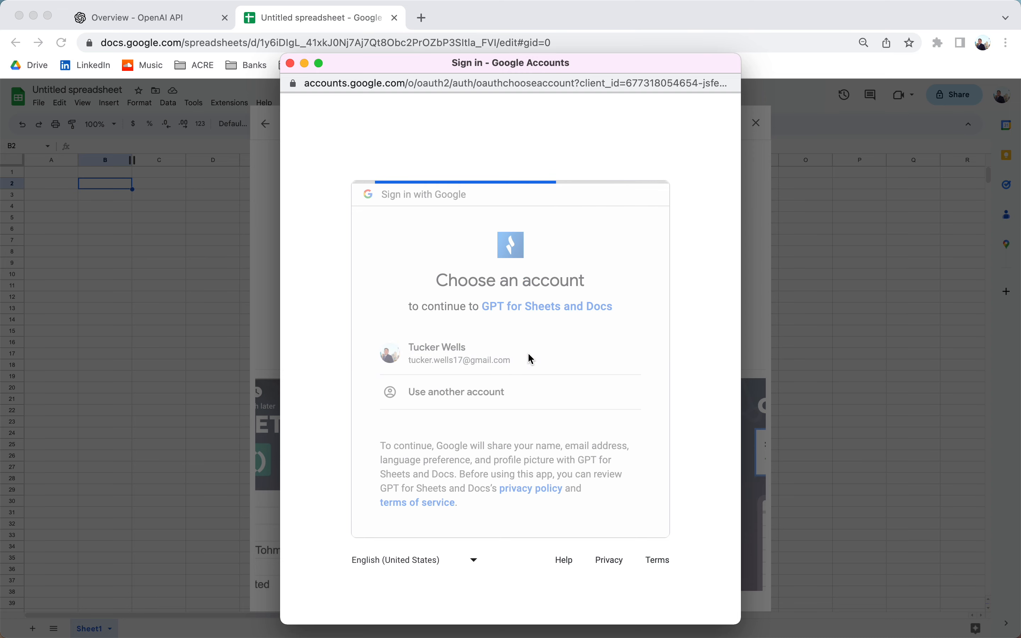
click(444, 354)
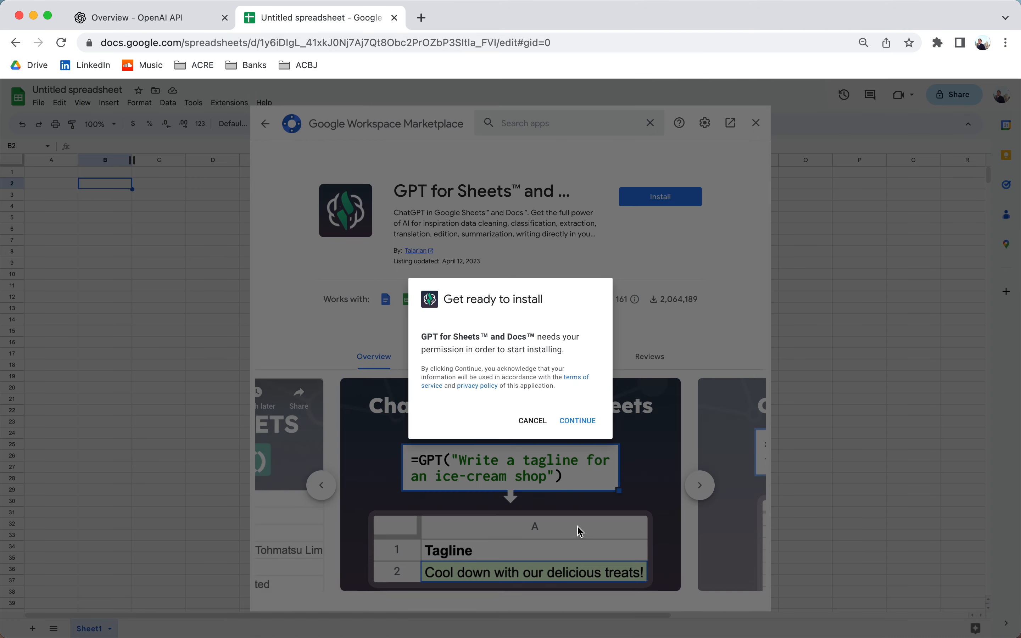
click(577, 420)
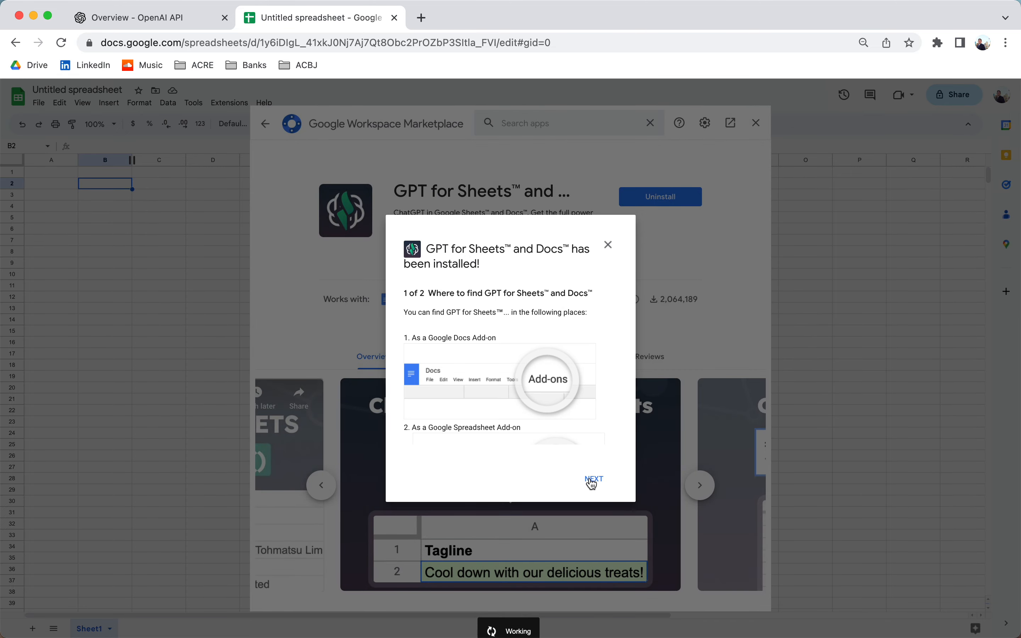
click(593, 480)
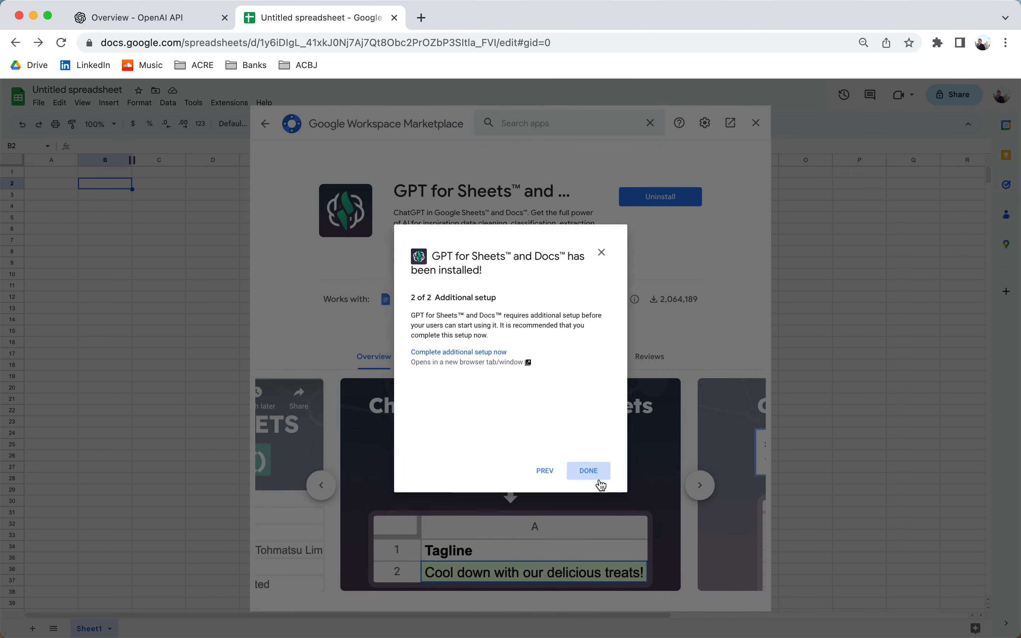
click(587, 470)
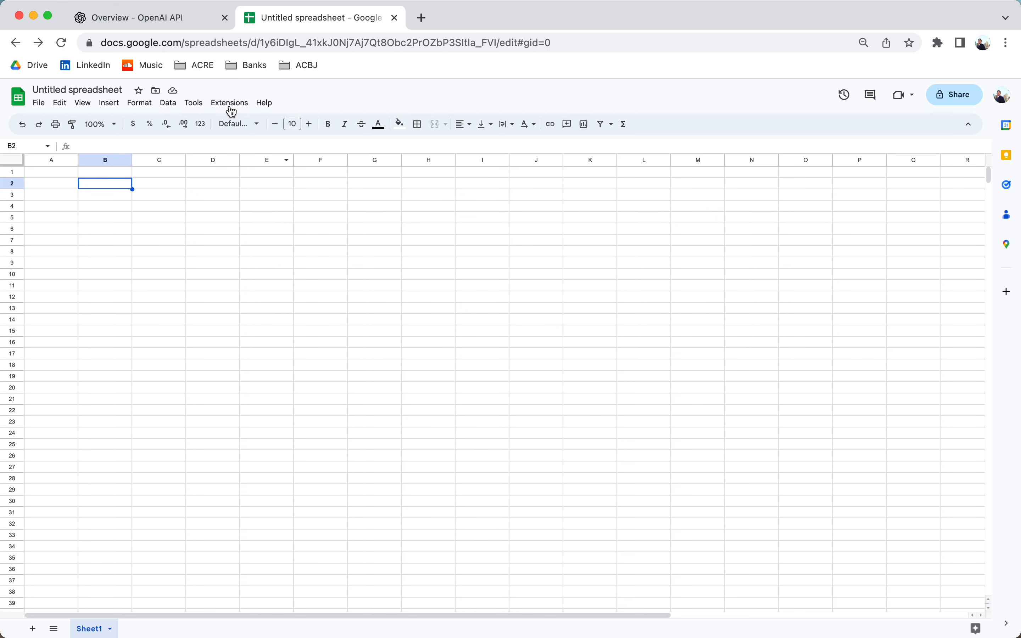
- Launch the GPT add-on sidebar, clear the stored API key and bring up the new-key form
click(229, 102)
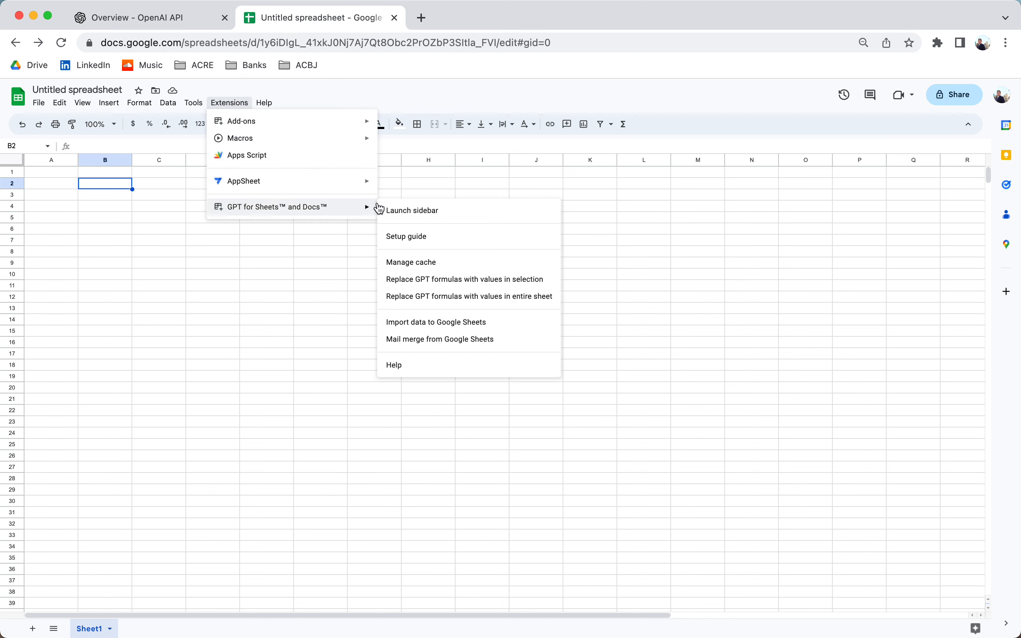
mouse_move(131, 197)
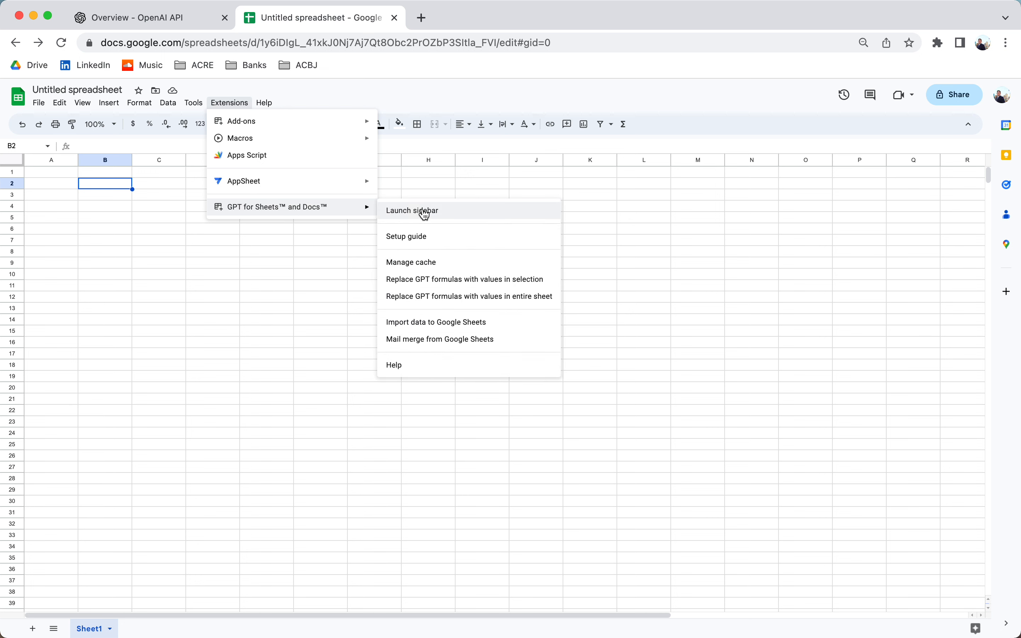
click(412, 210)
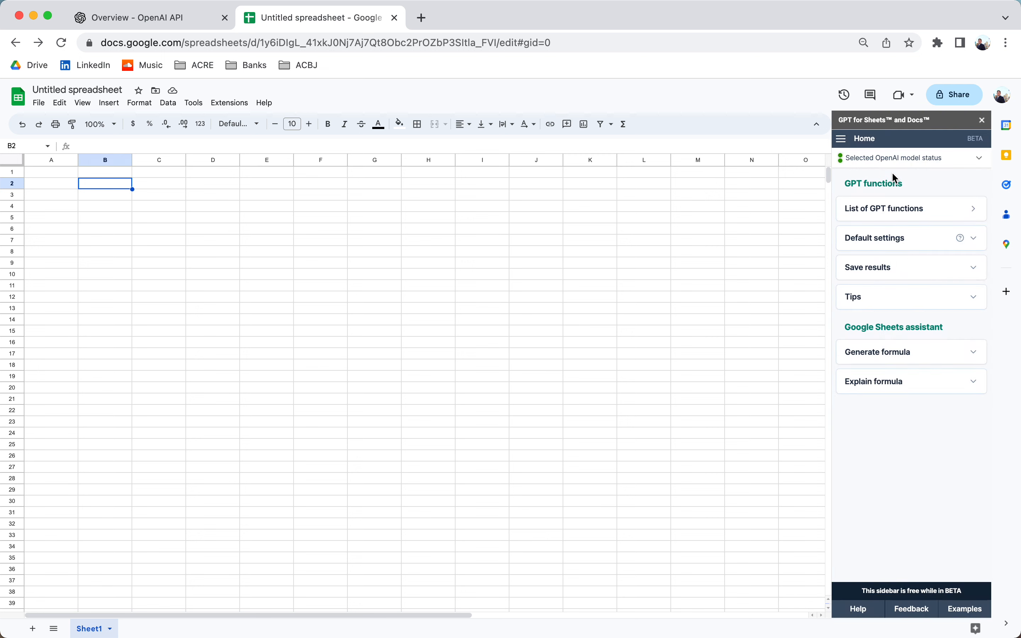
mouse_move(882, 141)
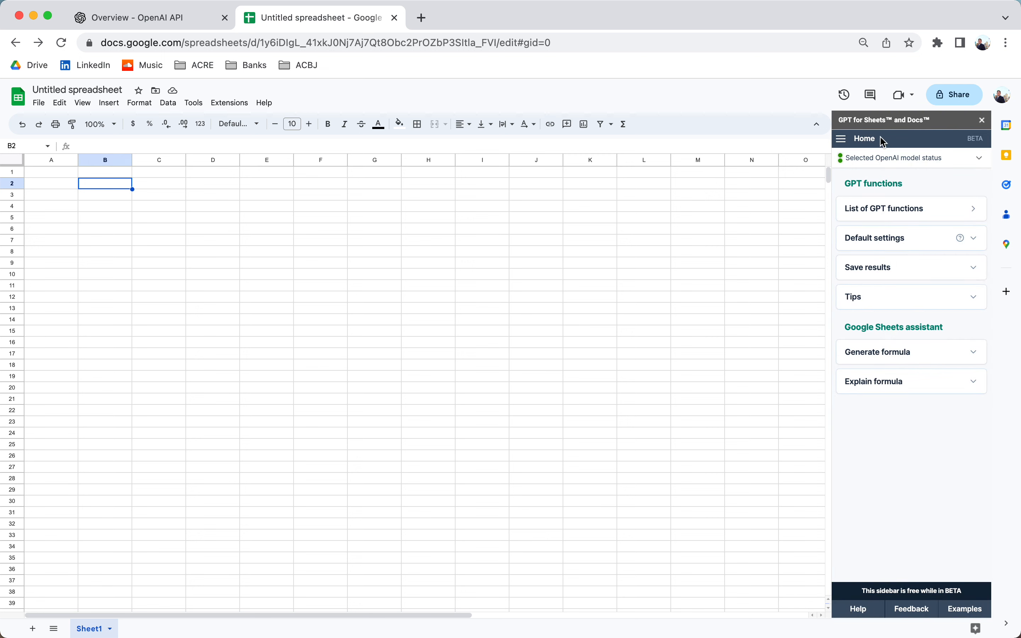
mouse_move(954, 147)
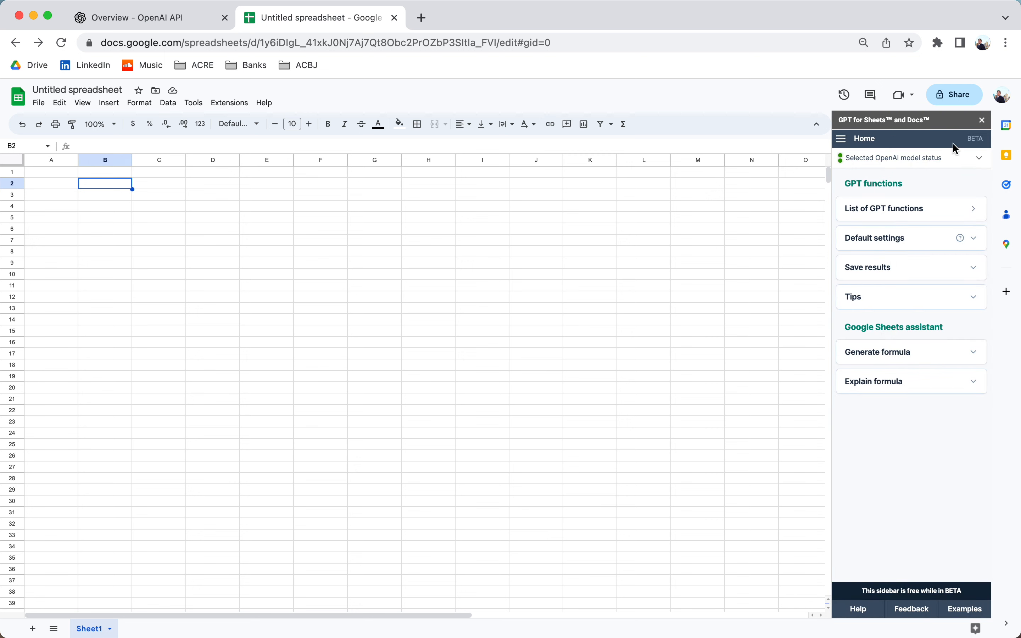
click(841, 139)
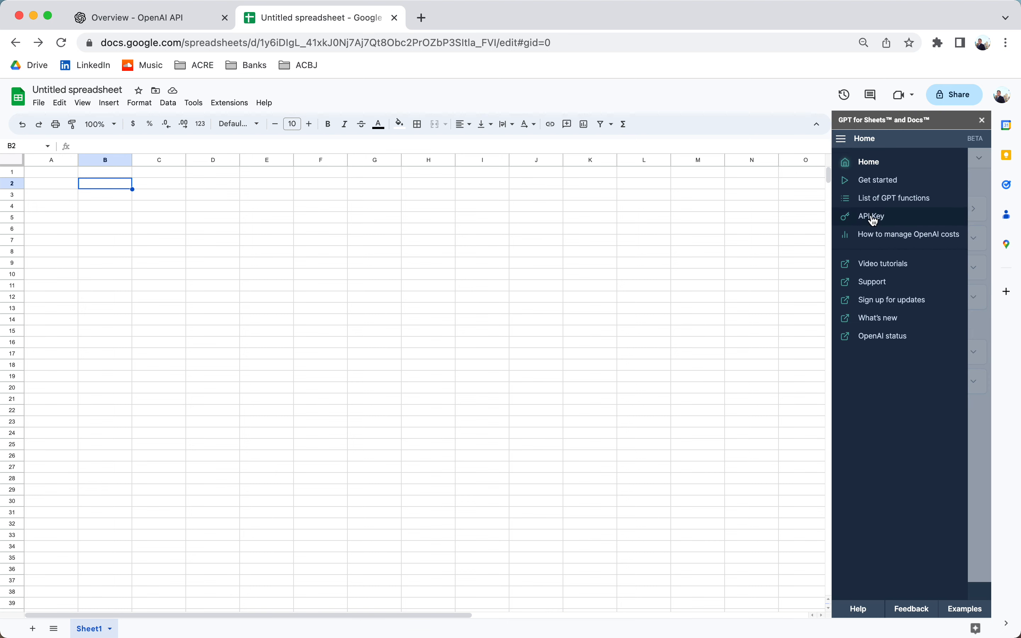
mouse_move(875, 221)
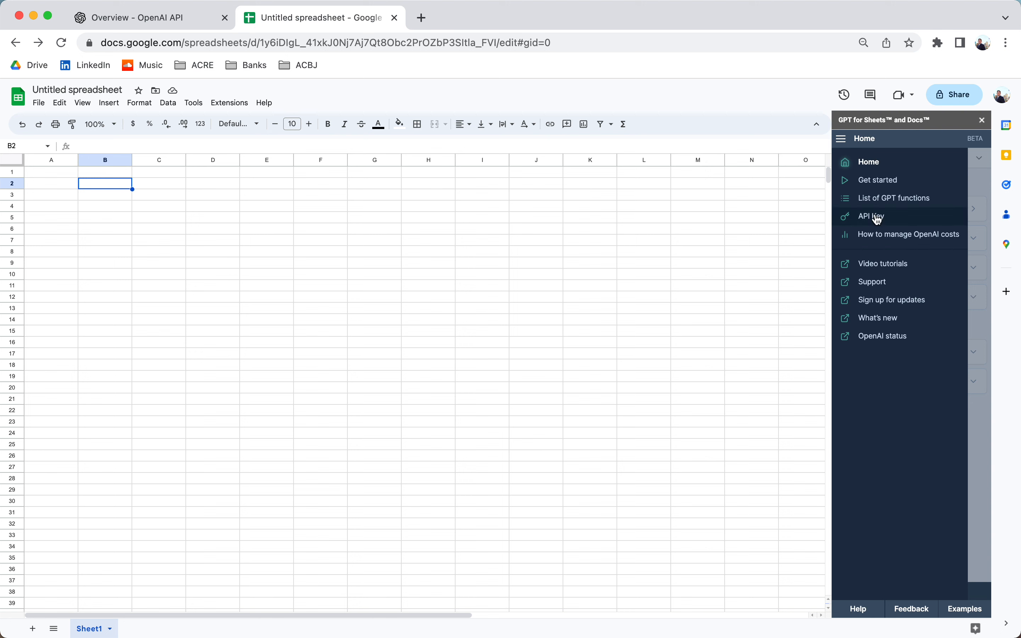
click(870, 215)
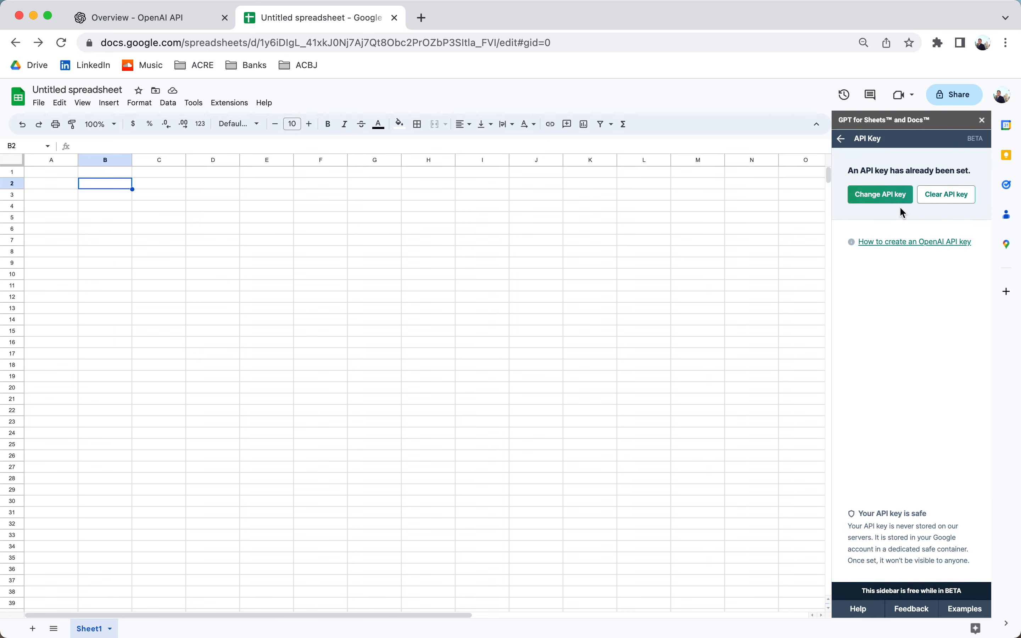
click(841, 139)
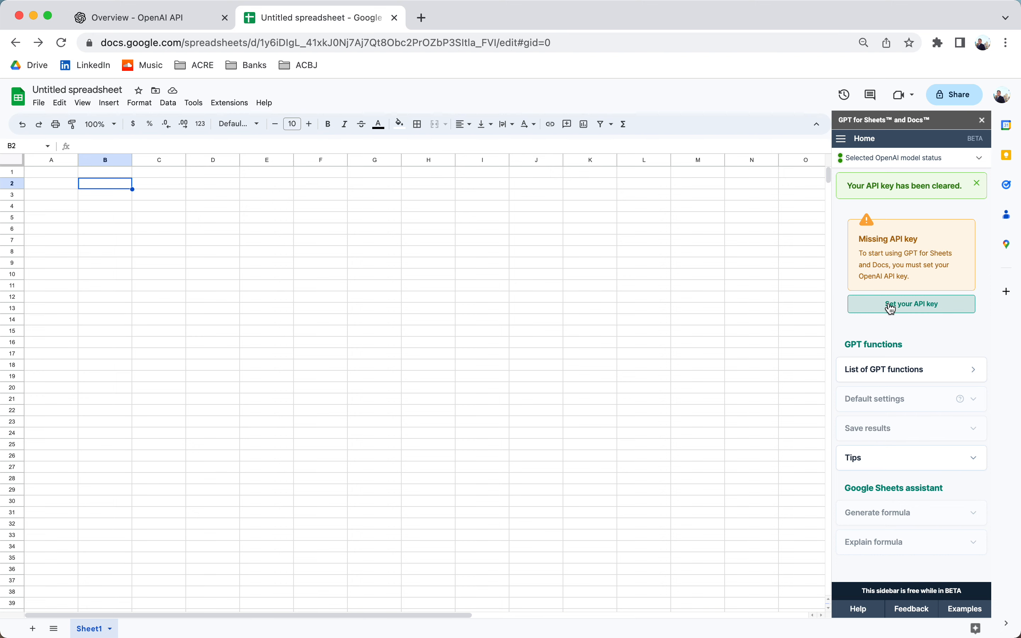
click(910, 303)
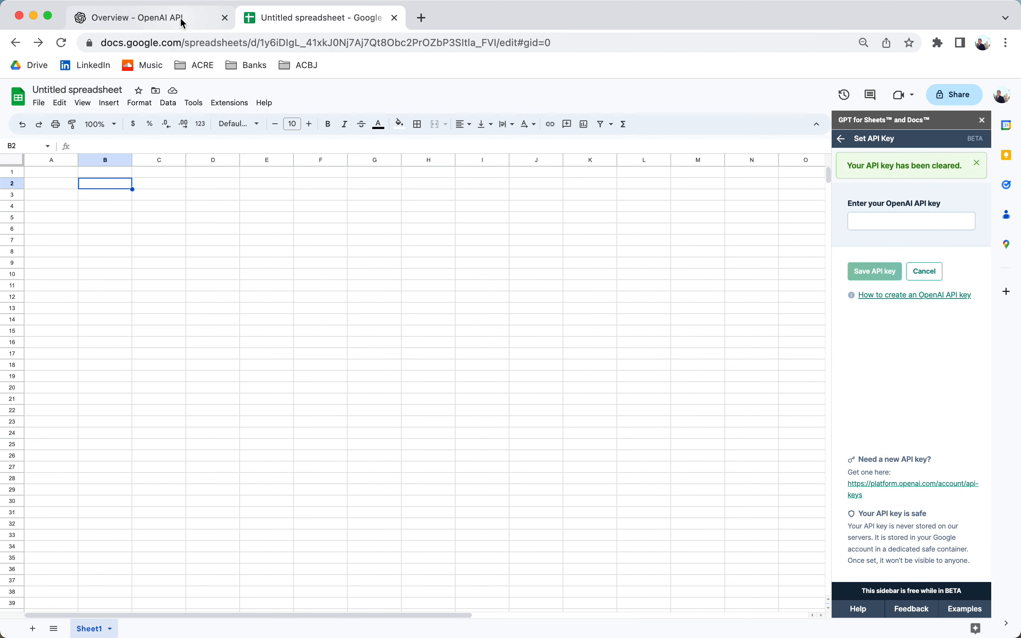
- Generate a new secret API key on the OpenAI platform and copy it
click(130, 18)
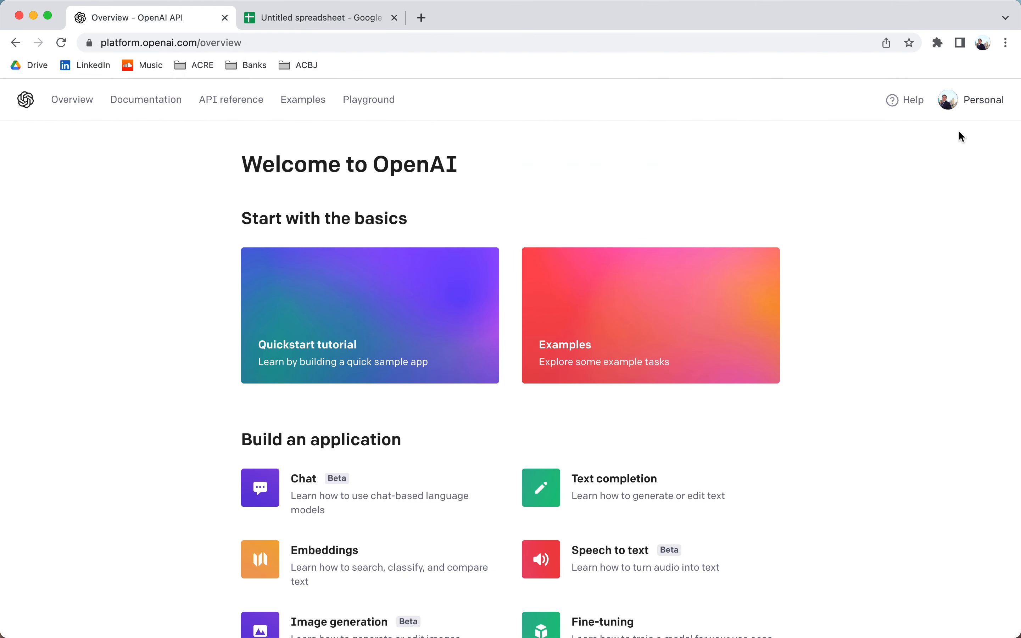
mouse_move(947, 100)
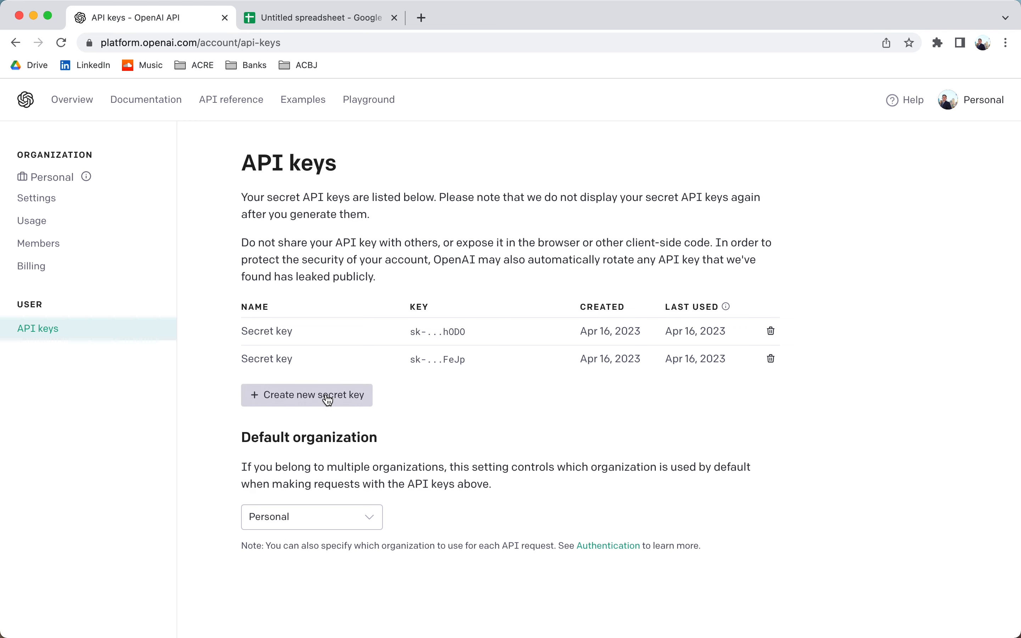
click(307, 396)
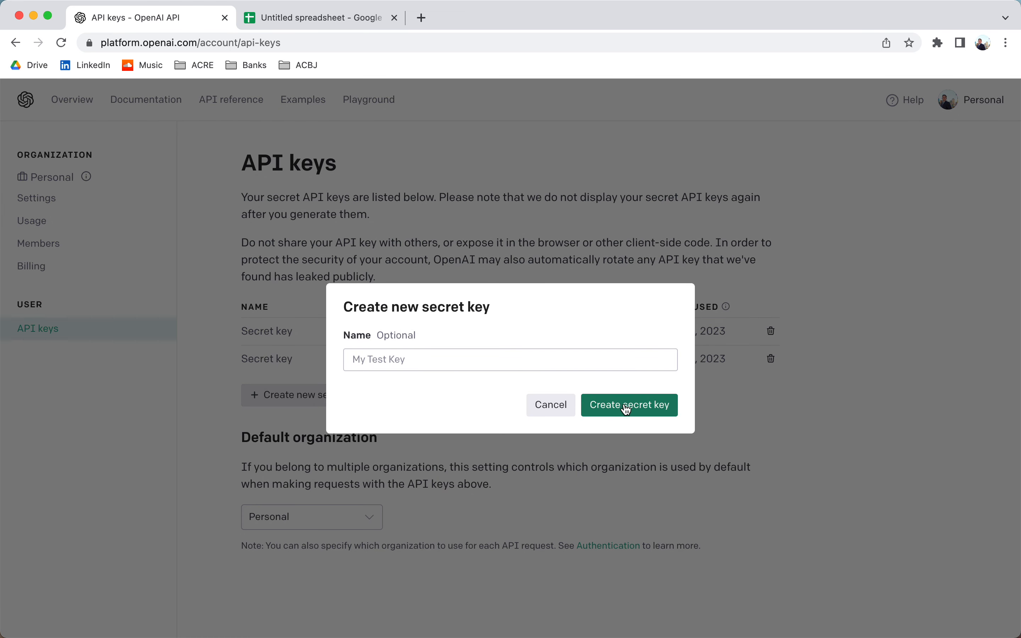
click(627, 404)
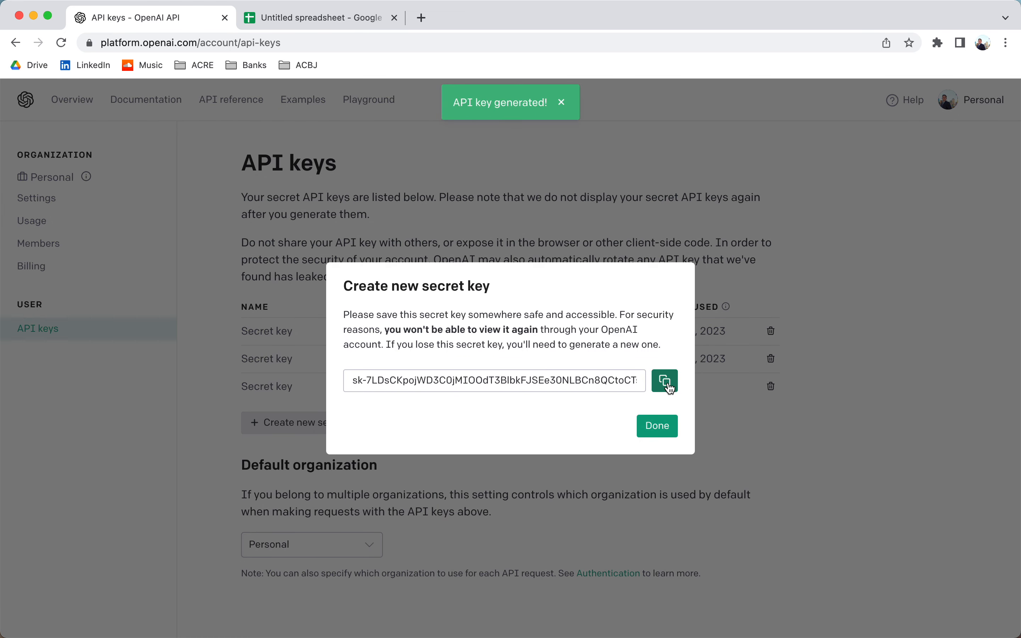
click(664, 380)
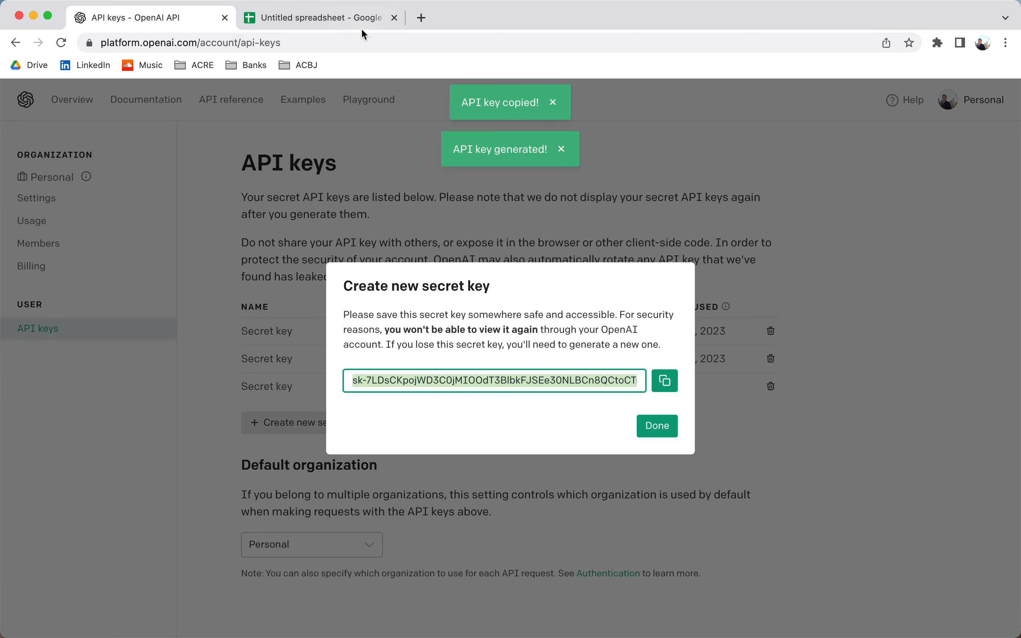
- Save the pasted API key in the add-on sidebar
click(319, 18)
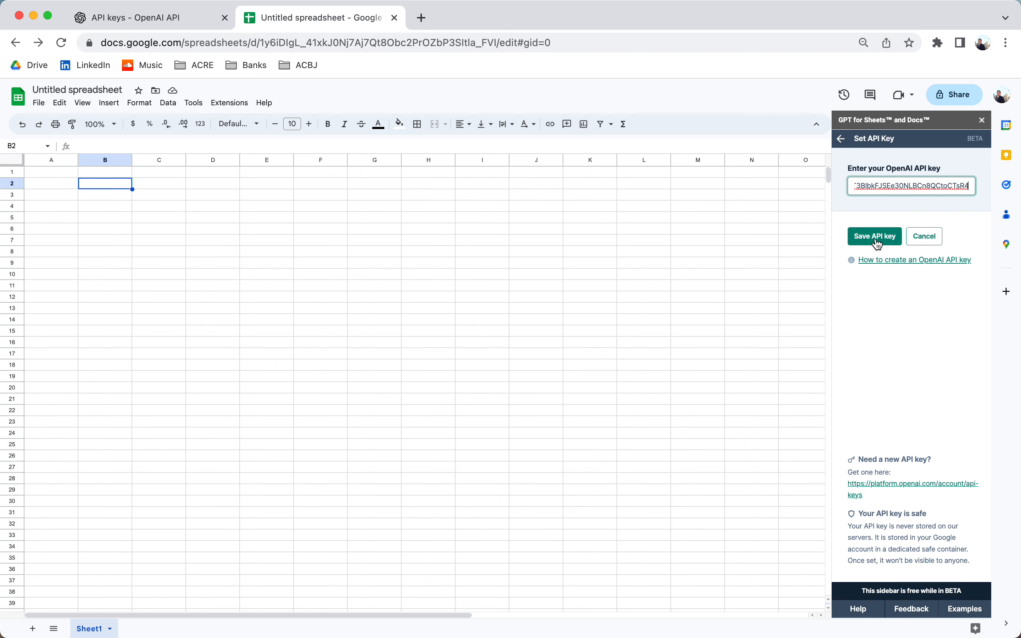
click(875, 236)
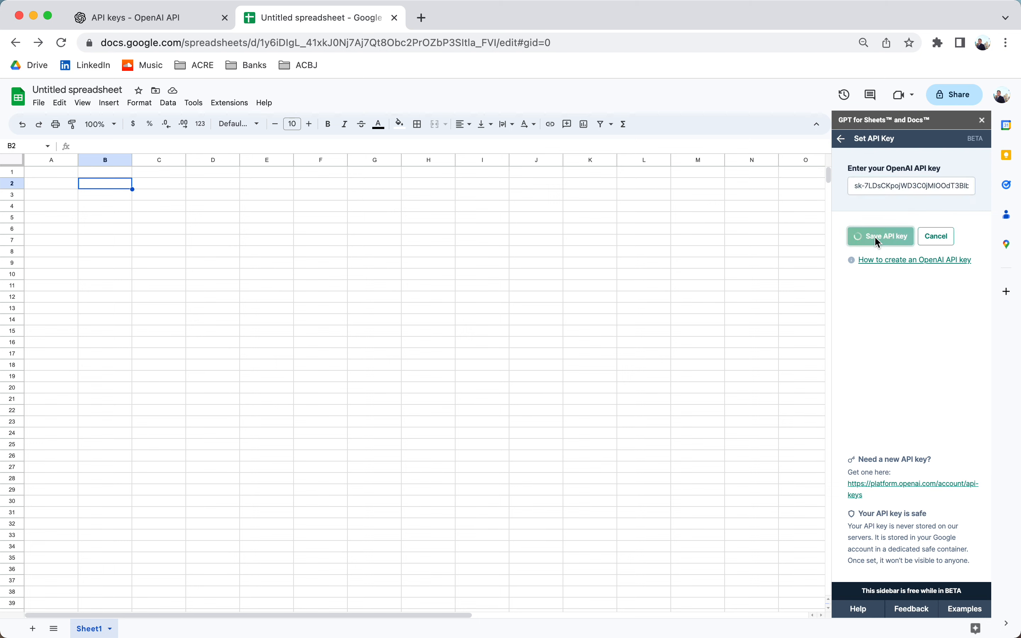
click(879, 236)
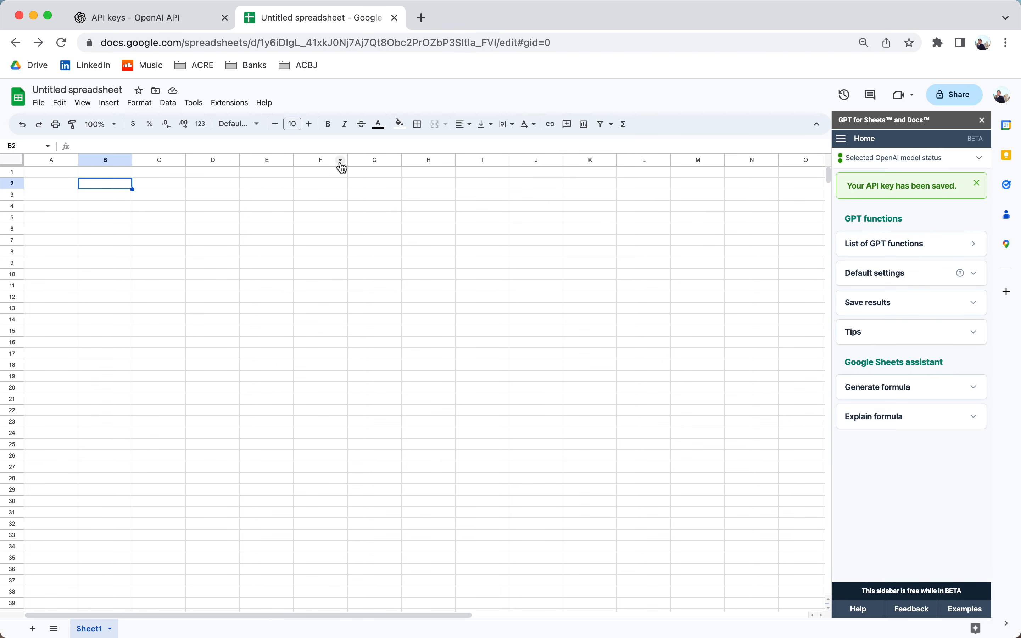
mouse_move(107, 189)
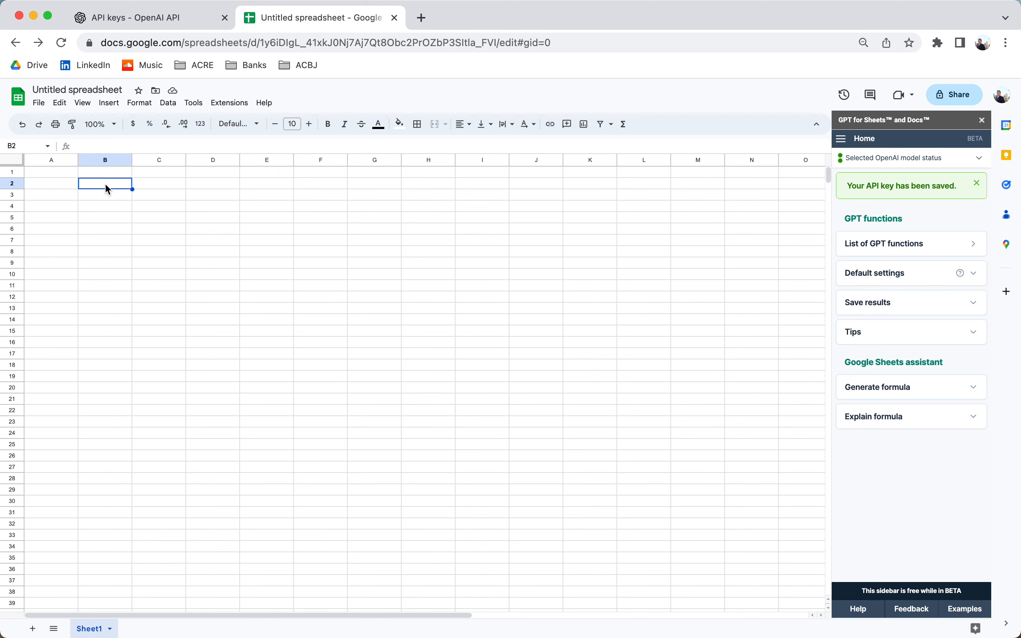
- Enter =GPT("say hello") in cell B2 and confirm it
text(=GPT()
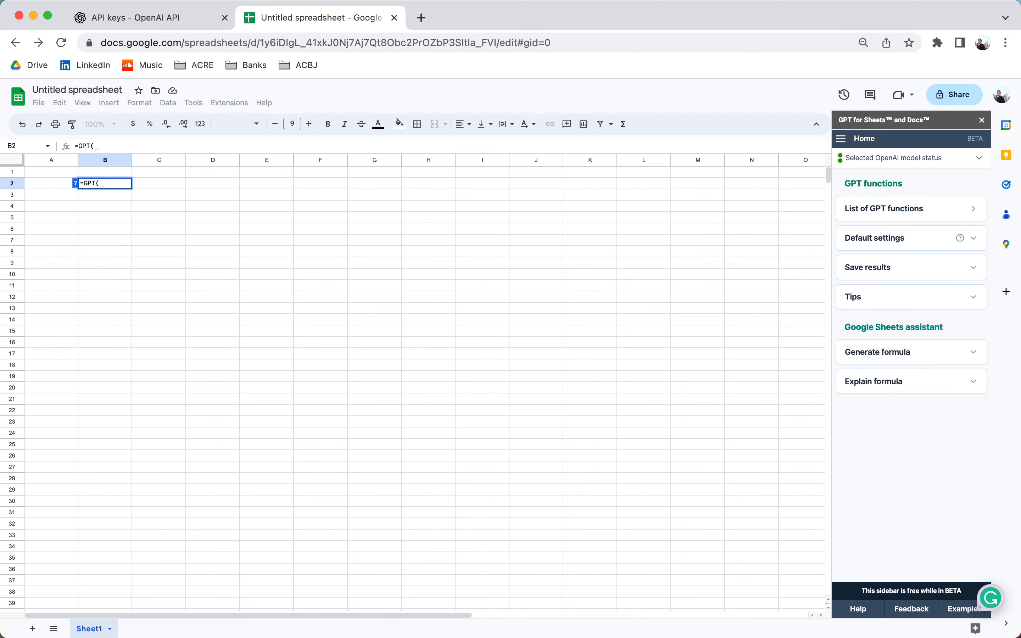
text(say hel)
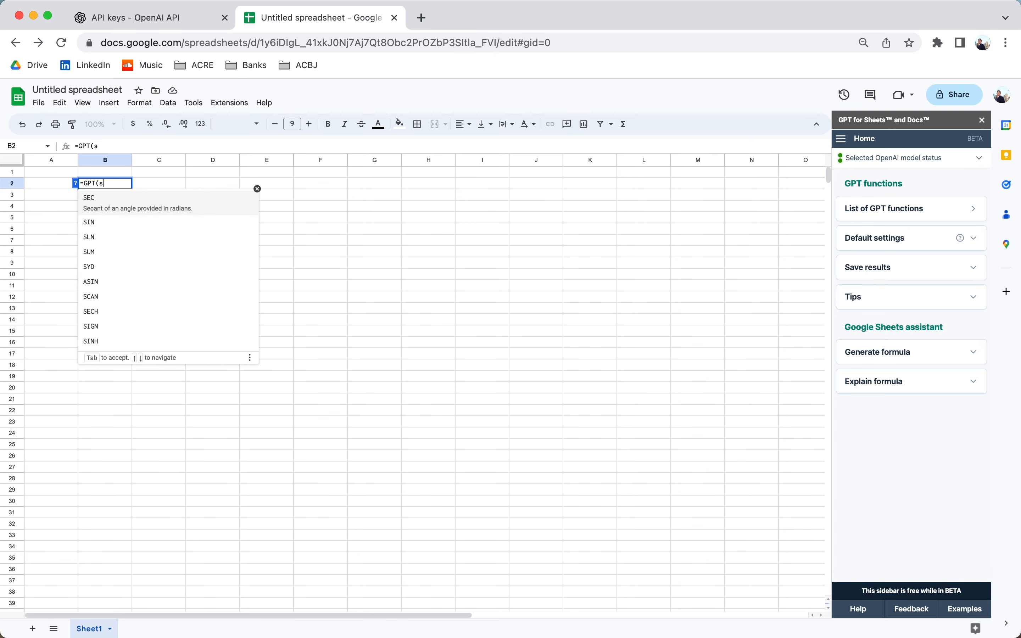
text("say hello)
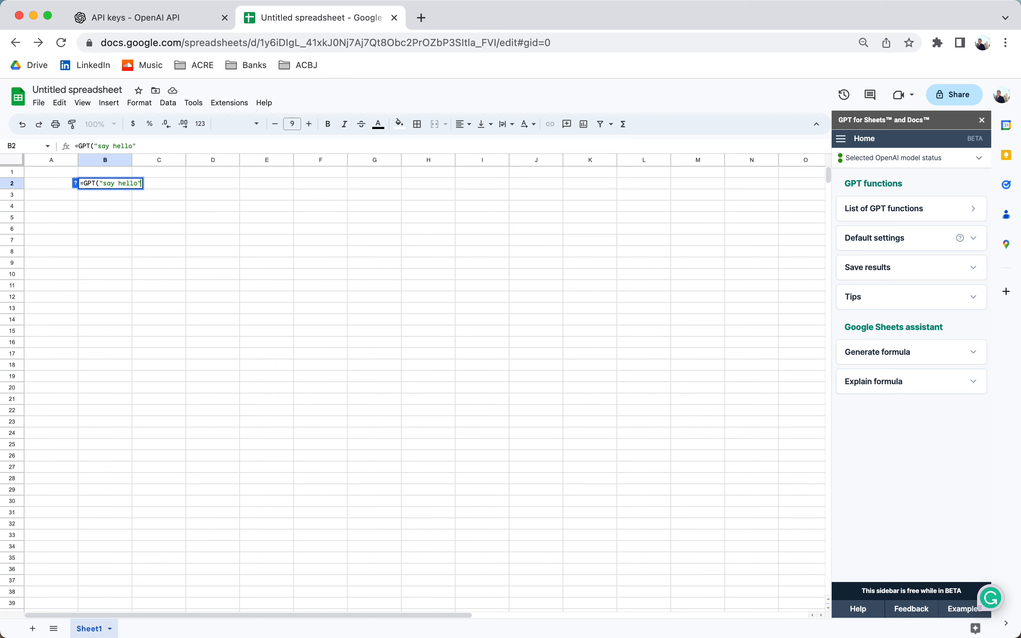
key(Return)
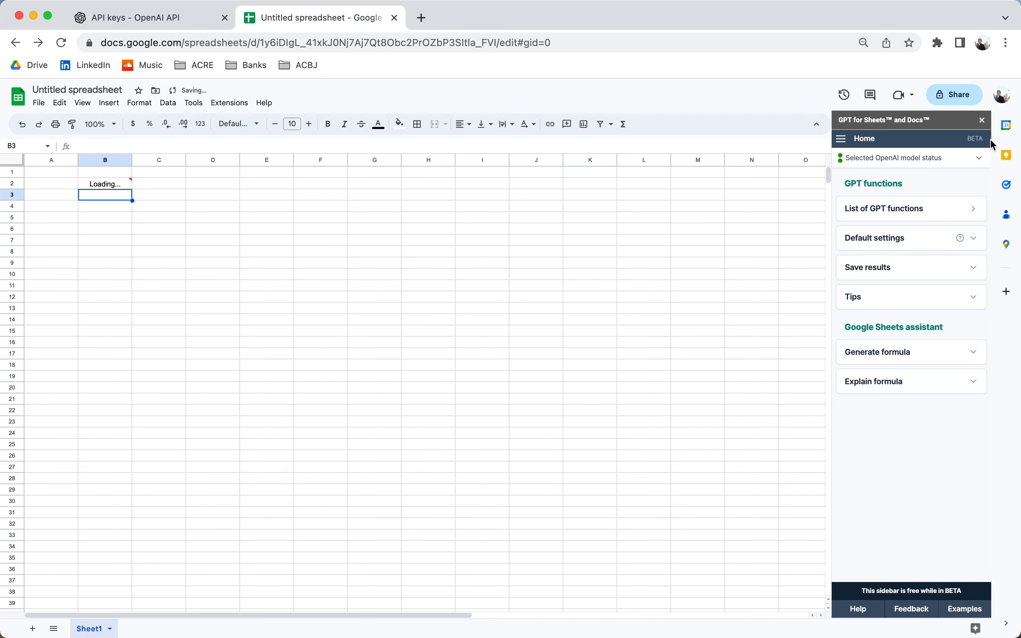
click(982, 120)
text(=)
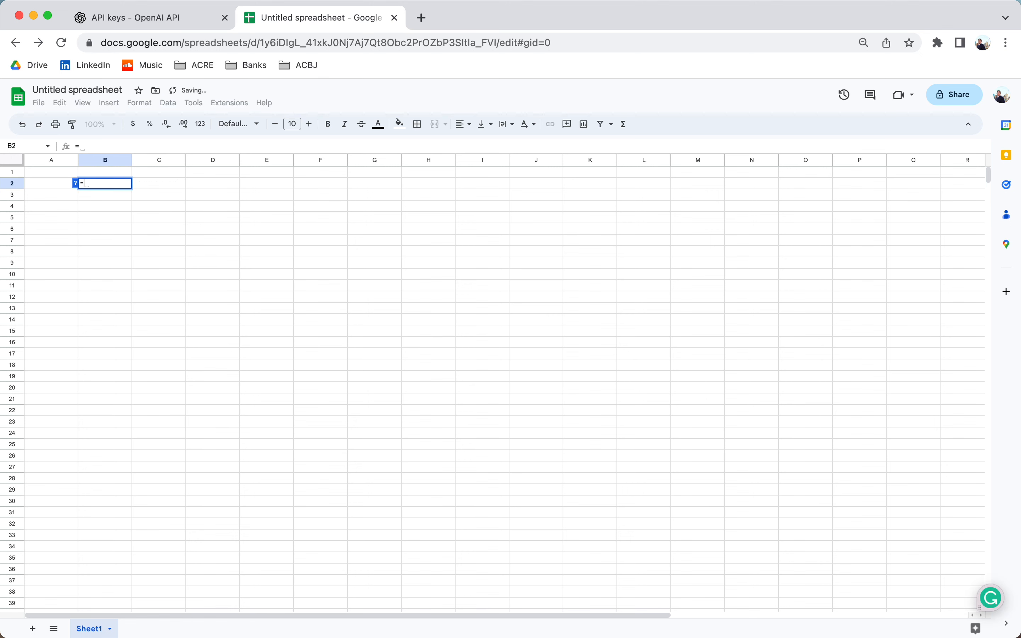
- Enter a GPT_TABLE formula in B2 listing 50 NYC institutional real estate companies with their CEOs' names
text(gpt)
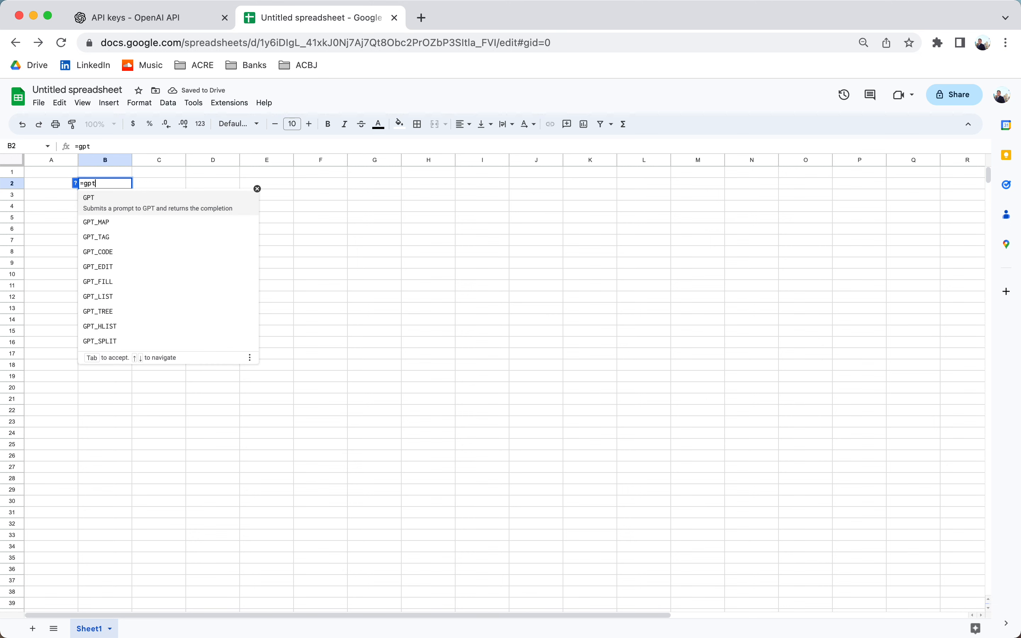
text(_t)
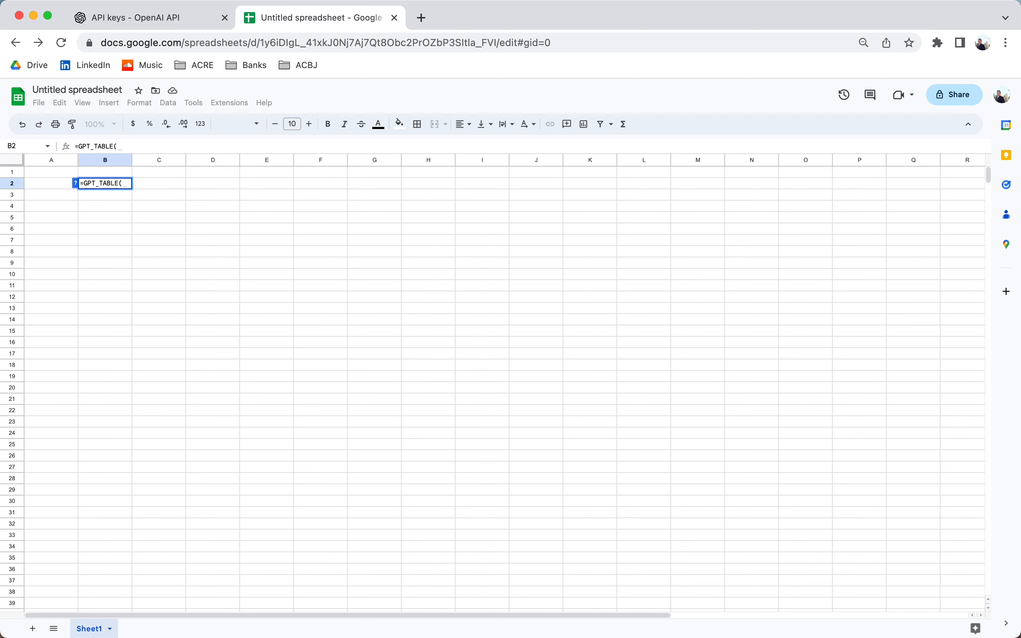
text("list)
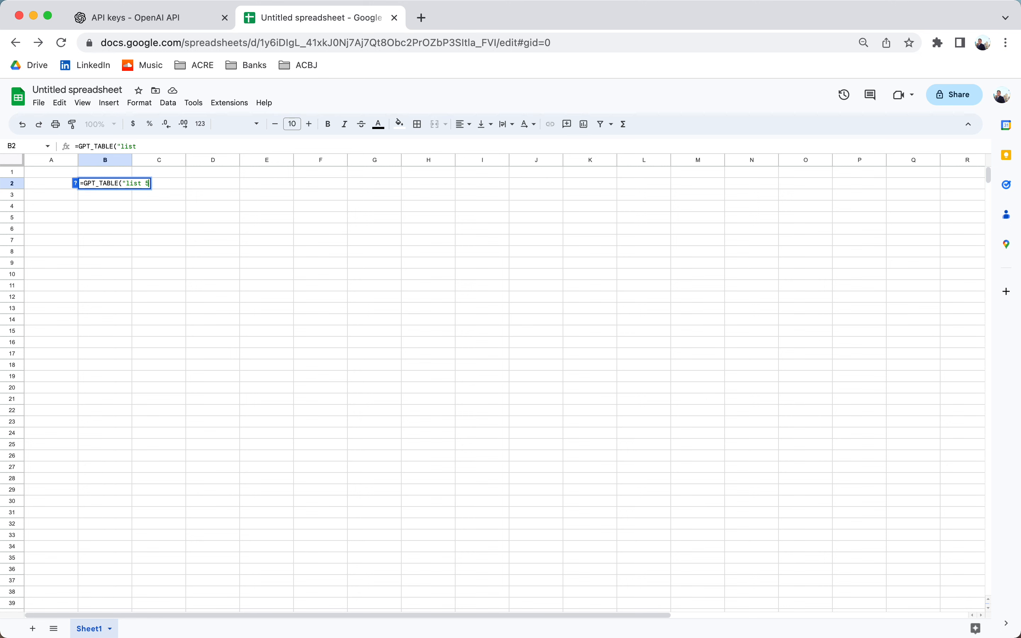
text(50 real)
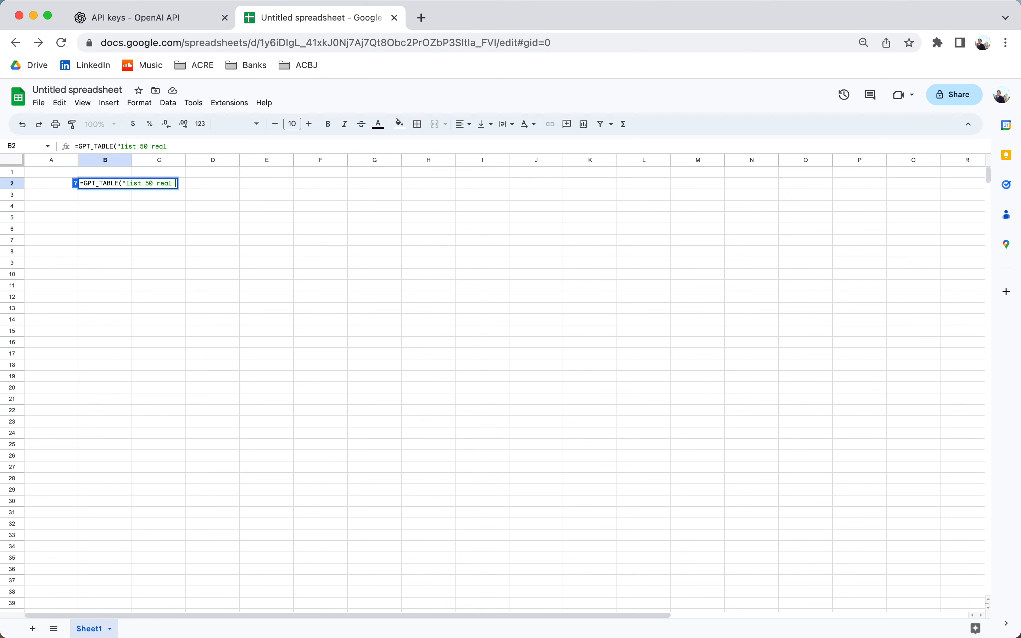
text(institutional)
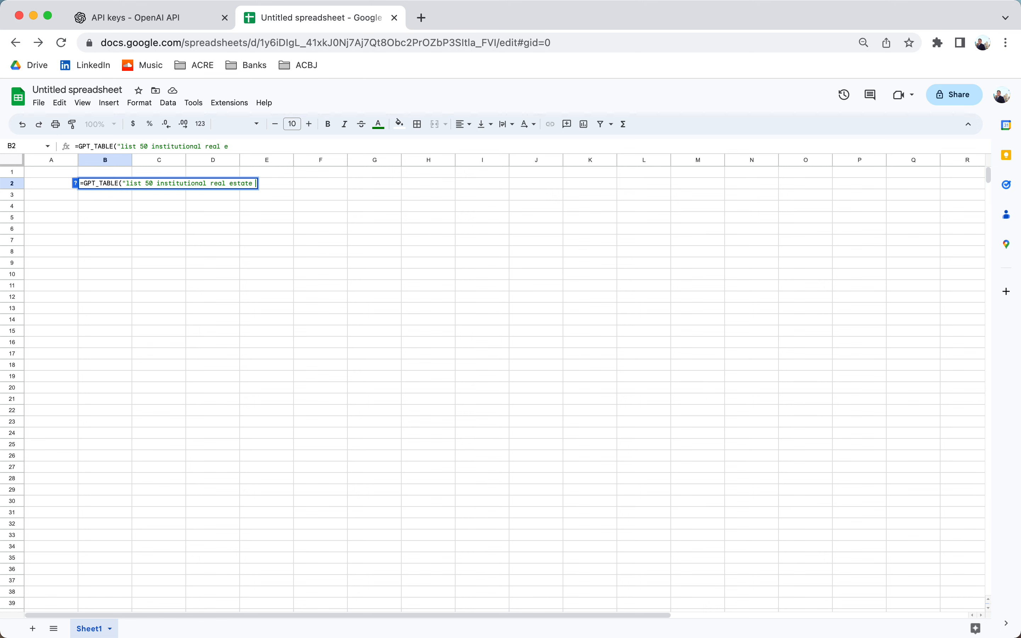
text(companies)
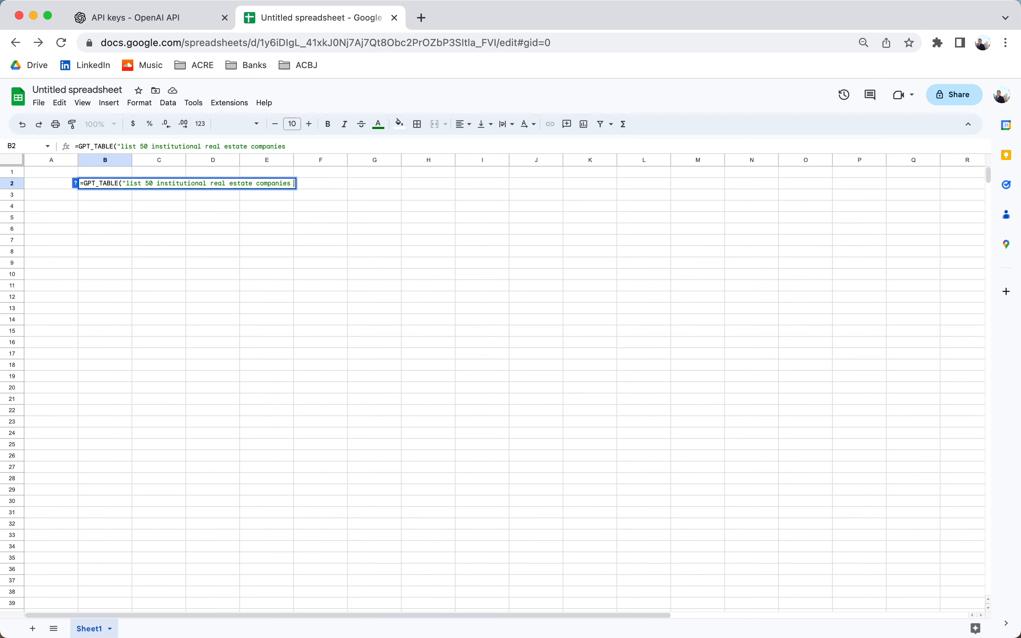
text(that are in new)
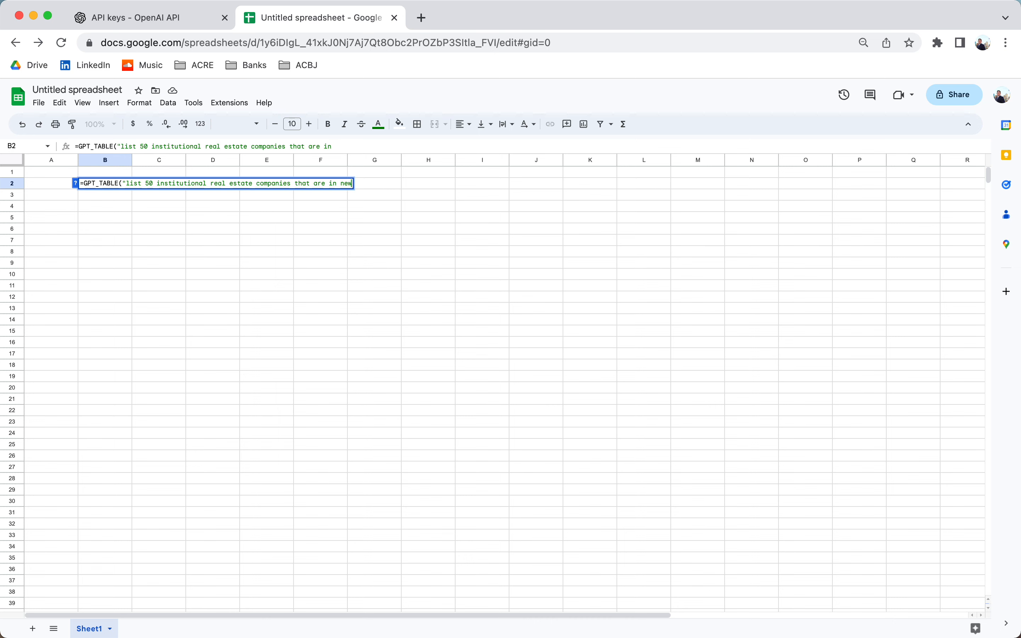
text(york city d)
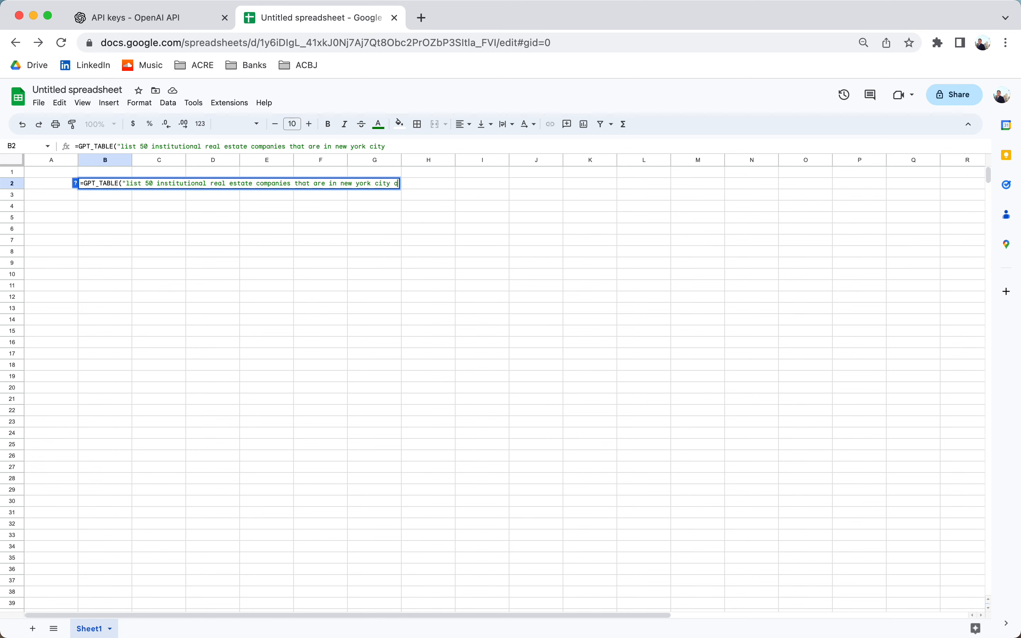
text(and the name of th)
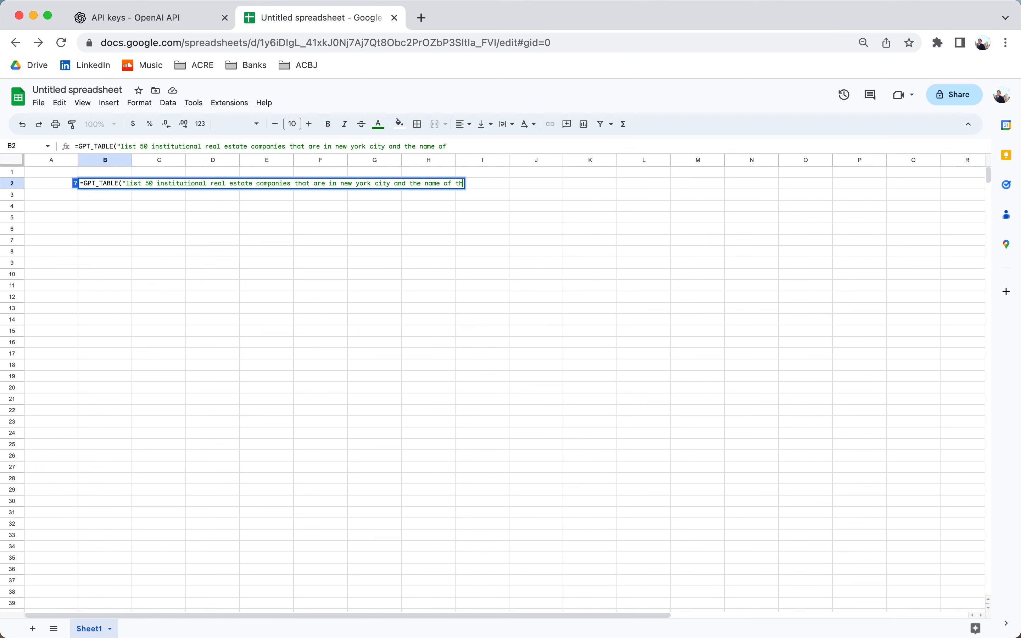
text(their CEO)
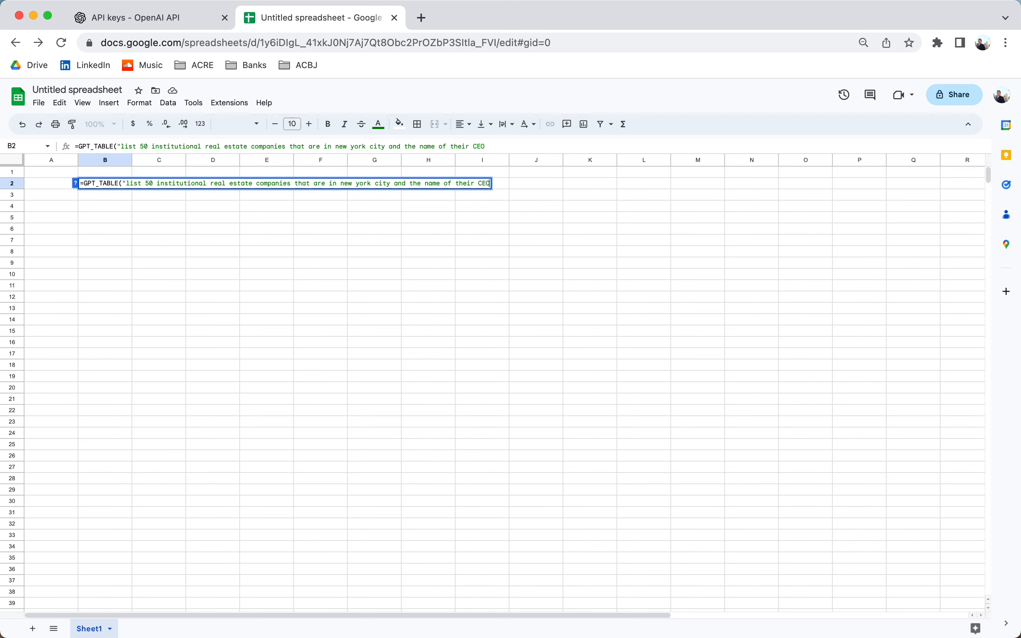
text(s")
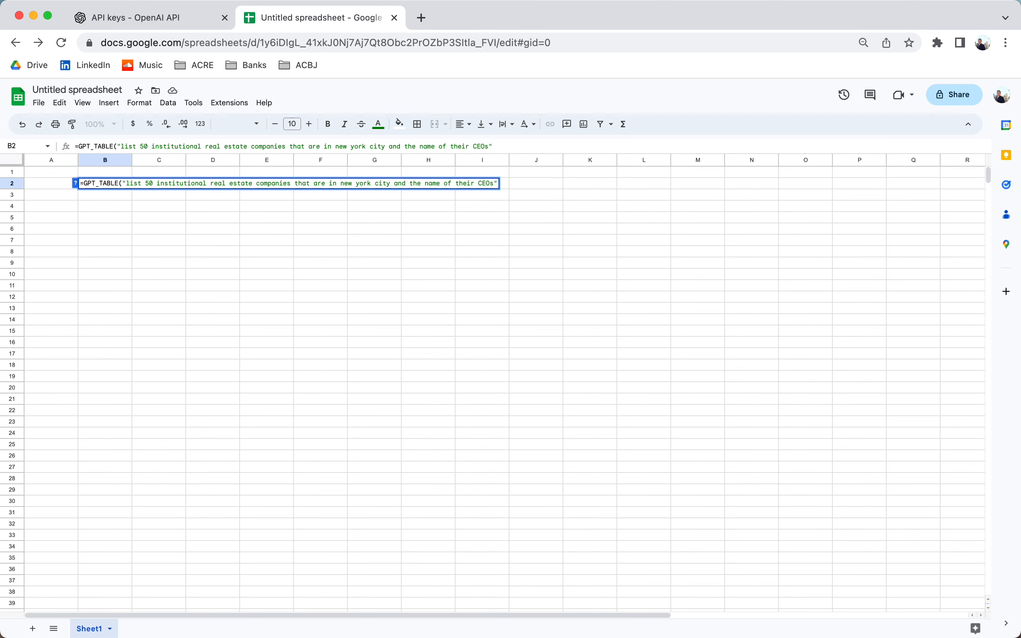
key(Return)
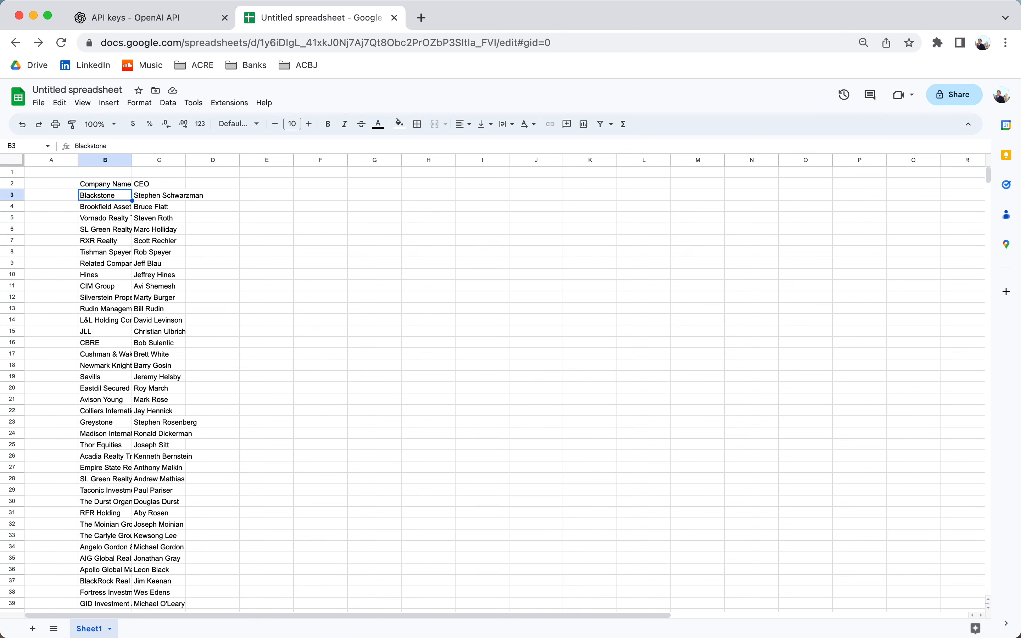
- In D3 enter =GPT(CONCAT("write me a 2 sentence description about this company",B3)) referencing Blackstone
click(212, 195)
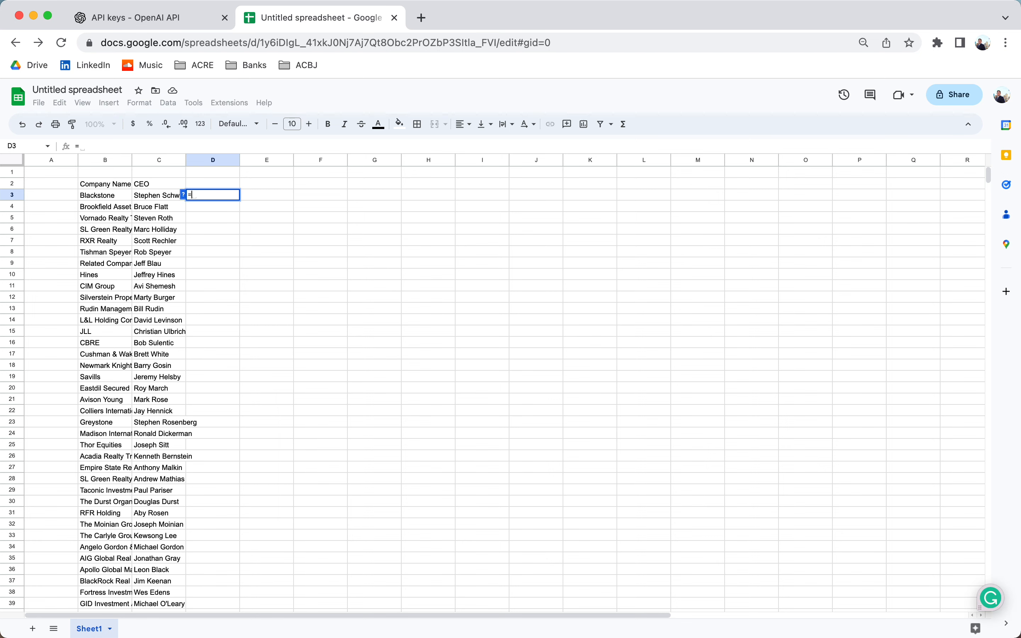
text(=GPT()
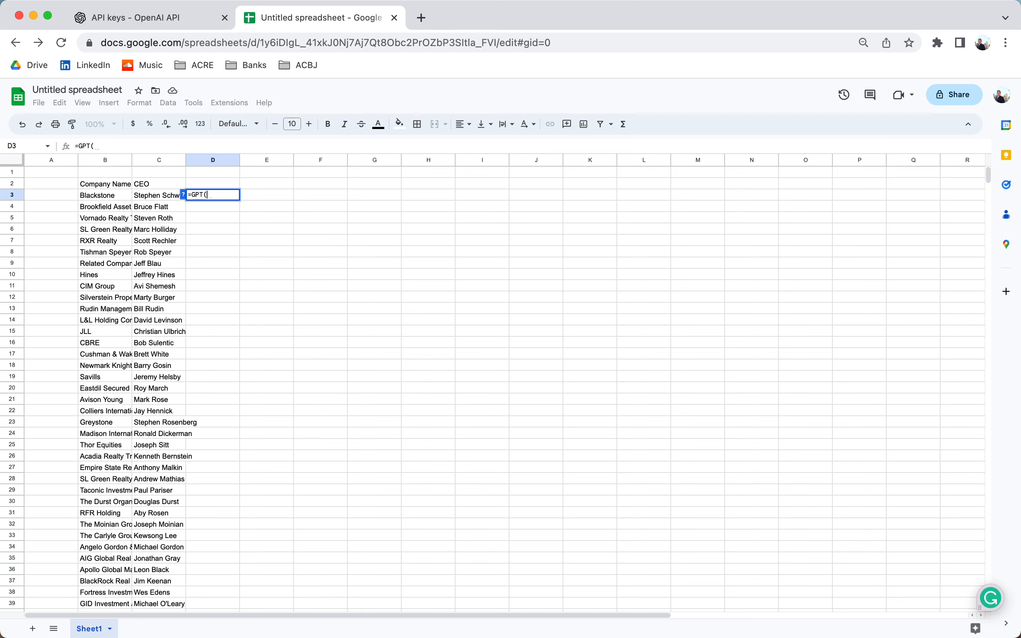
text(")
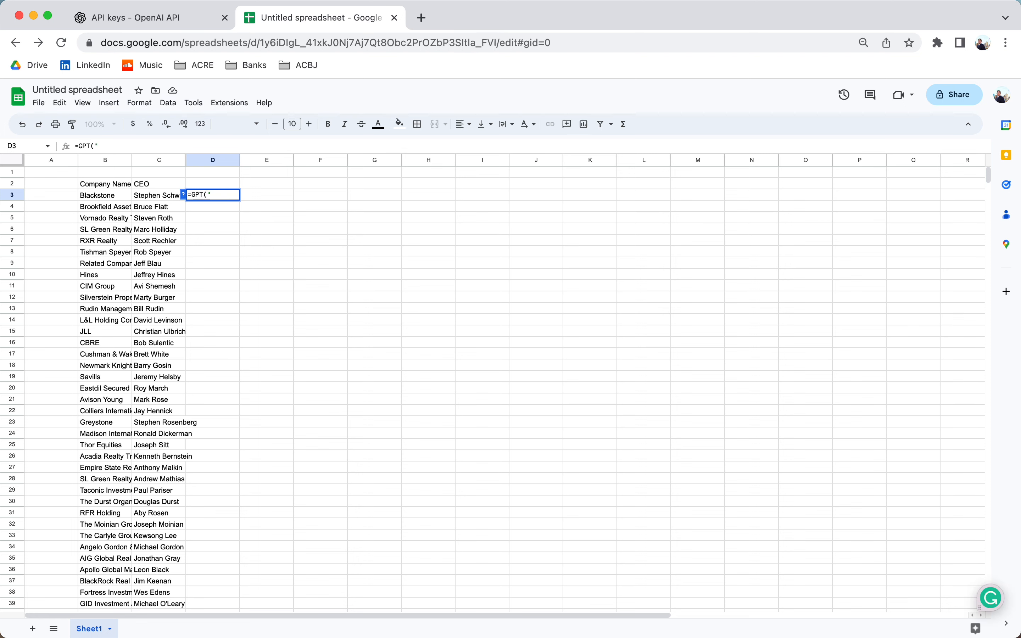
text(CONCAT()
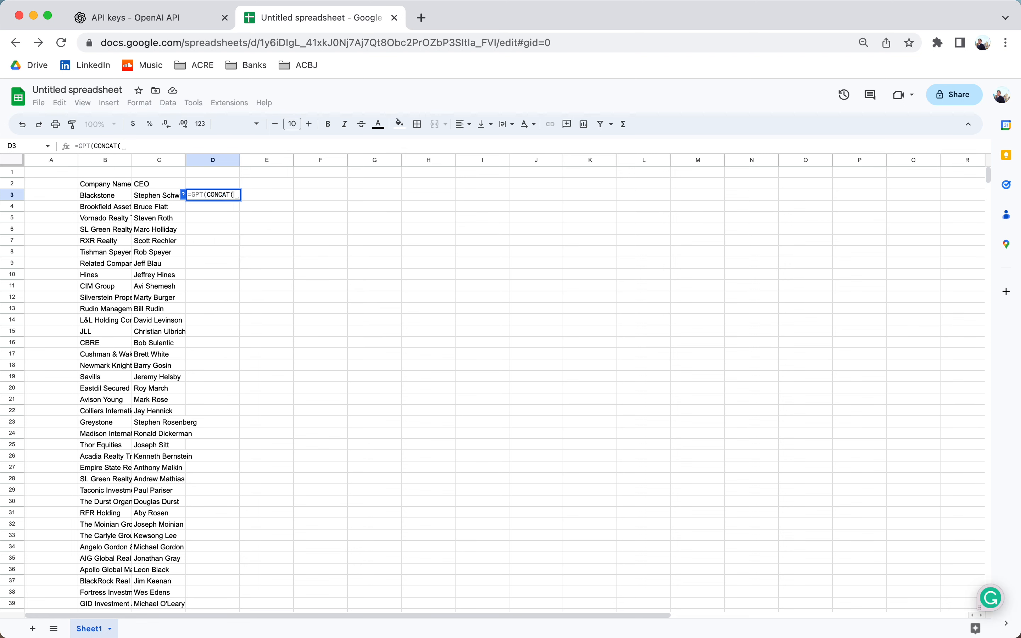
text("write me d)
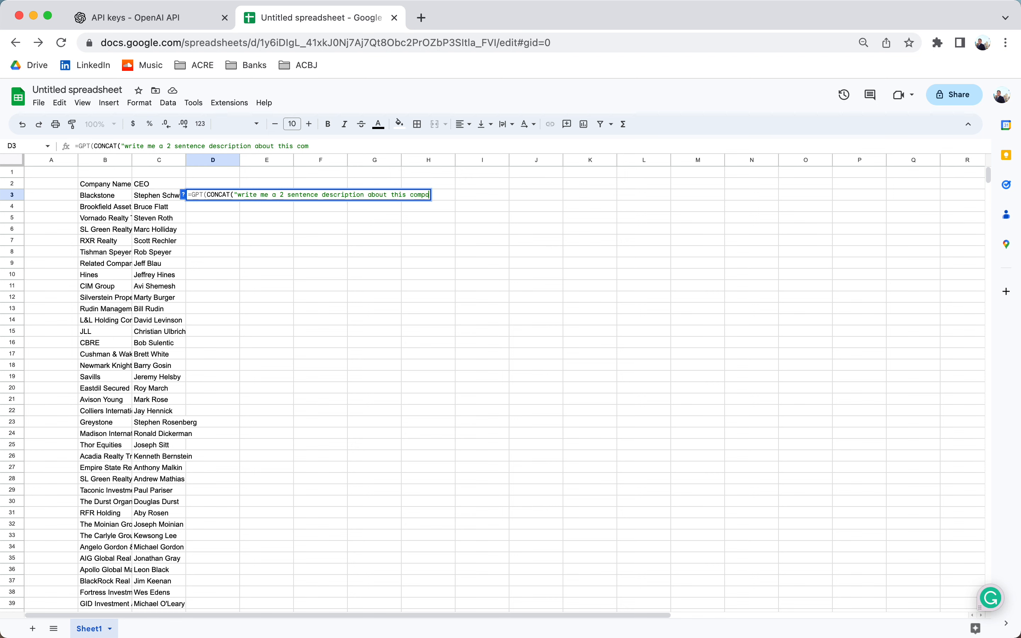
text(any")
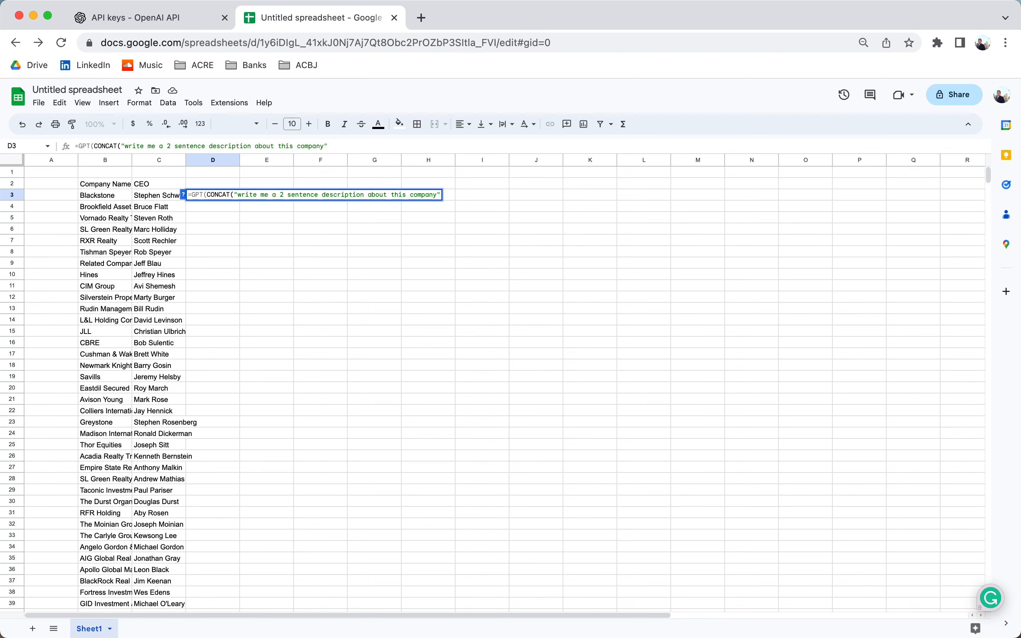
click(104, 195)
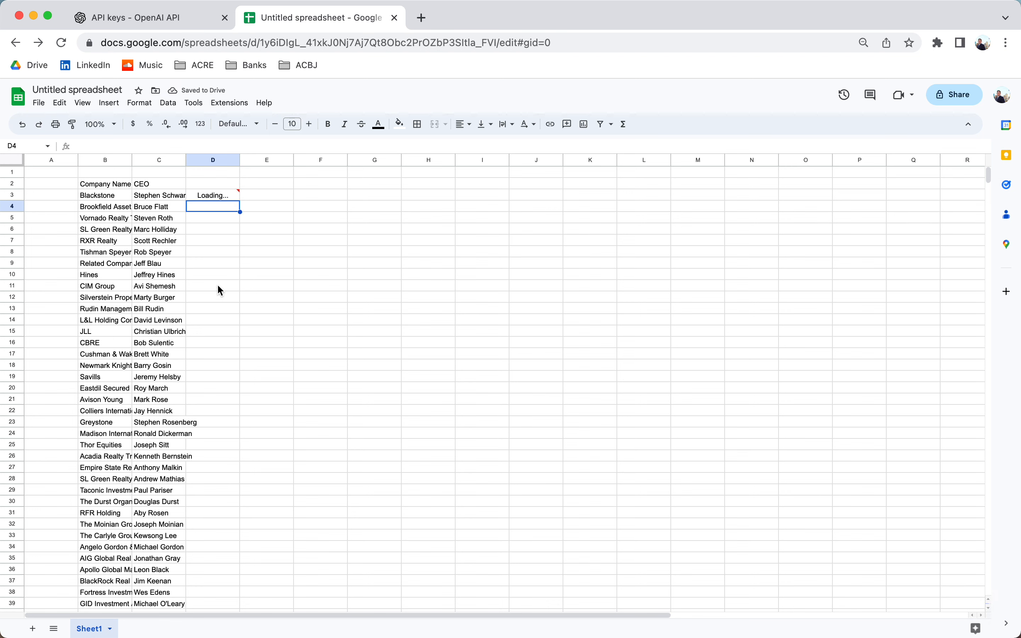
- Fill the description formula down to the last company row and review Blackstone's result
click(212, 195)
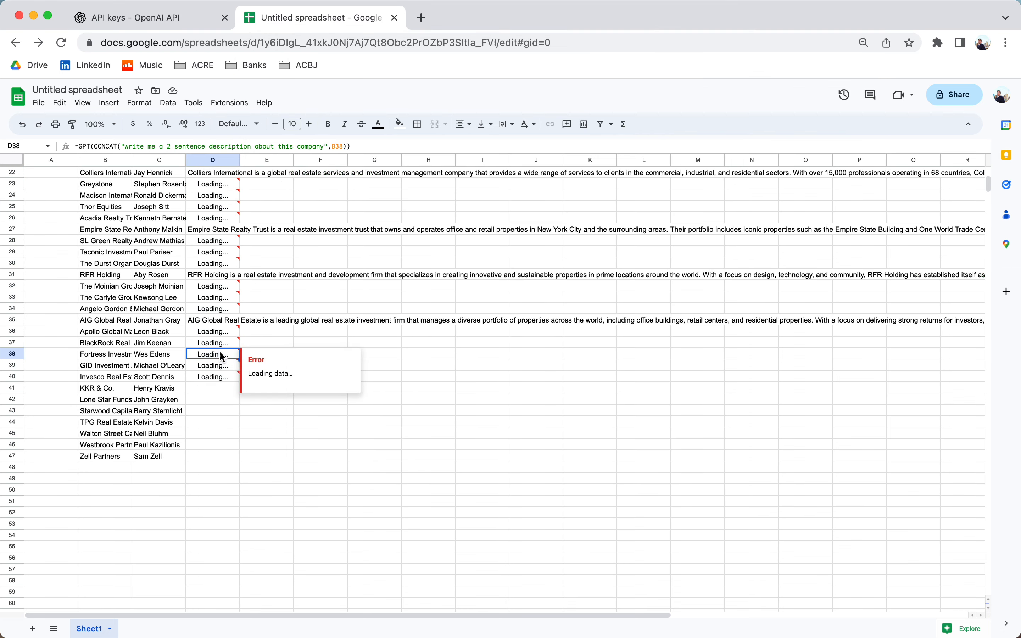
scroll(up, 3)
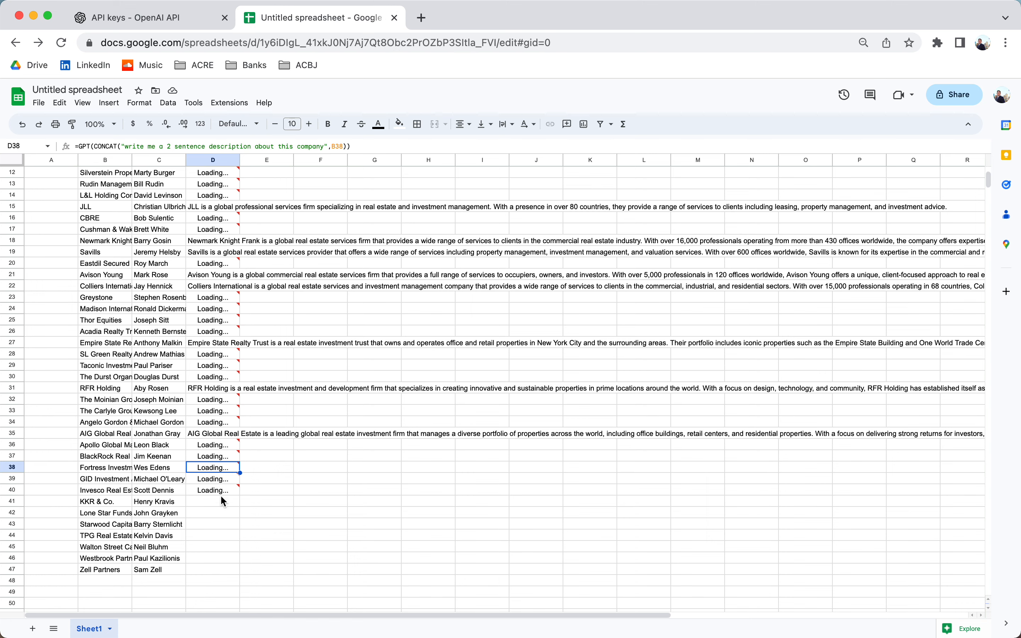
click(212, 491)
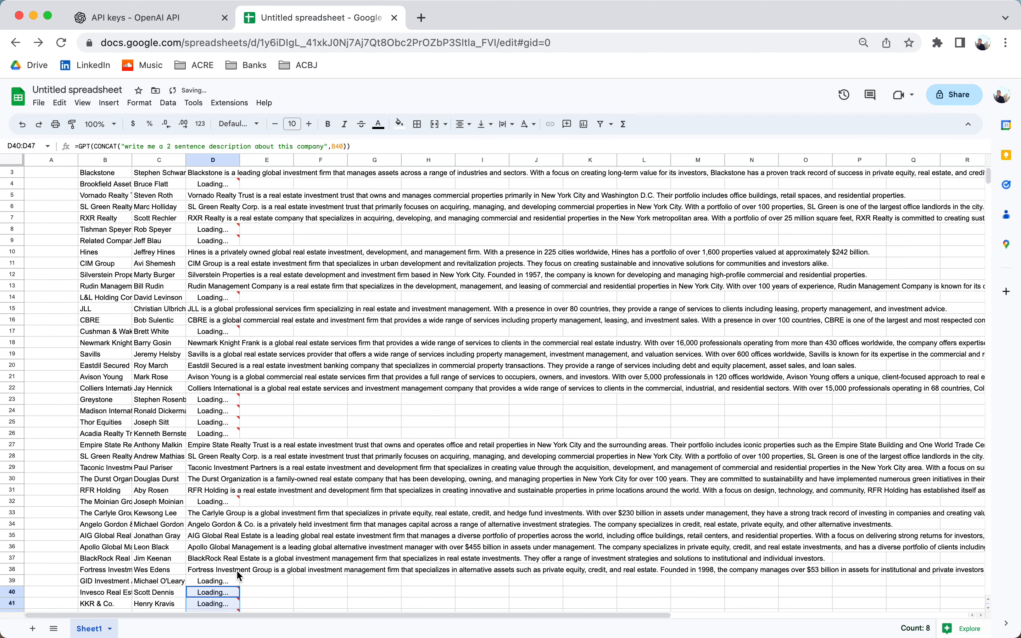
scroll(up, 3)
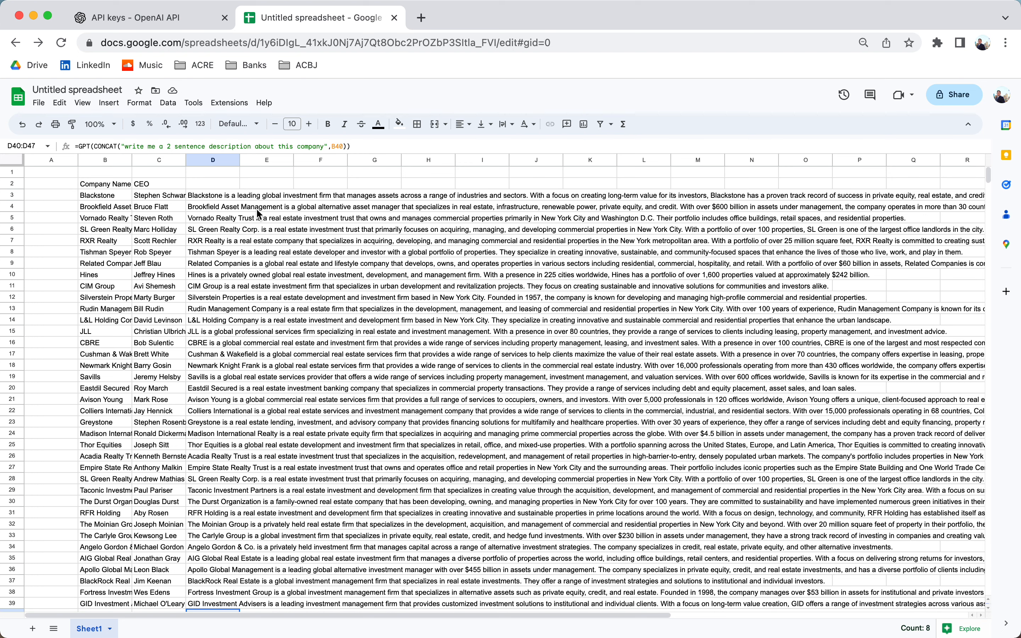
click(212, 195)
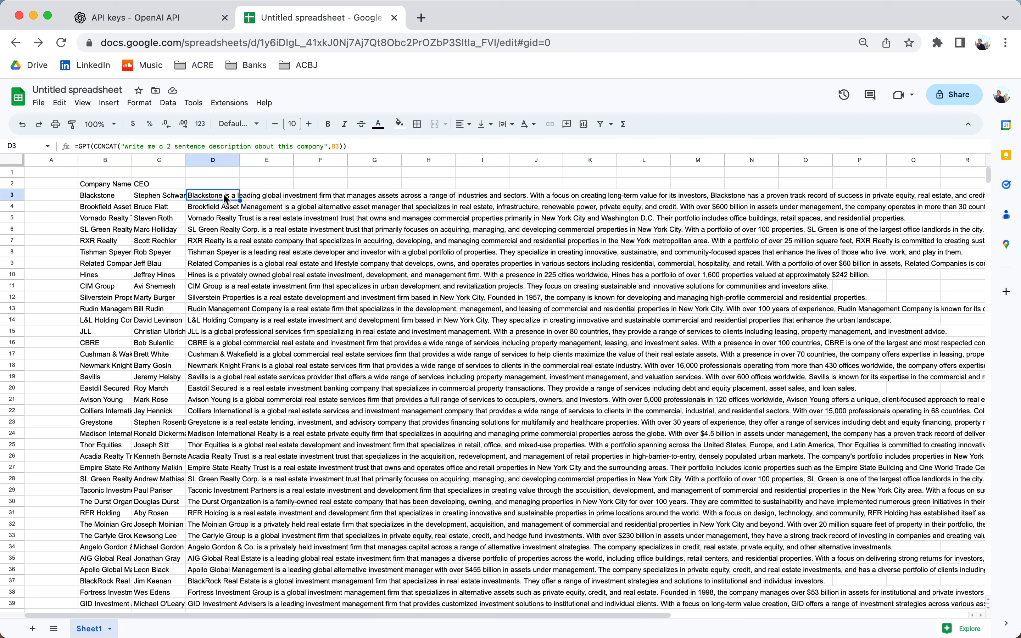
- Enter a GPT formula in E3 asking for the career URL for the Blackstone company name
click(266, 195)
text(=GPT(")
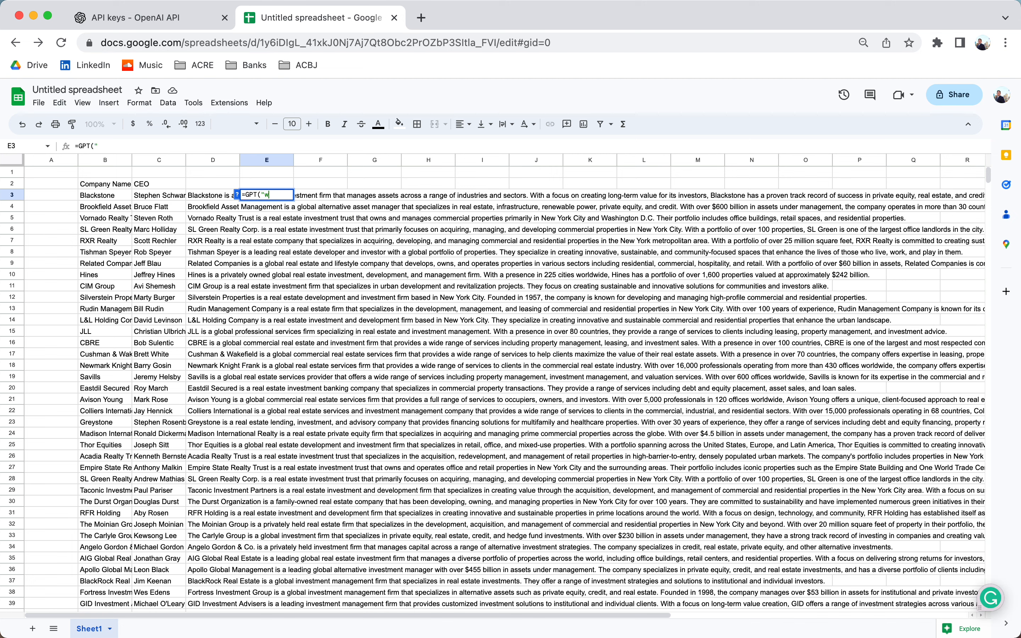
text(what is the)
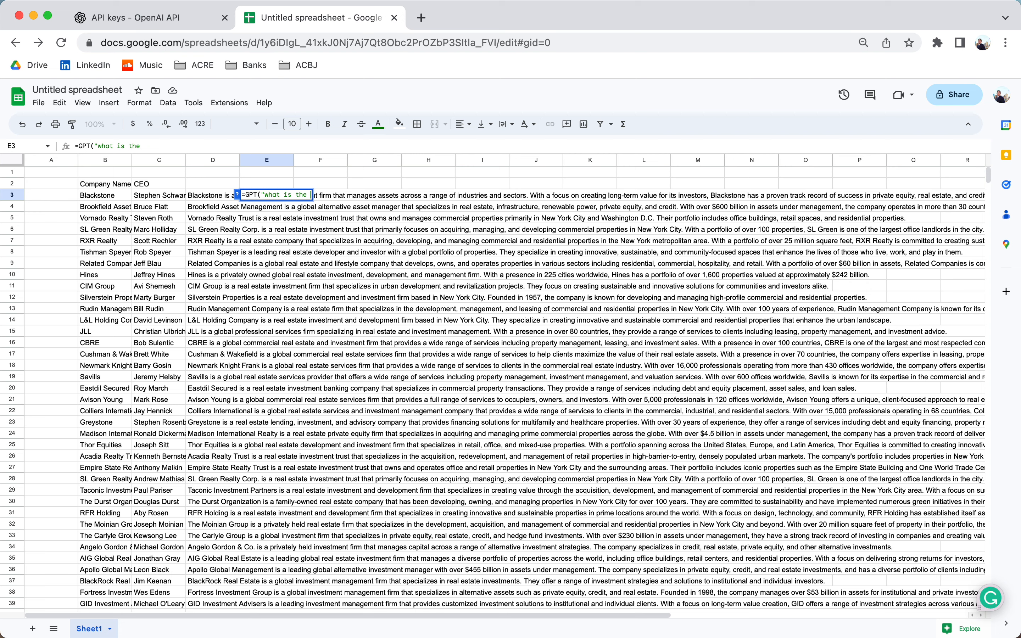
text(career url)
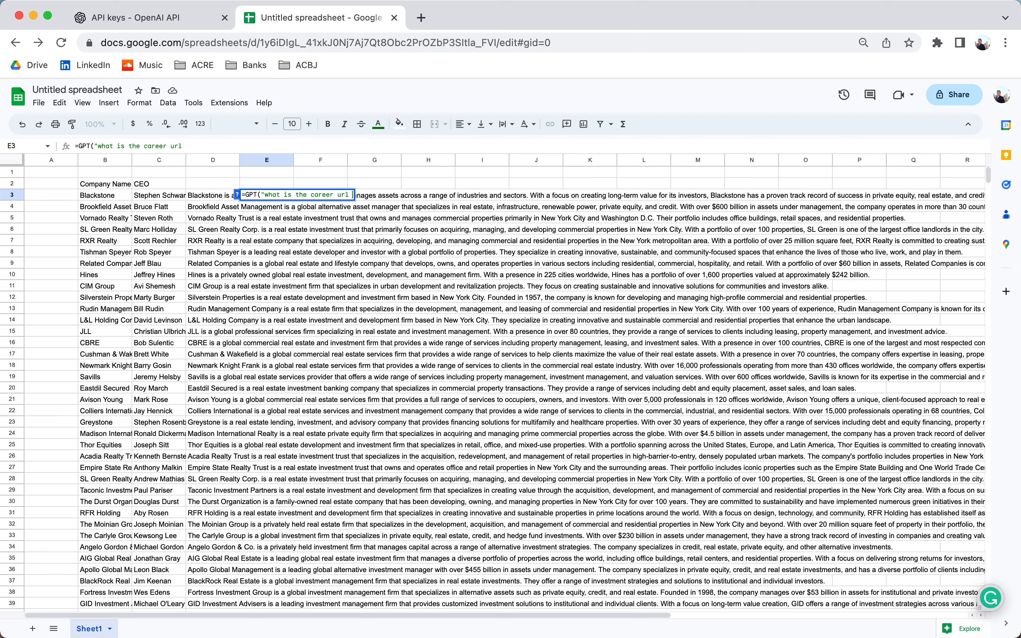
text(for this company")
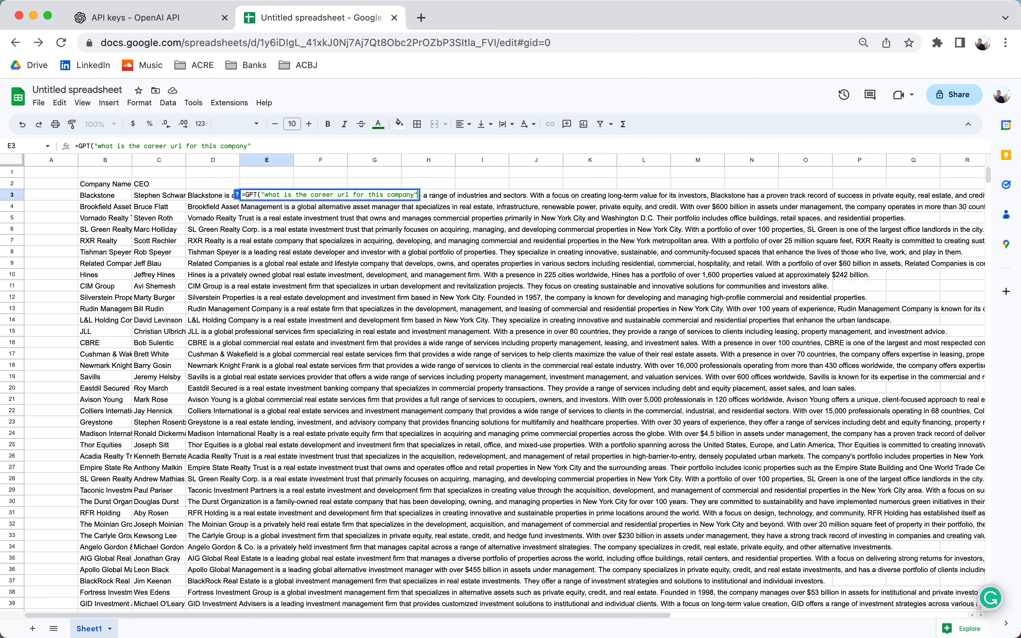
click(105, 195)
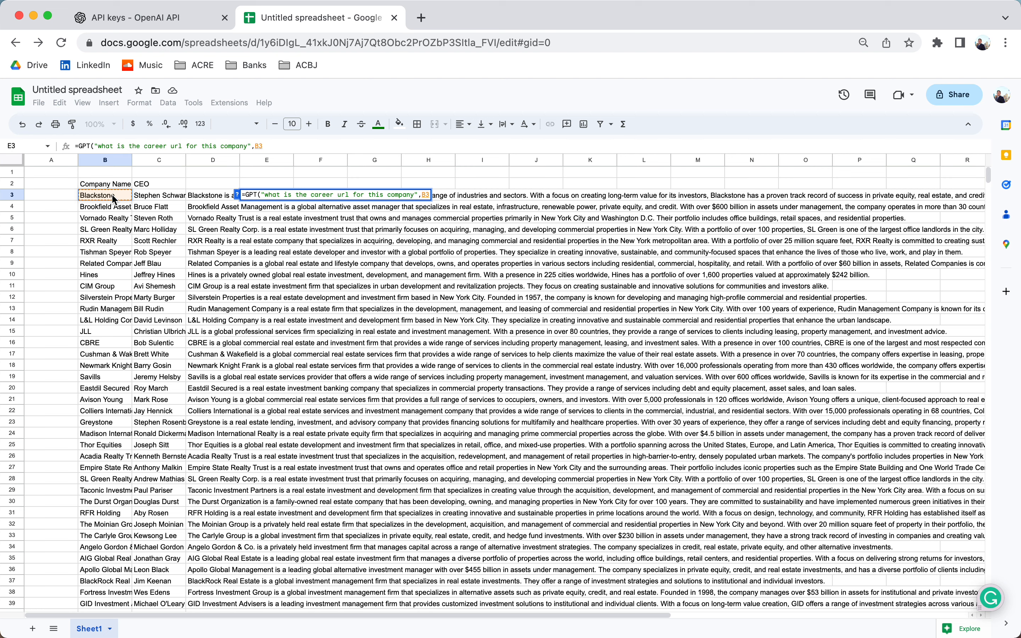
key(Return)
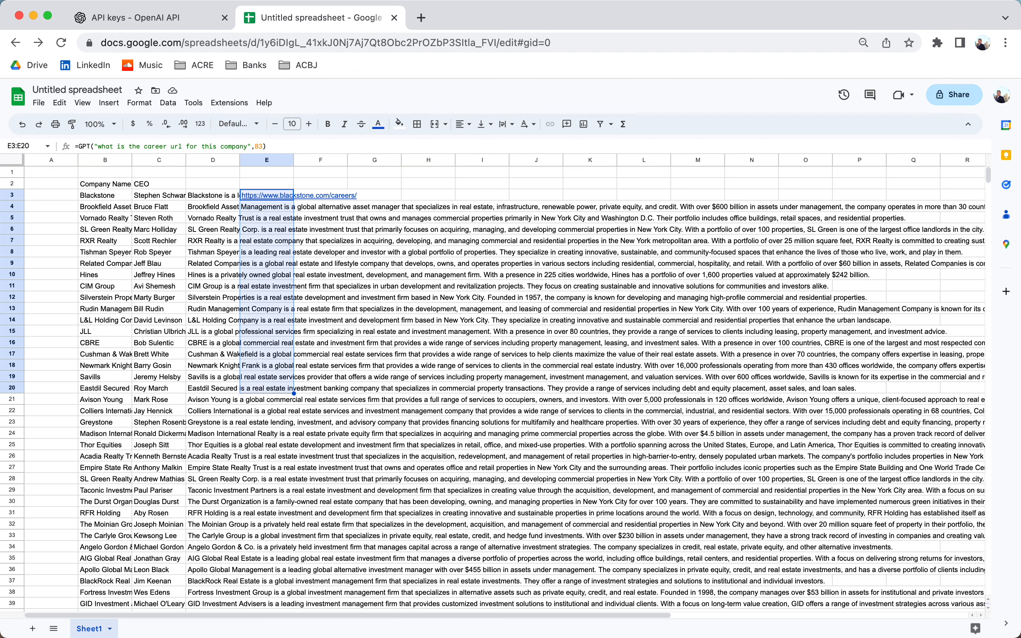
- Fill the career-URL formula down column E through row 47 and review the loading links
scroll(down, 3)
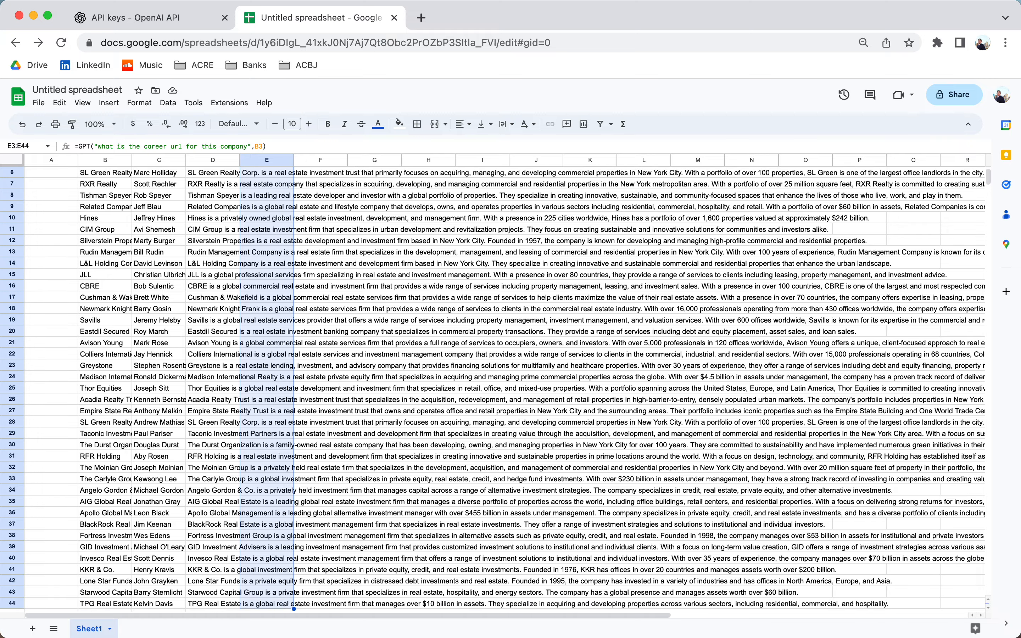
scroll(down, 3)
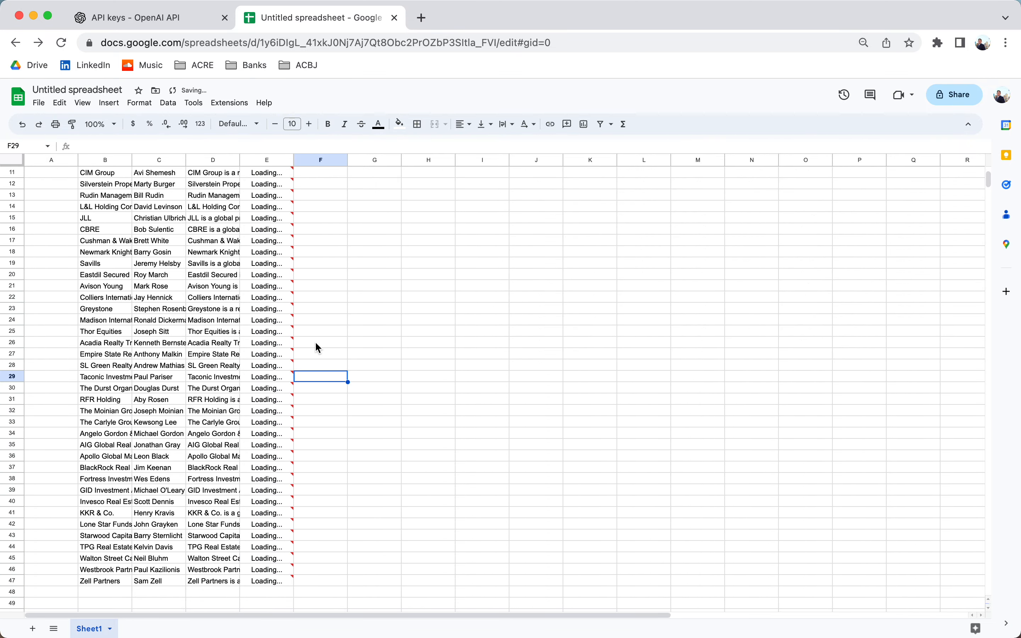
scroll(up, 3)
text(=)
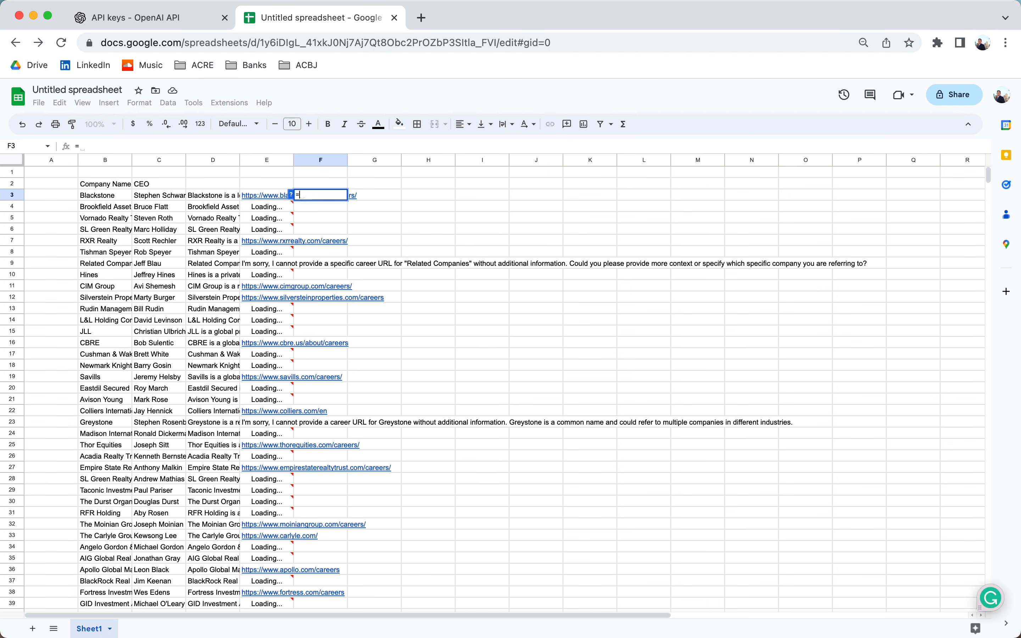
- Enter in F3 a GPT(CONCAT) formula writing a 50-word LinkedIn request for a 15-minute conversation with the CEO in C3, then fill it down
text(g)
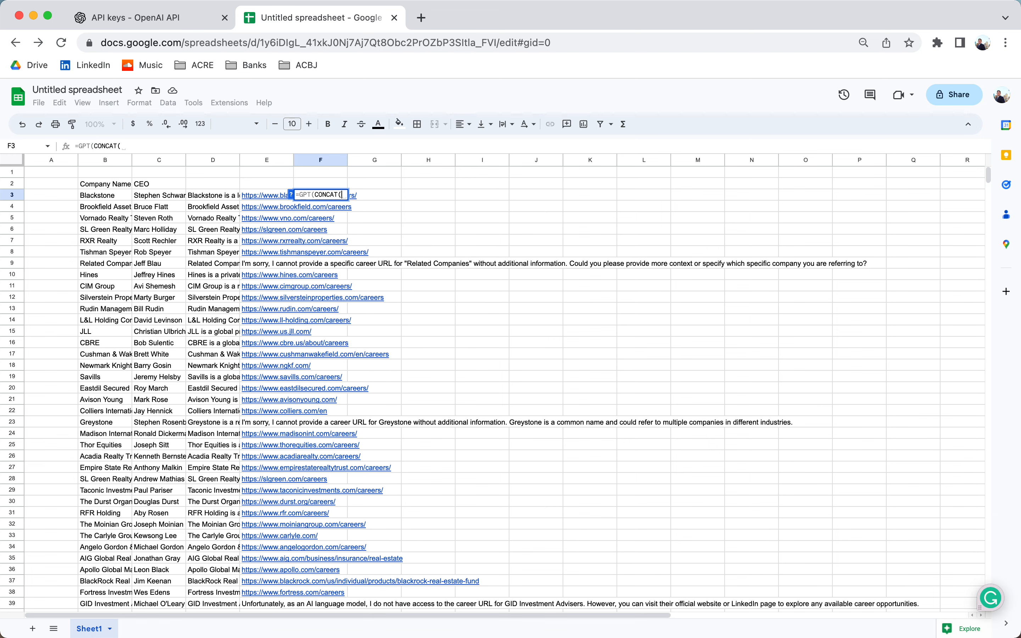
text(")
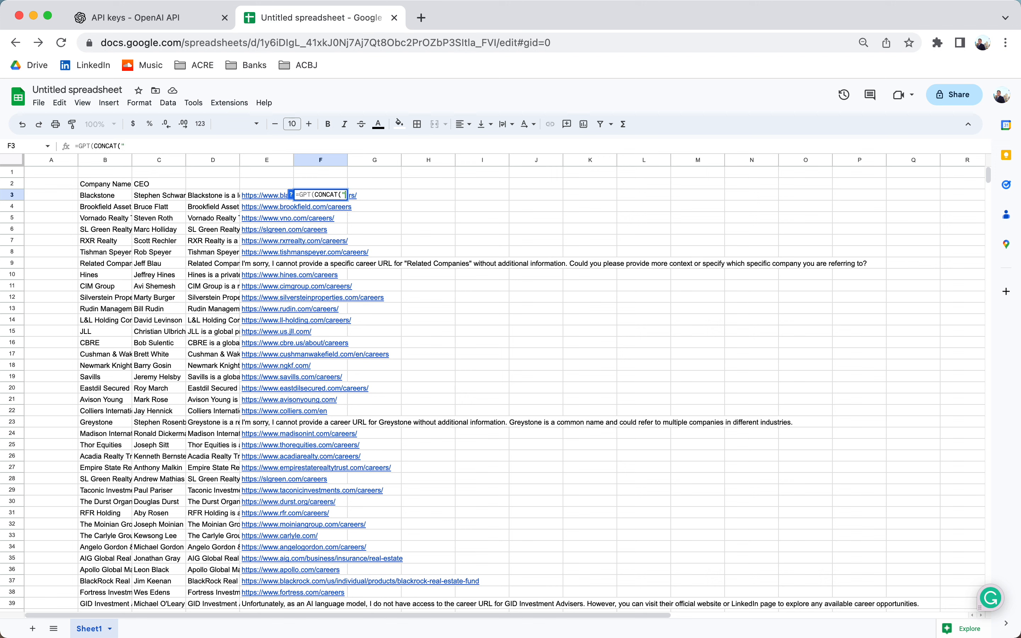
text(write me a 50)
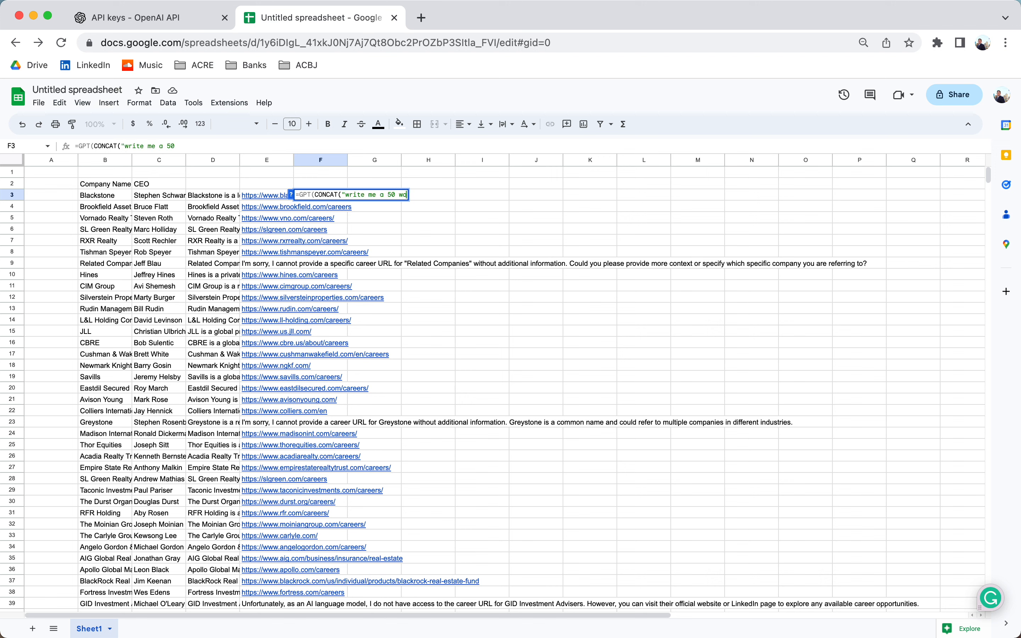
text(word linkedin conn)
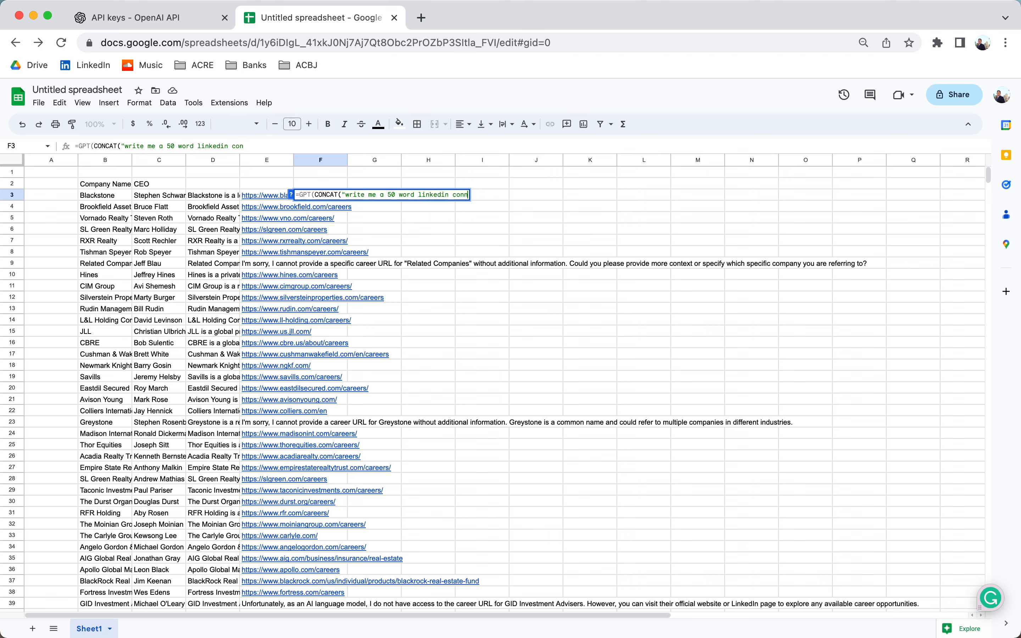
text(connection asking fo)
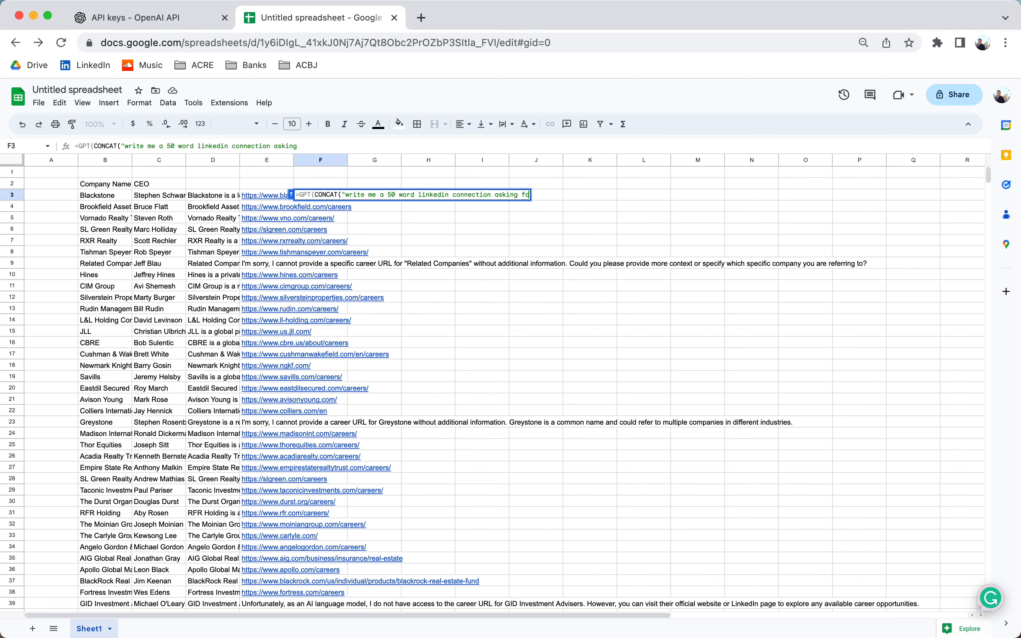
text(for 15)
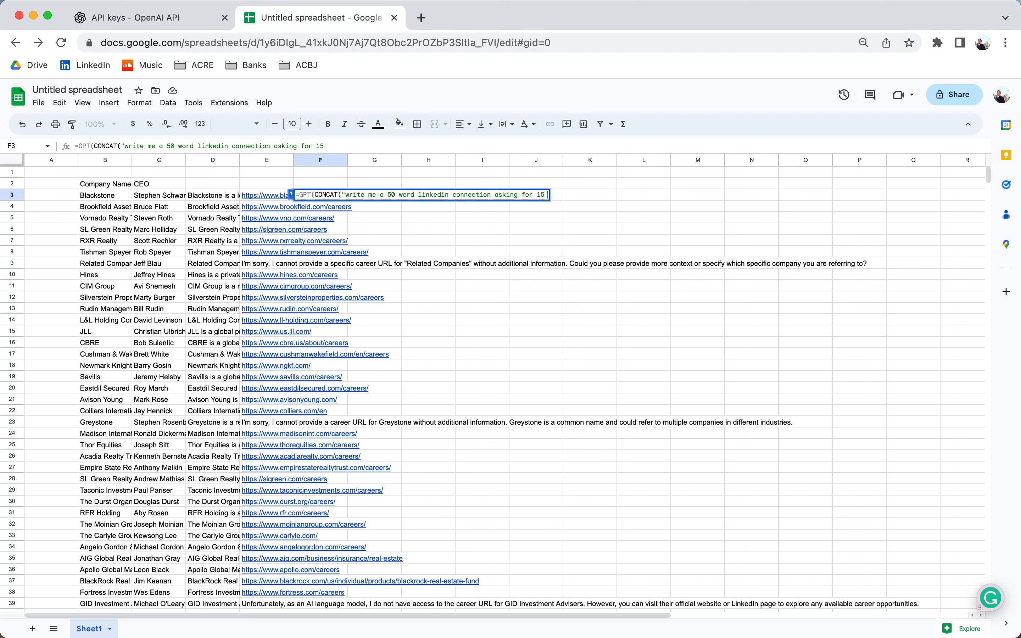
text(minute)
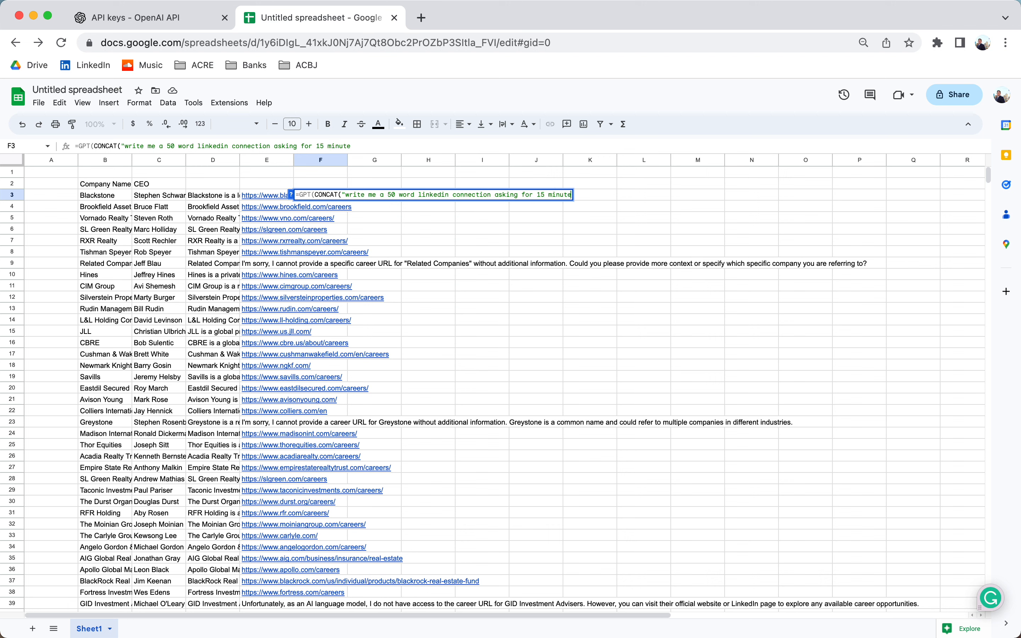
text(to t)
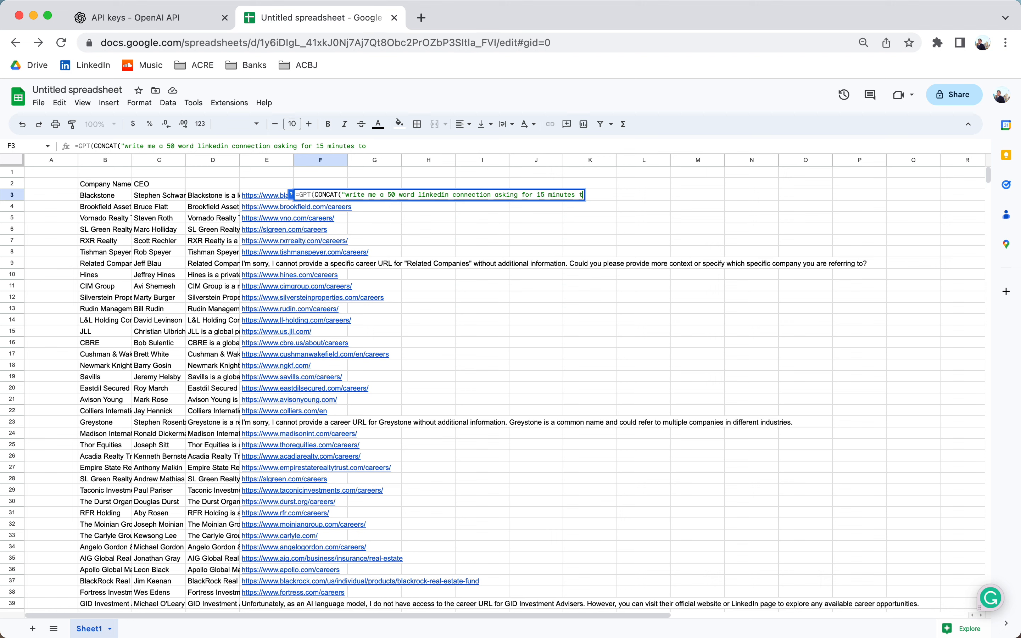
text(conversation)
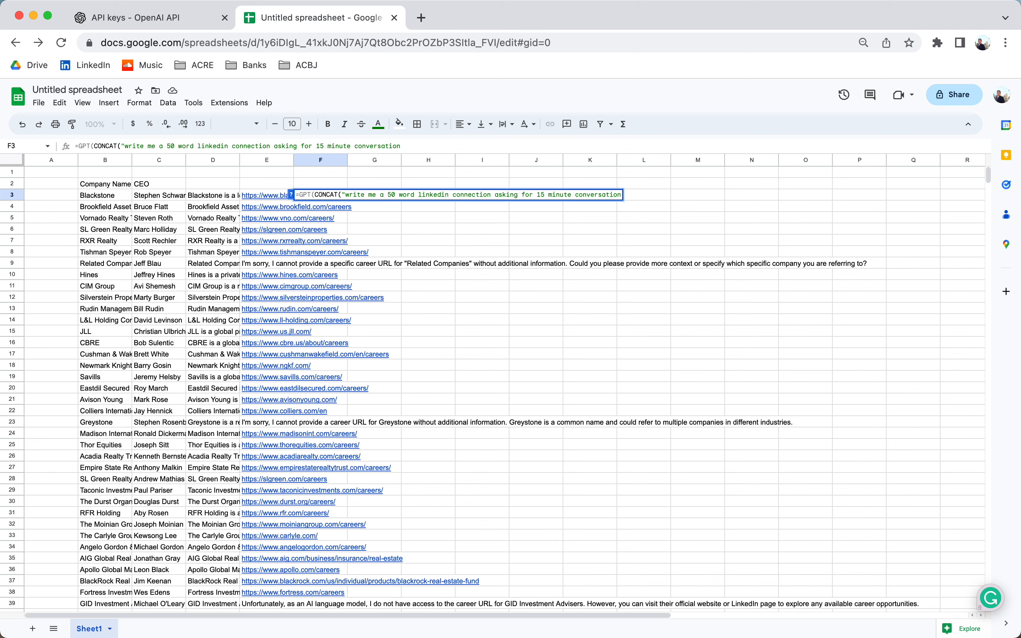
click(158, 195)
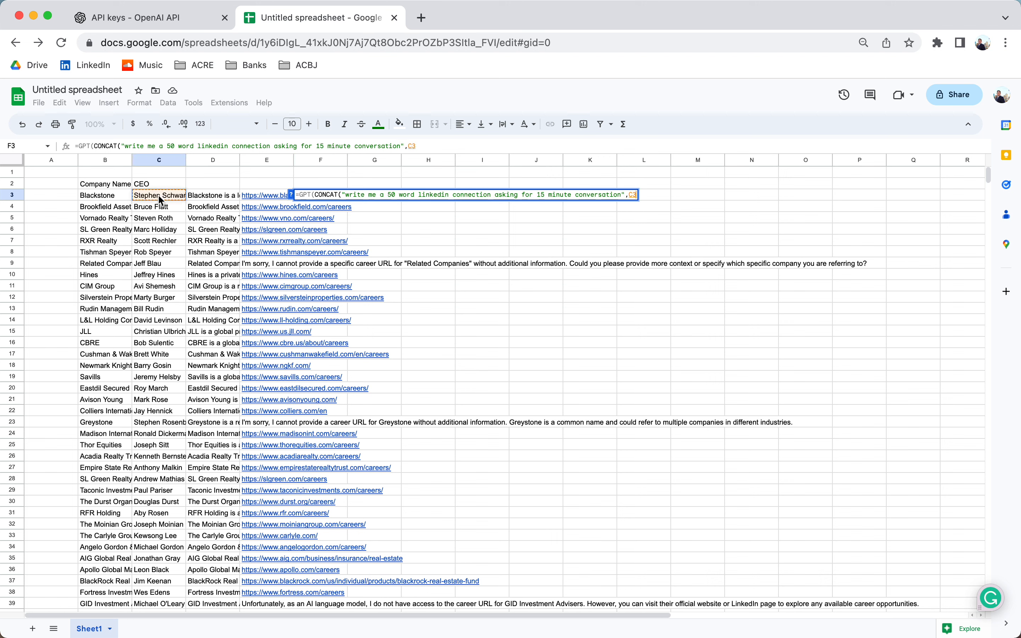
key(enter)
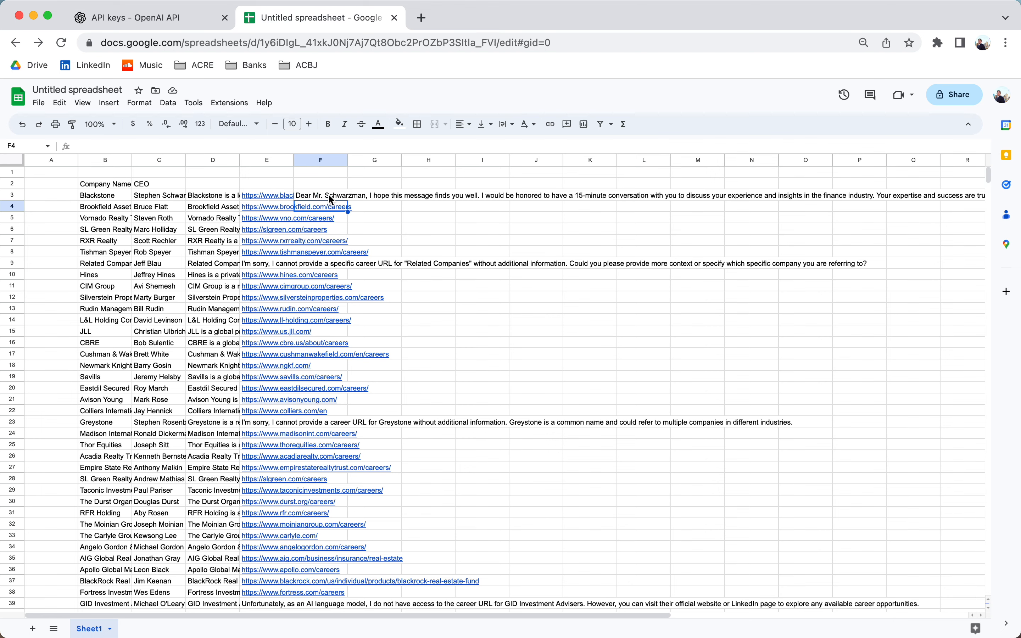
scroll(down, 3)
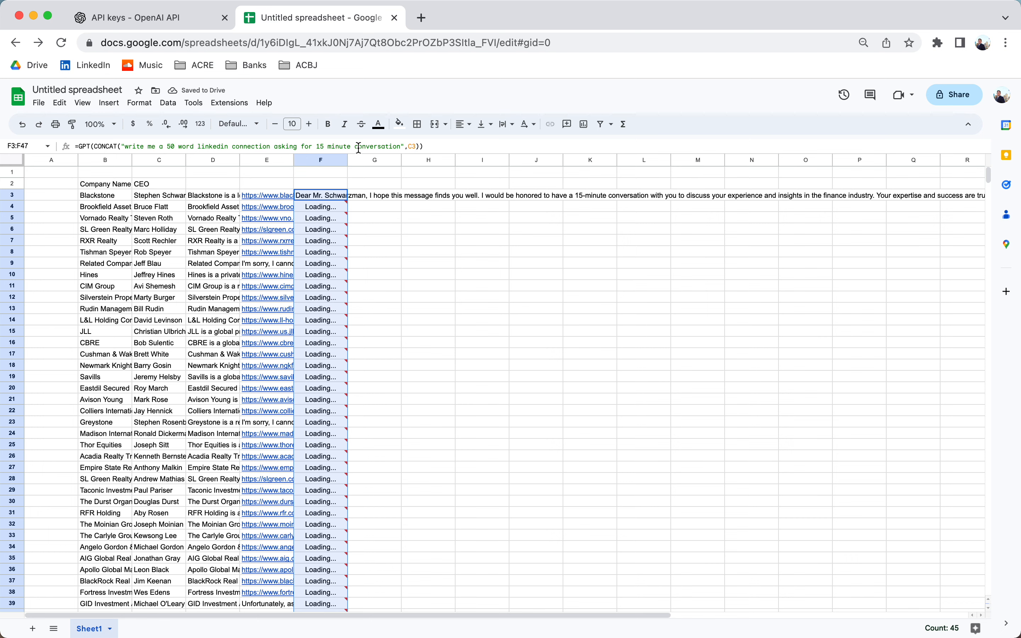
- Enter in G3 a GPT formula asking where the CEO in C3 went to college
click(374, 195)
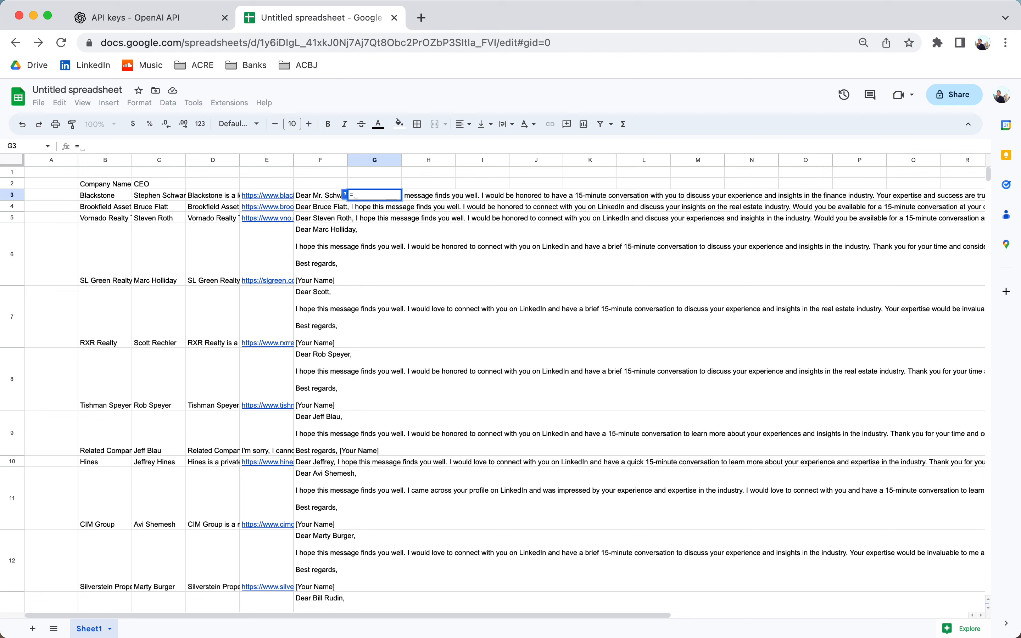
text(=GPT("where did this)
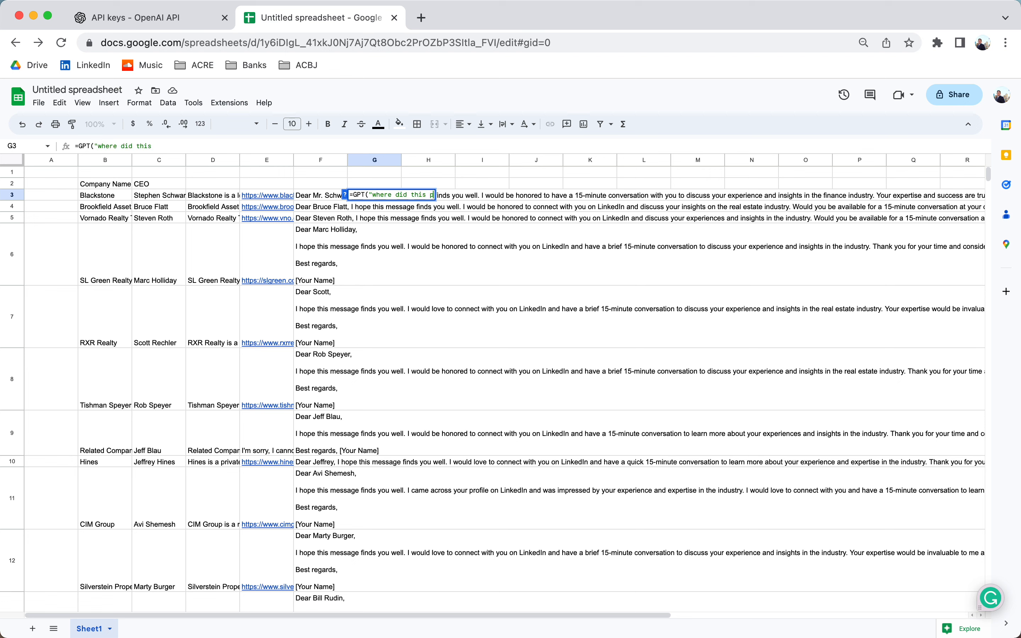
text(person go to colleg)
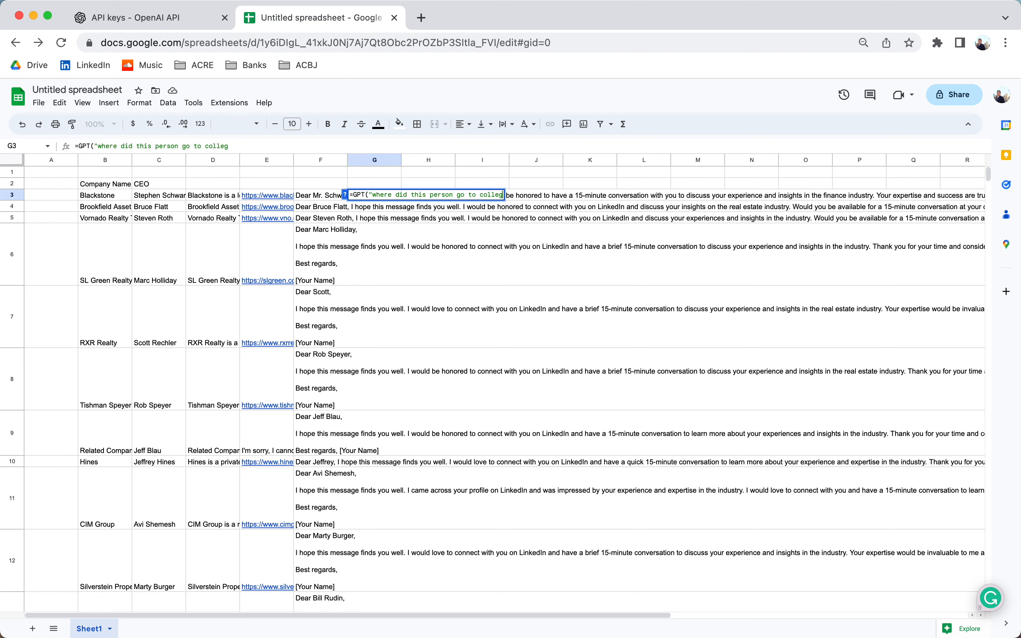
text(e)
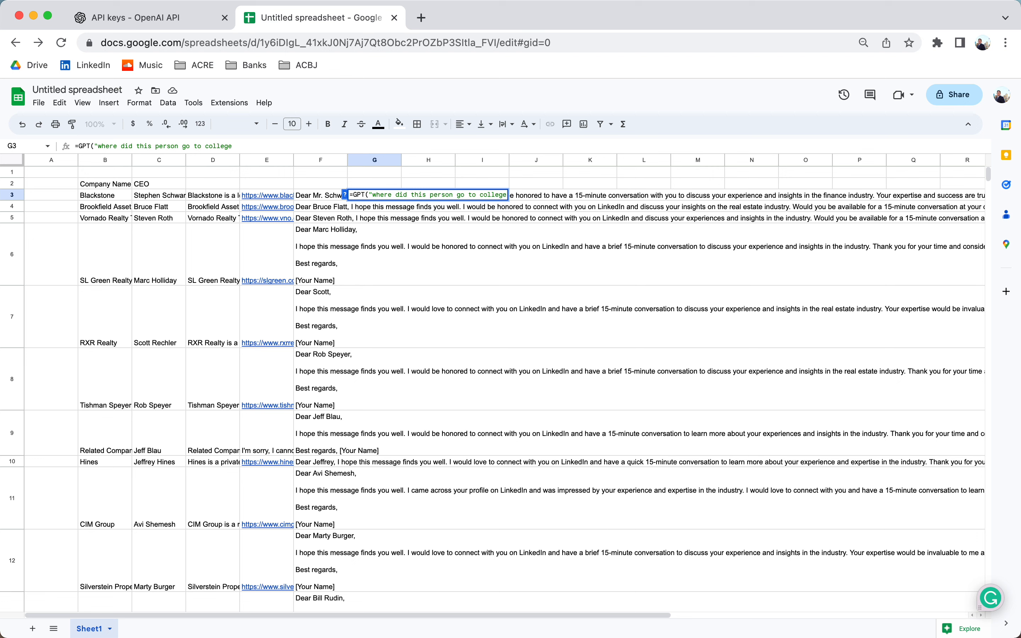
text(,)
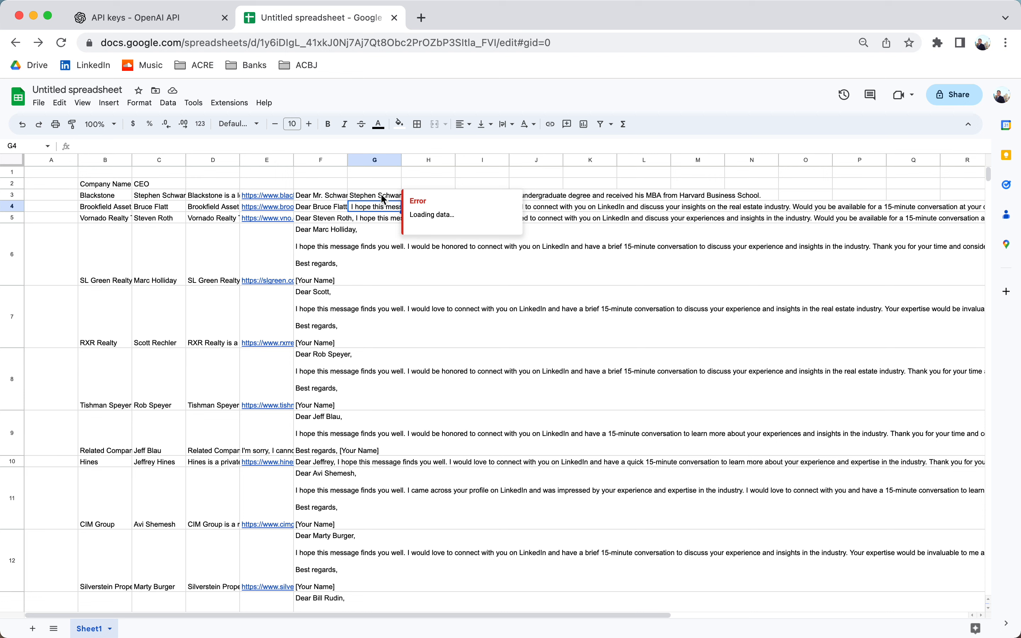
mouse_move(395, 210)
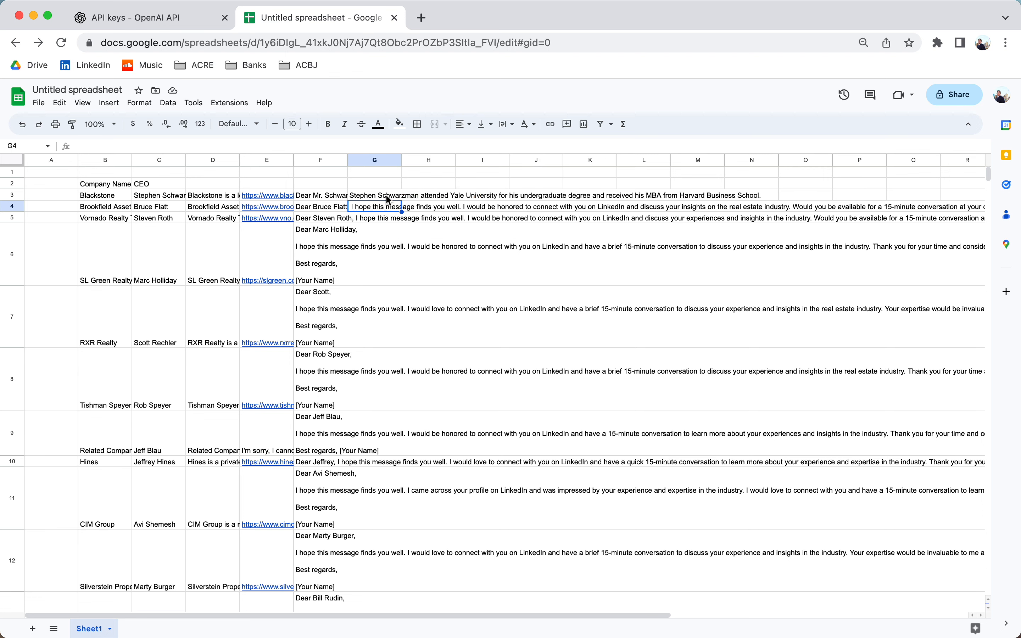
- Fill the college formula down column G through row 42 and review the returned schools and insufficient-information replies
click(373, 195)
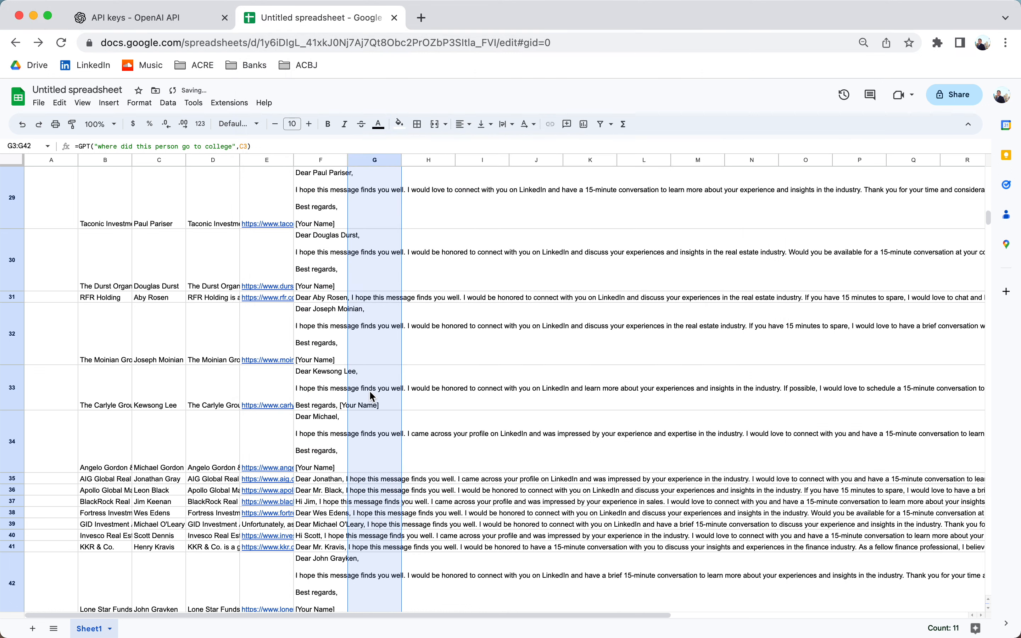
scroll(up, 3)
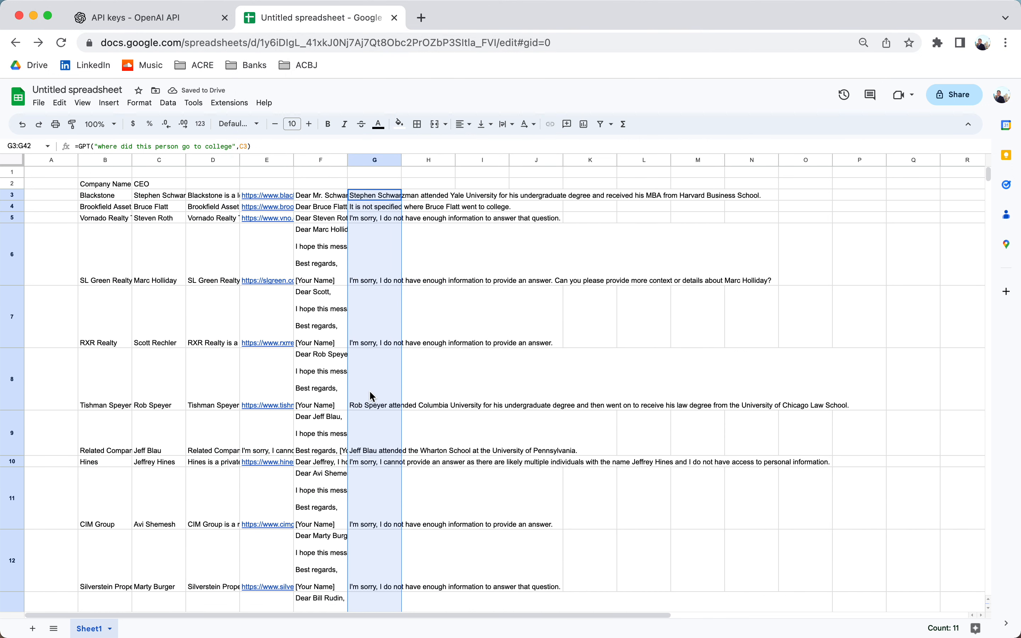
mouse_move(373, 404)
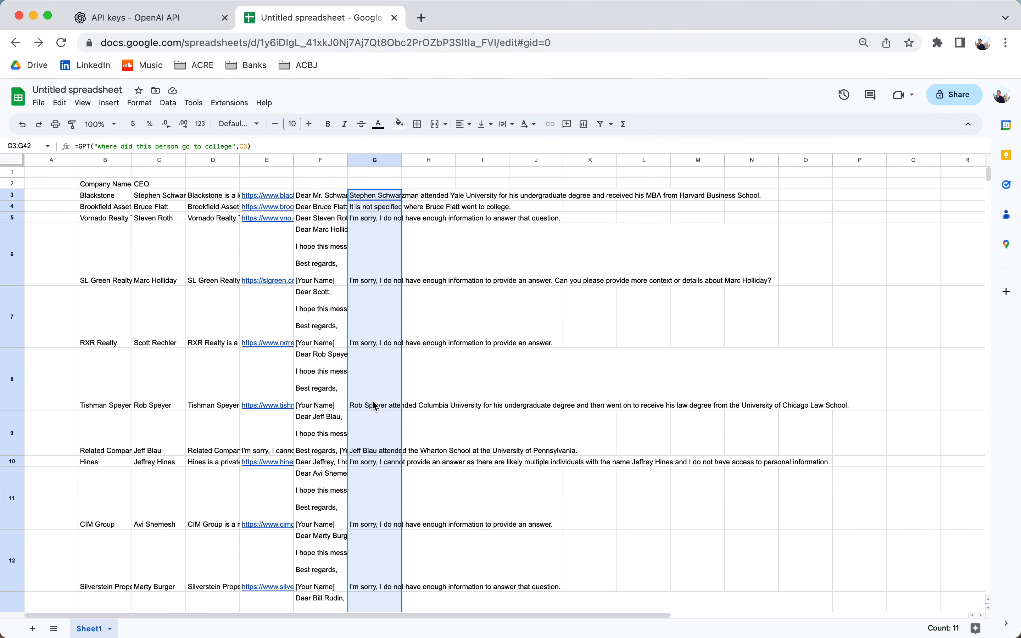
click(375, 378)
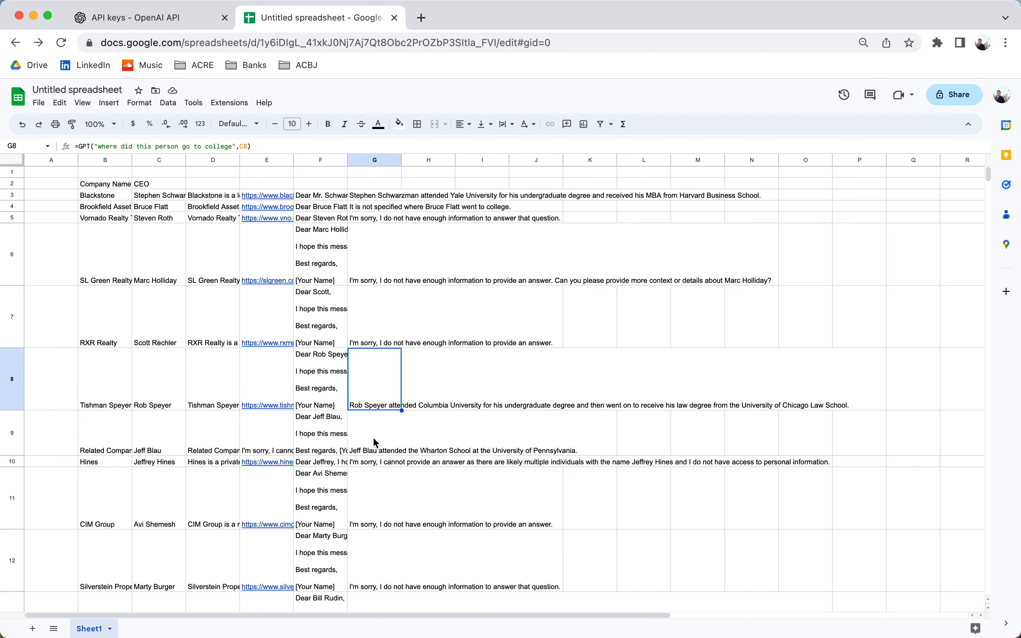
scroll(down, 3)
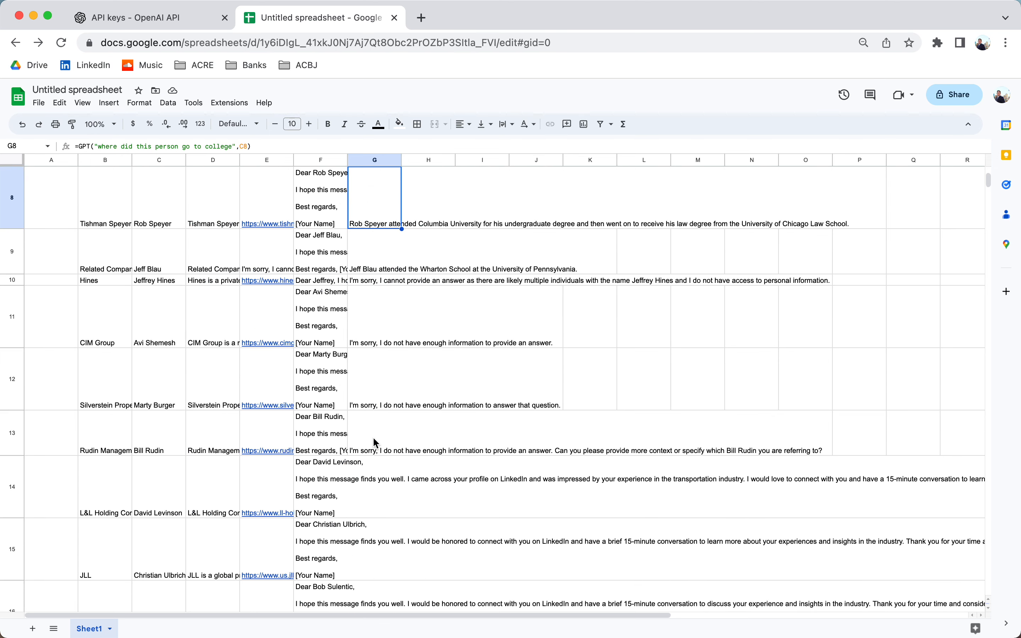
scroll(down, 3)
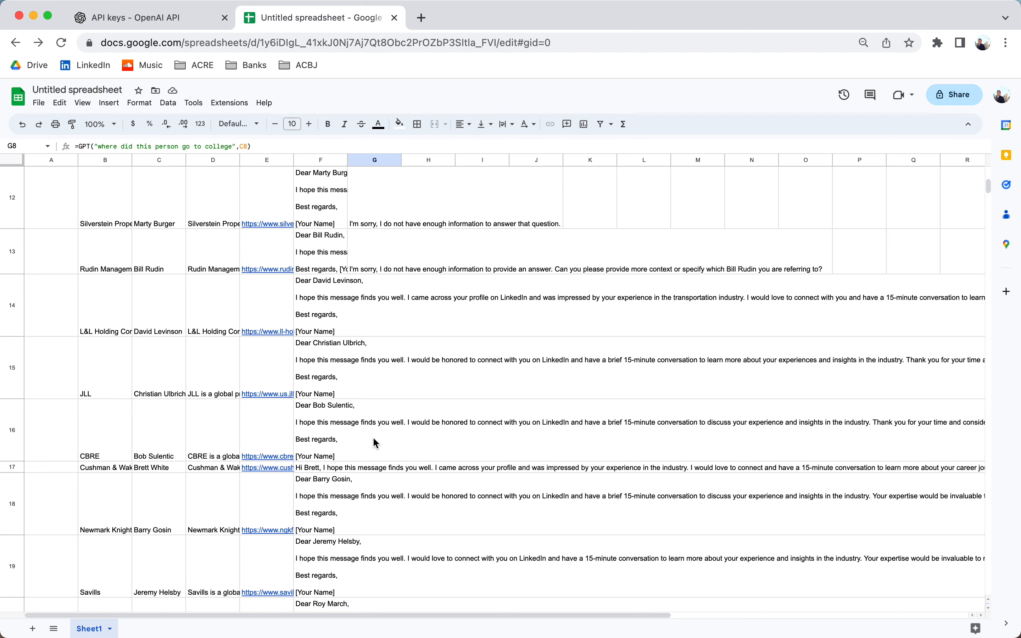
scroll(down, 3)
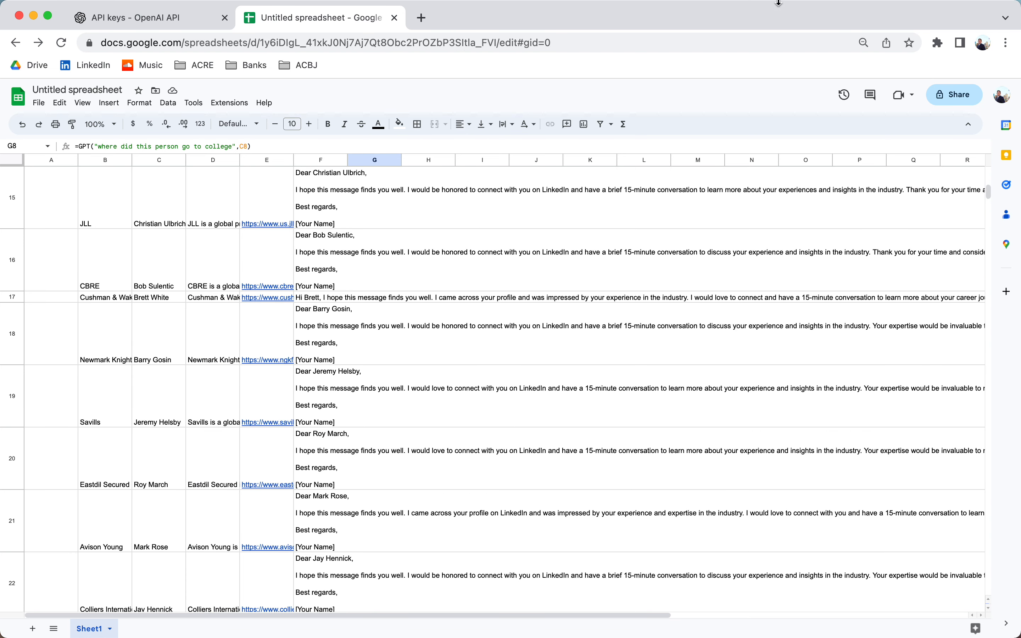